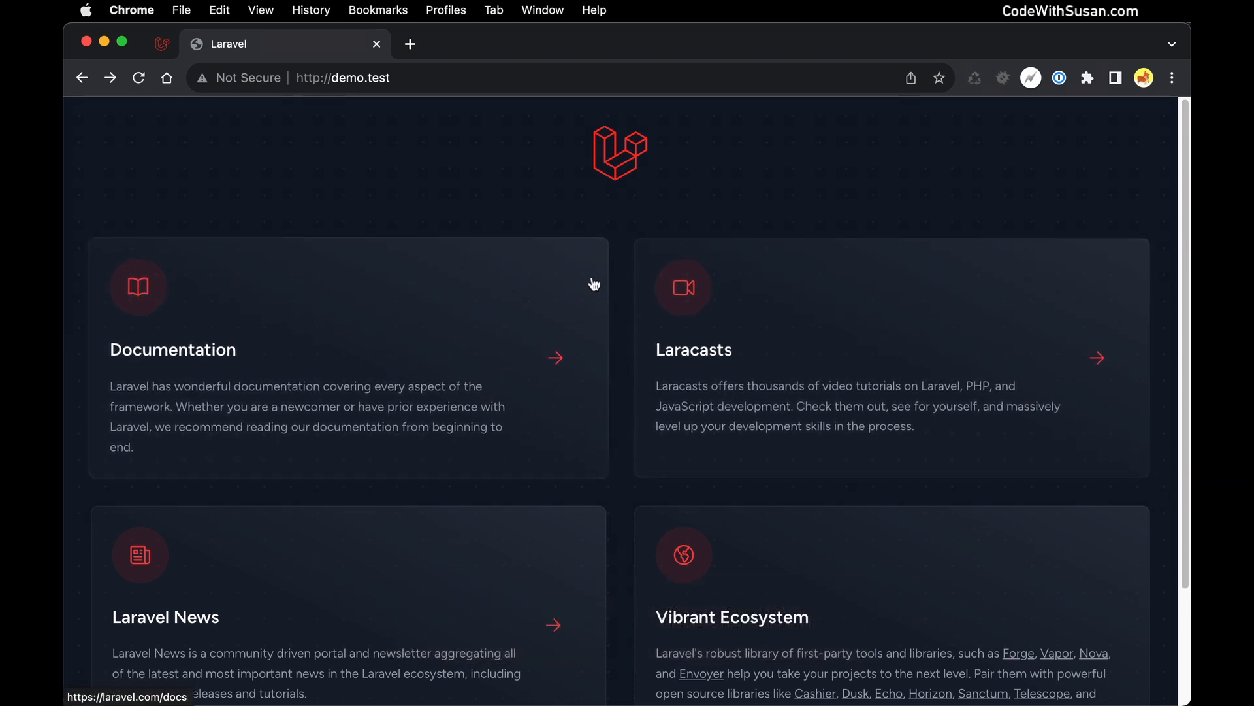
mouse_move(598, 208)
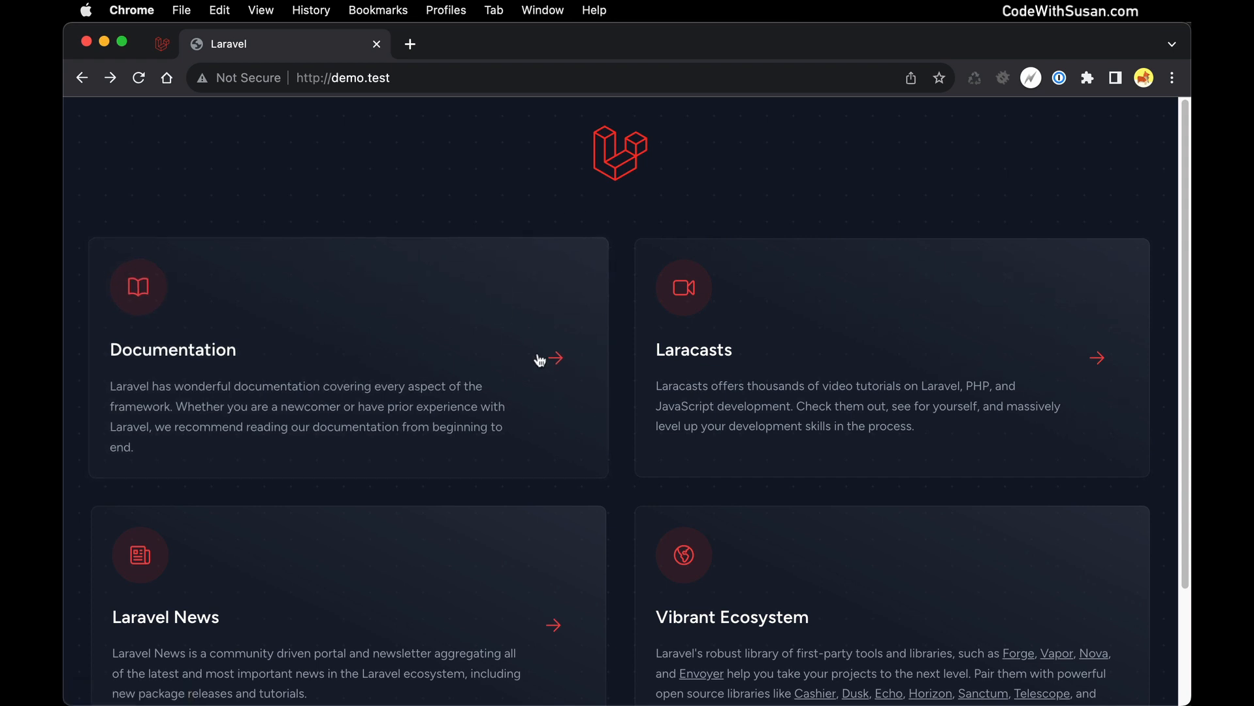
mouse_move(513, 163)
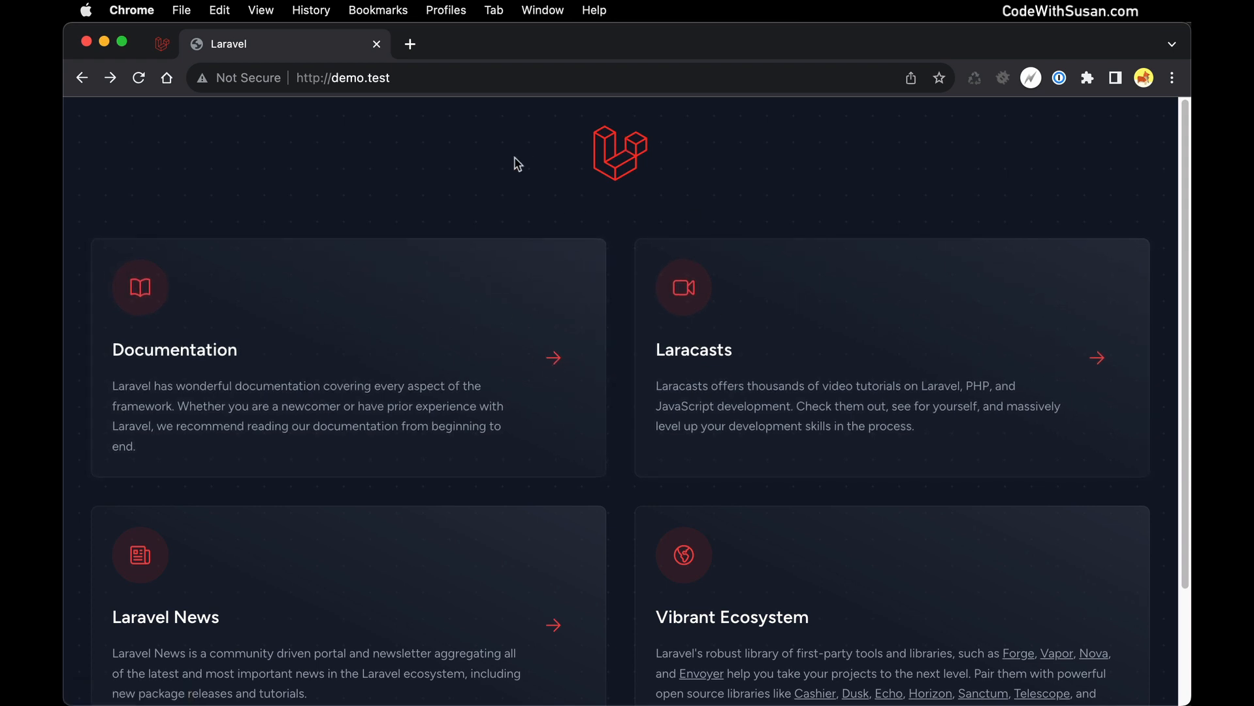
mouse_move(516, 179)
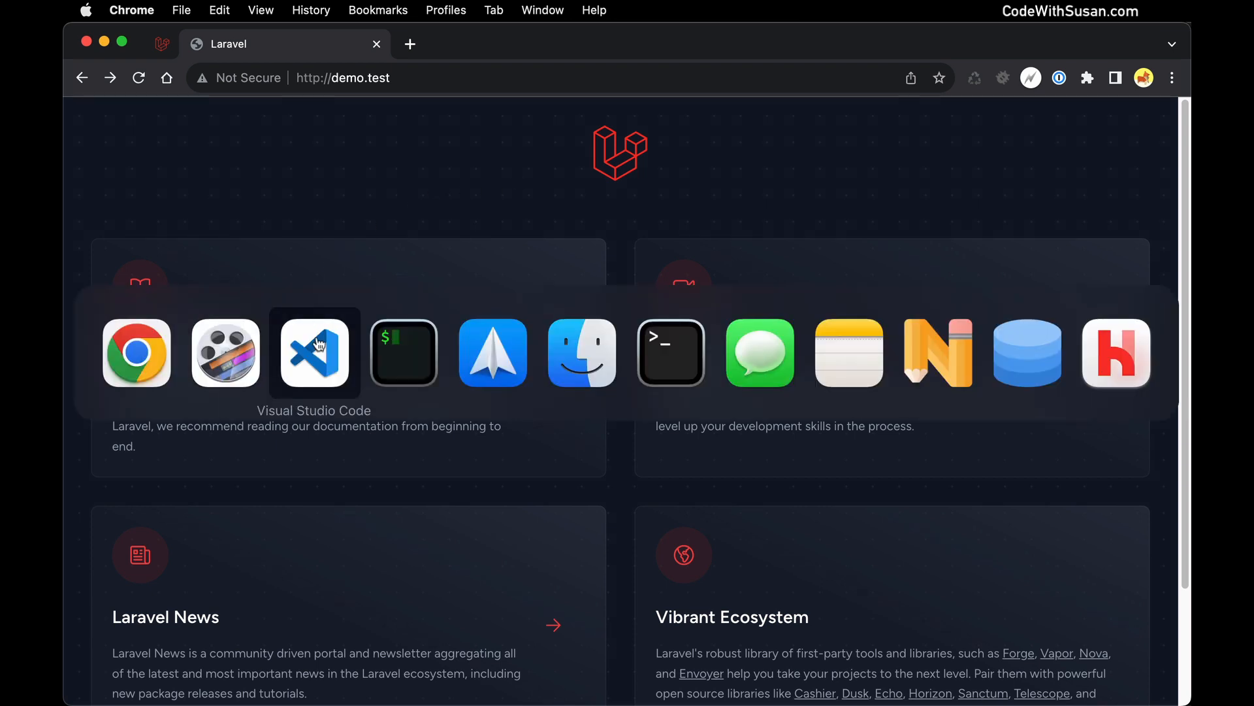
Open the Herd/demo Laravel project folder in the editor.
click(314, 353)
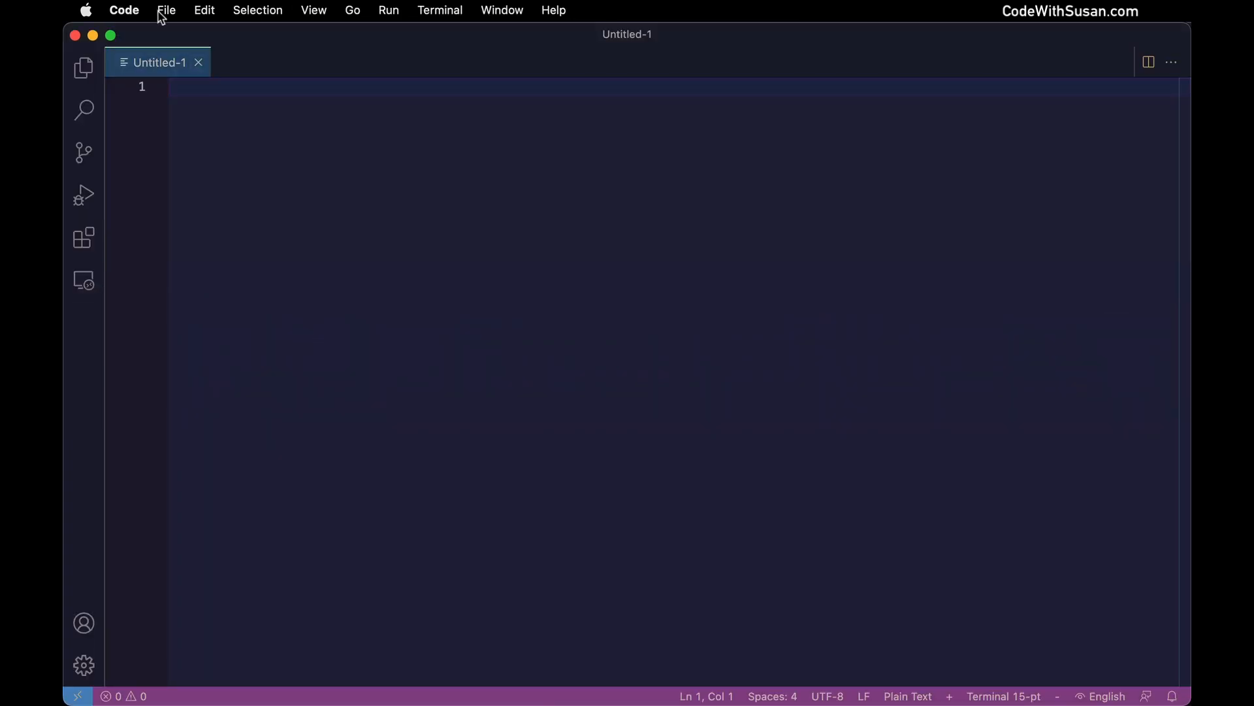
click(166, 9)
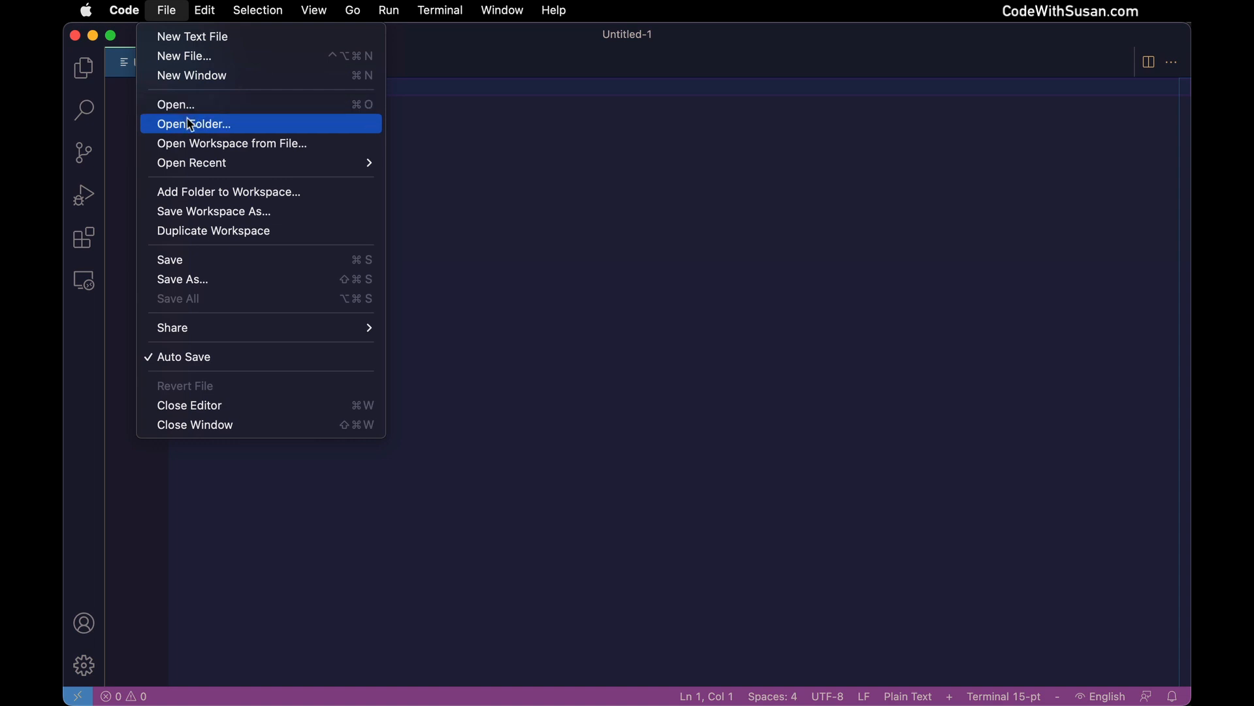
click(193, 122)
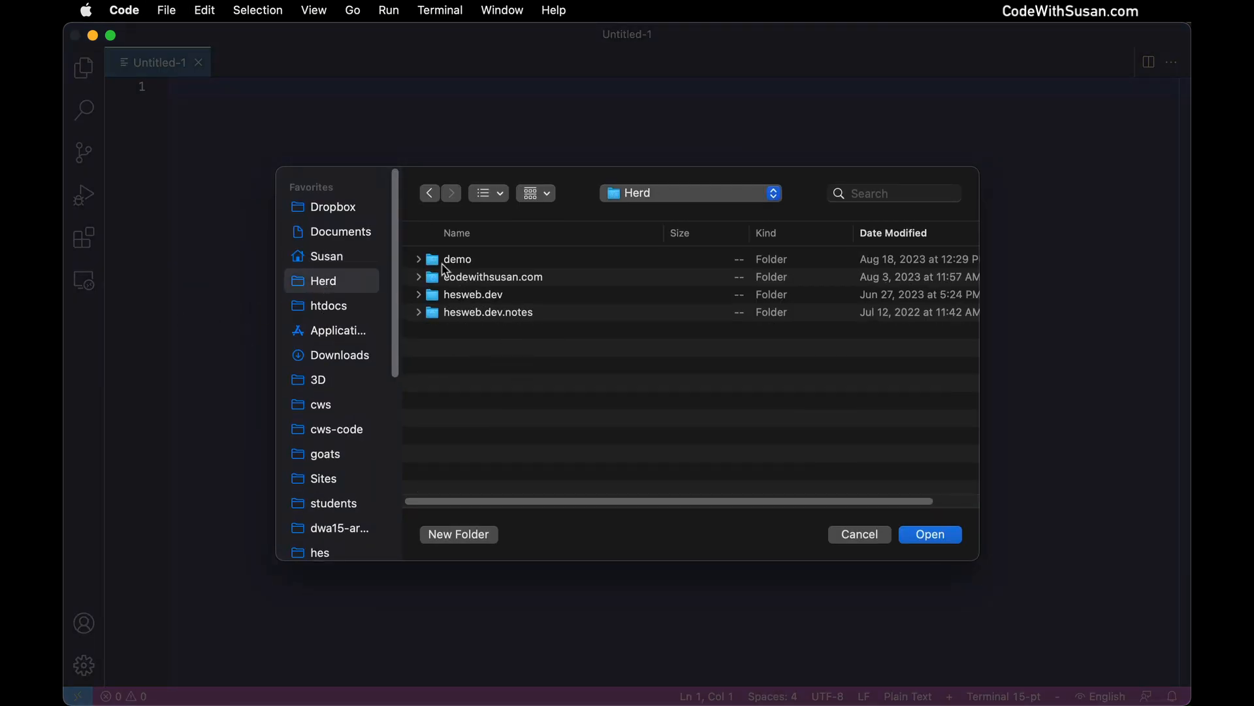
double_click(458, 258)
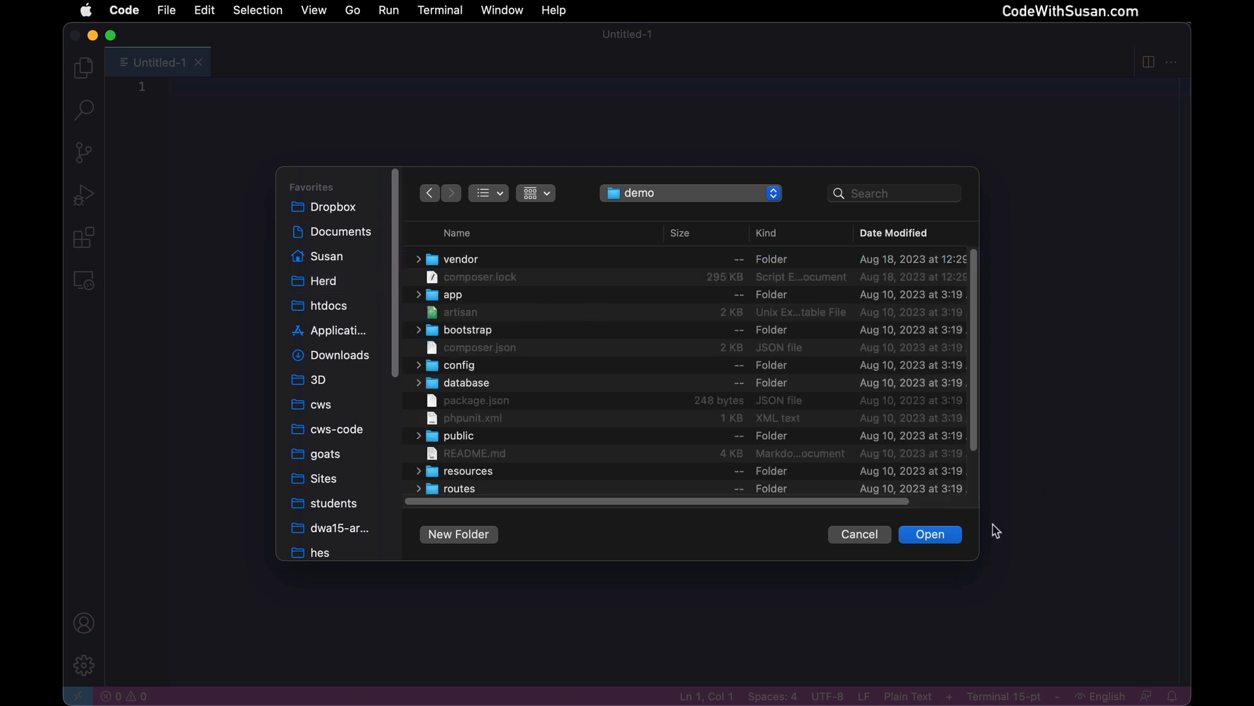
click(929, 533)
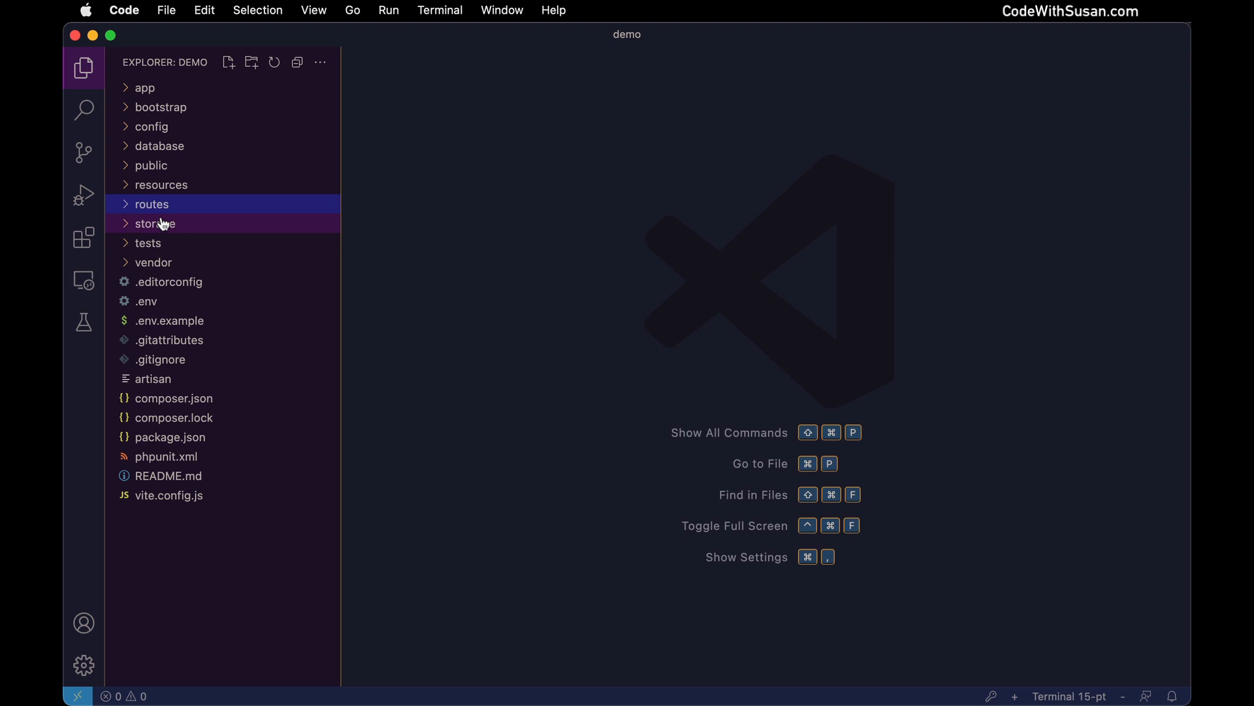
mouse_move(137, 215)
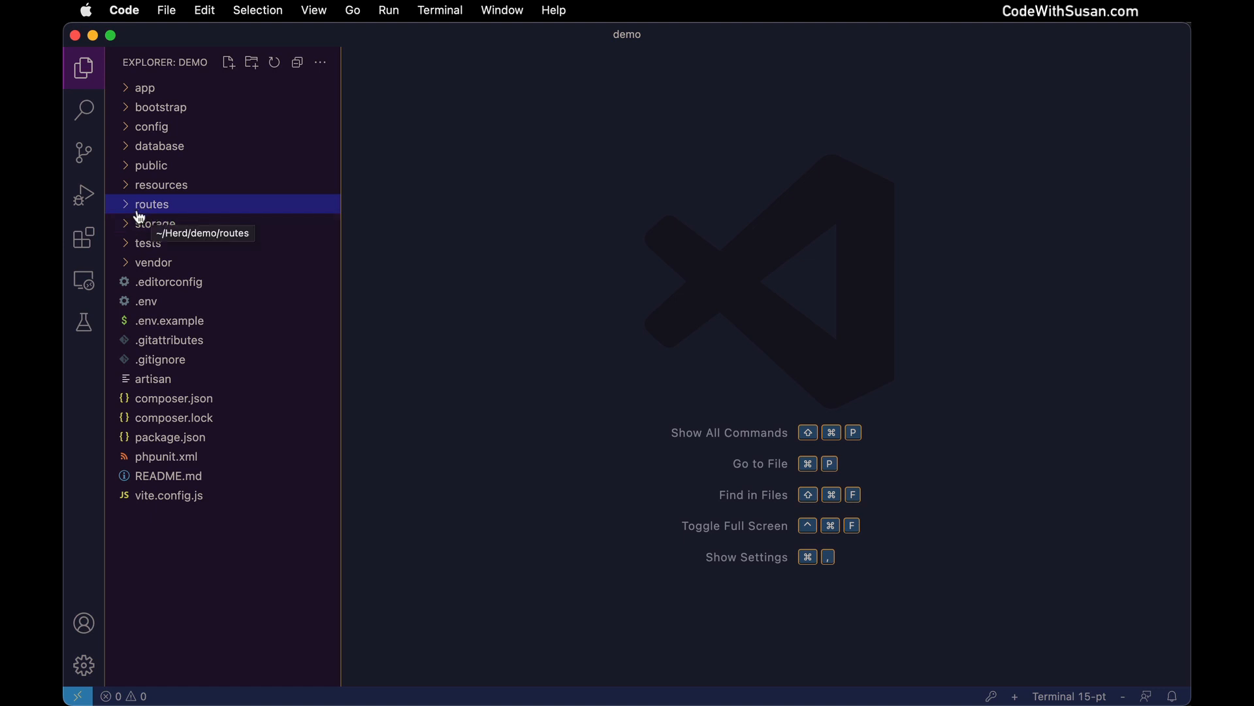
Expand the routes folder in the Explorer and select web.php.
click(151, 204)
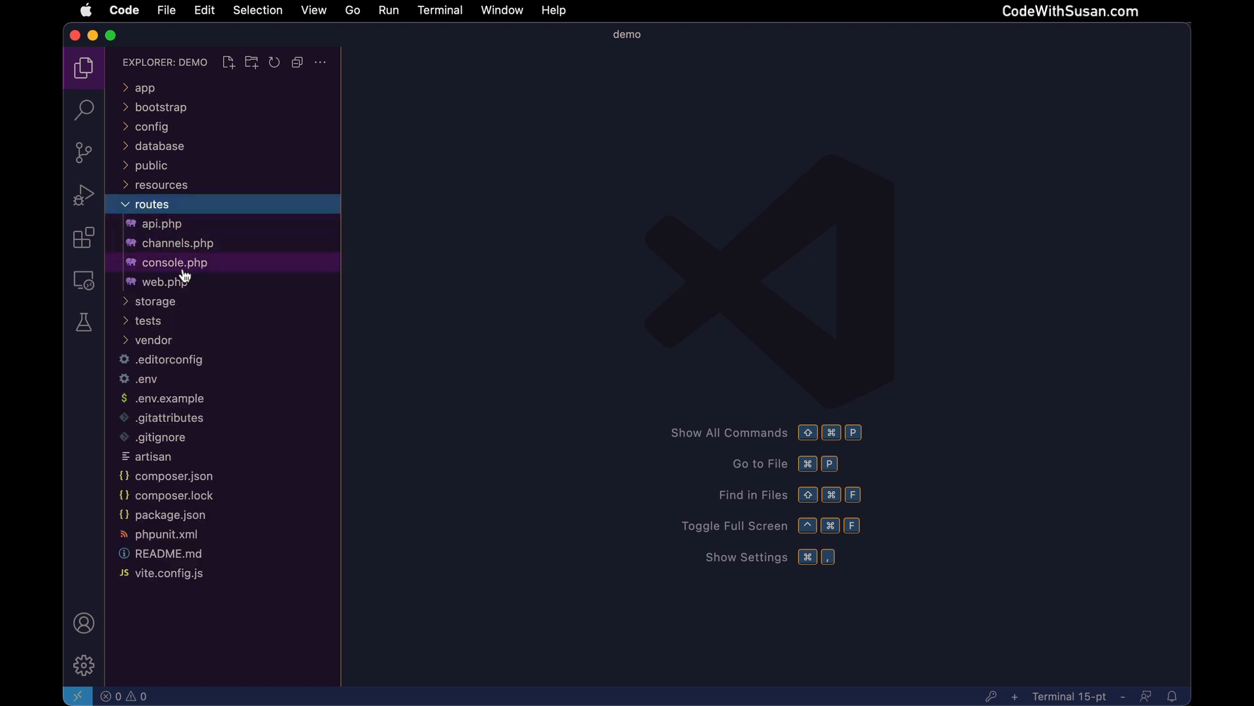
click(165, 282)
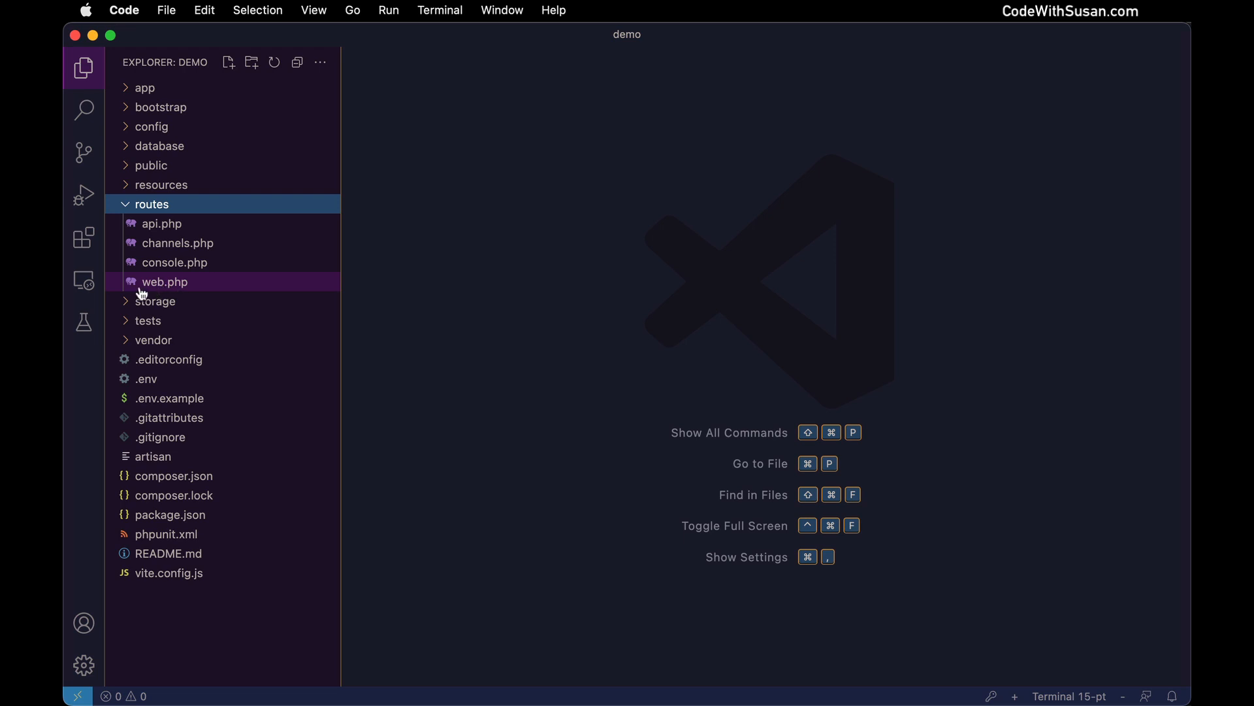
View routes/web.php and scroll through the default welcome route.
click(165, 282)
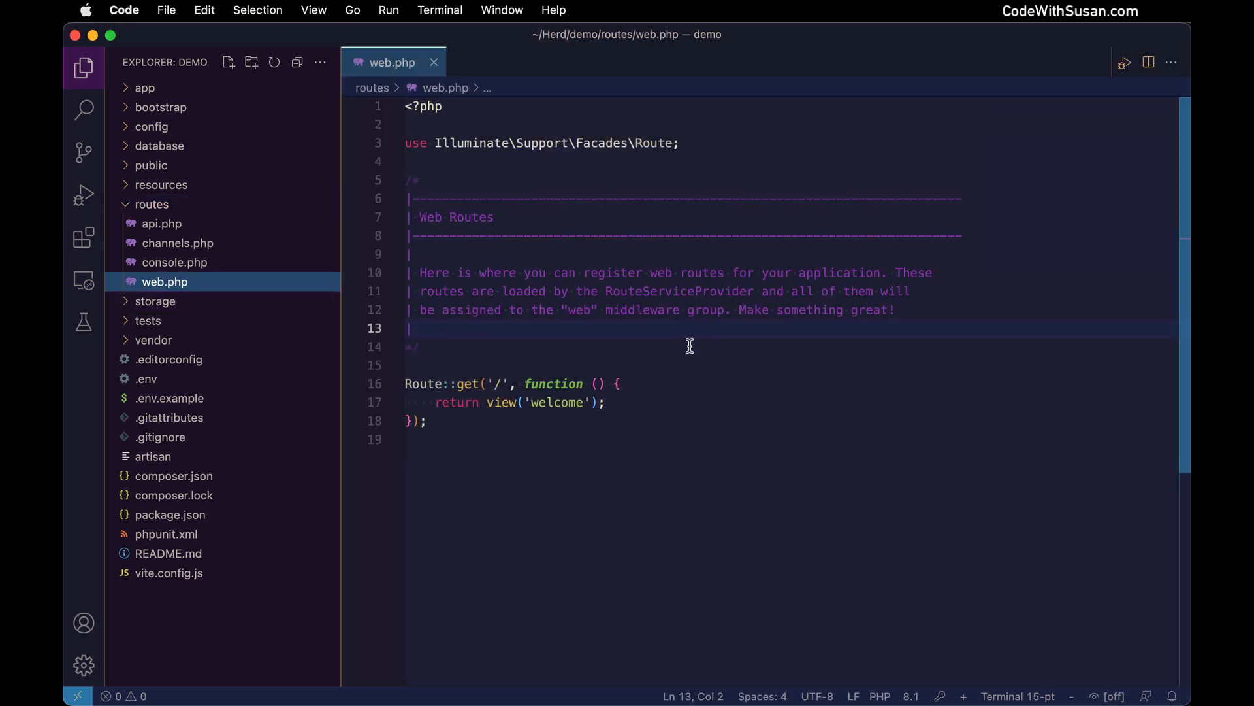
mouse_move(711, 410)
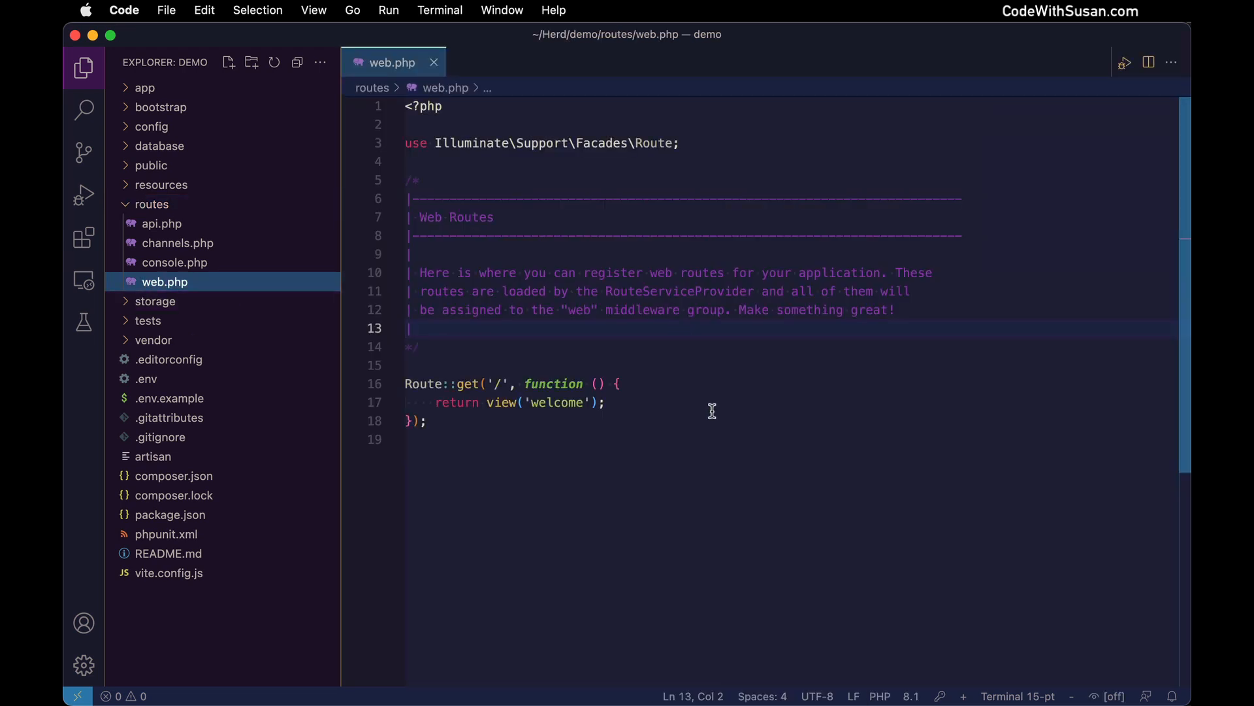
mouse_move(577, 450)
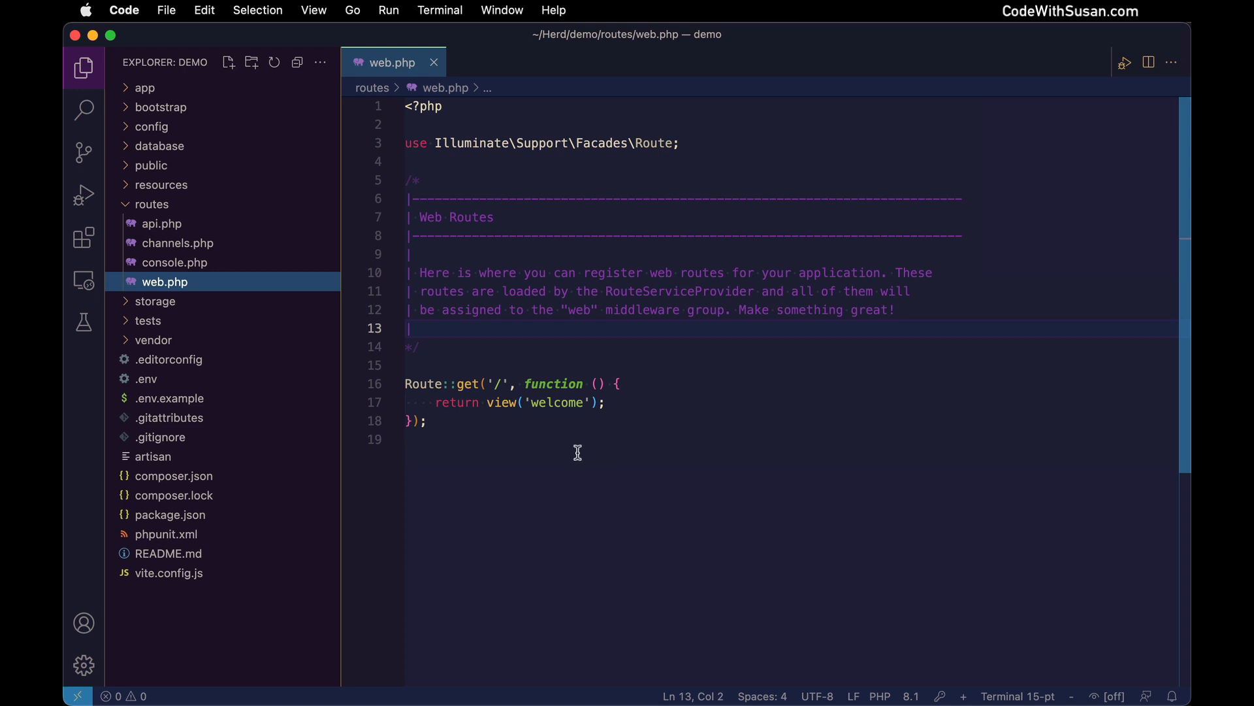
mouse_move(523, 452)
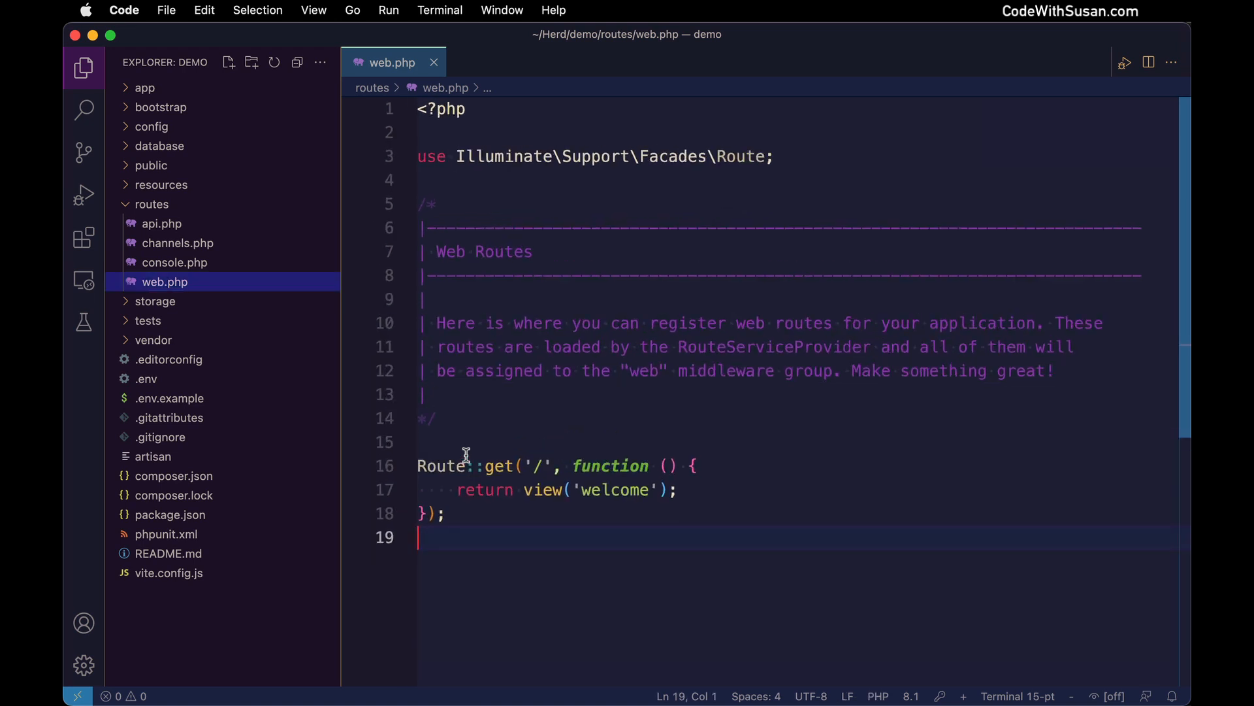
scroll(down, 3)
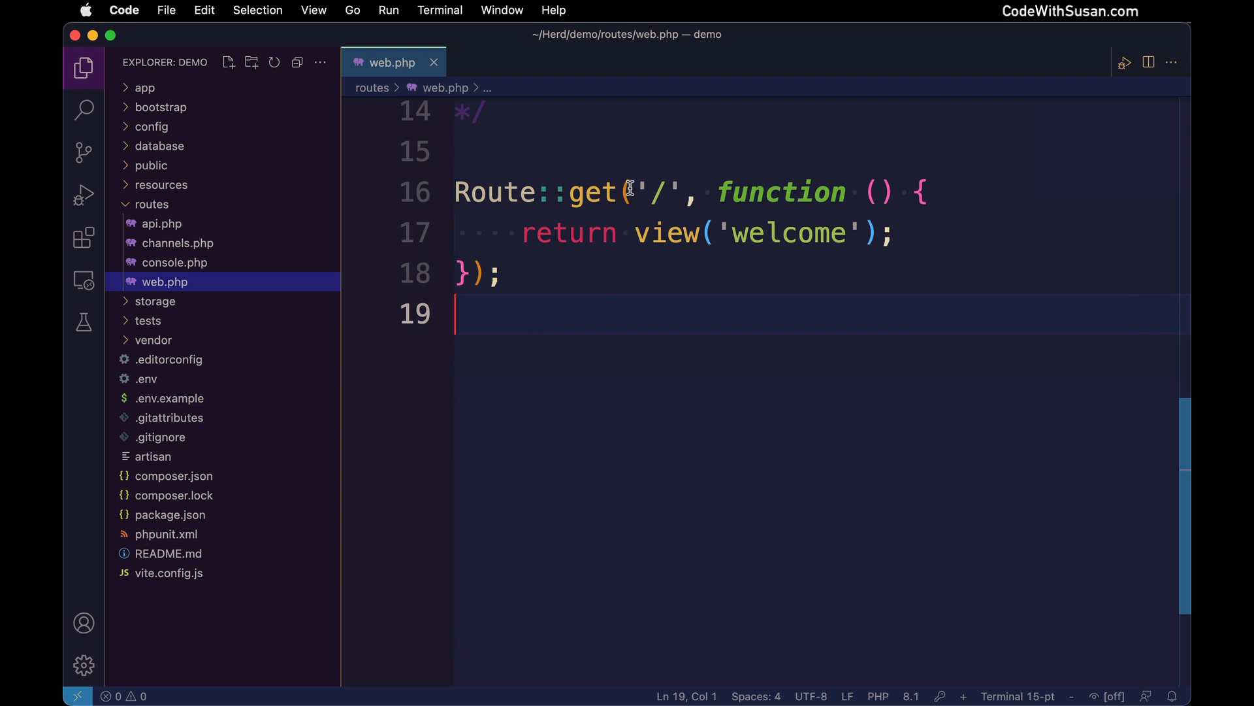
double_click(657, 192)
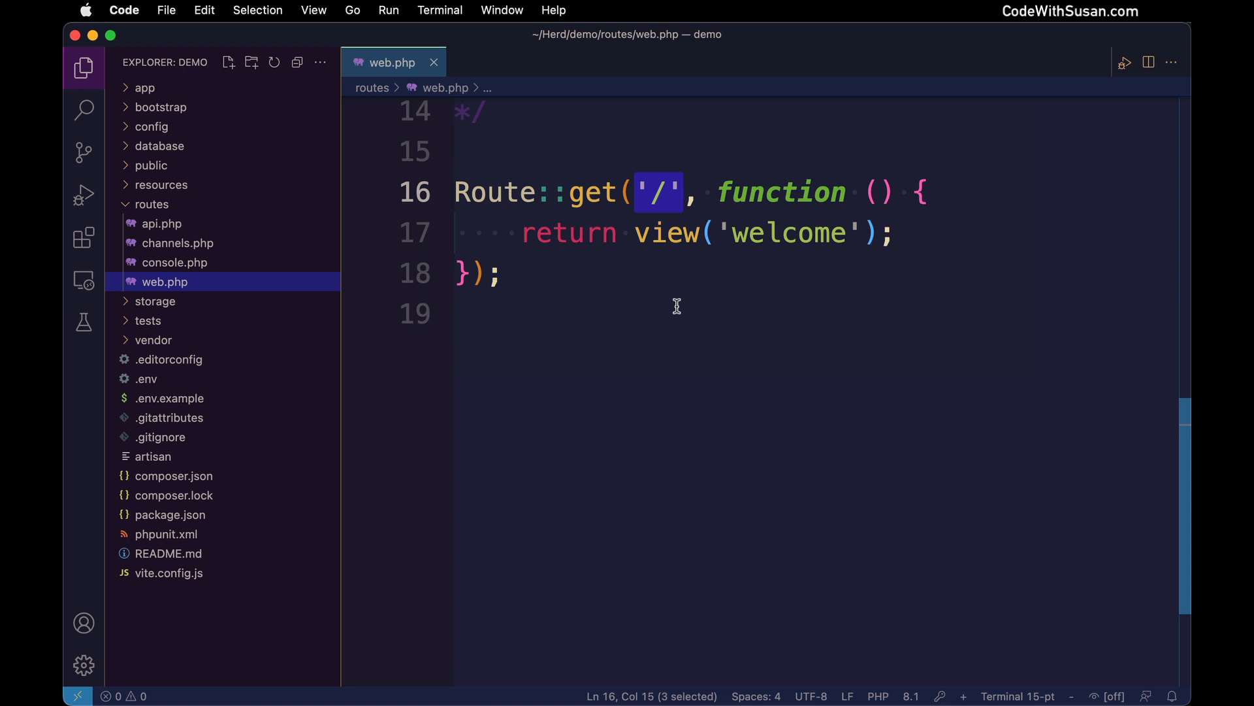
mouse_move(735, 98)
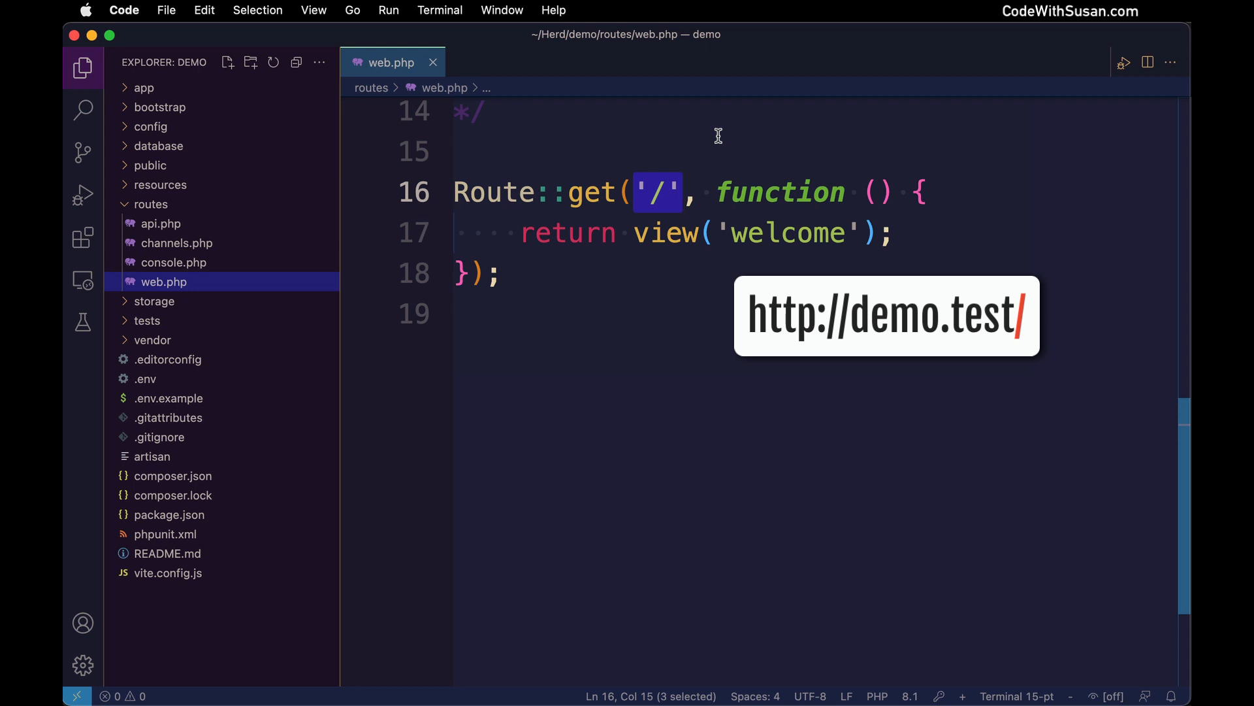
mouse_move(708, 166)
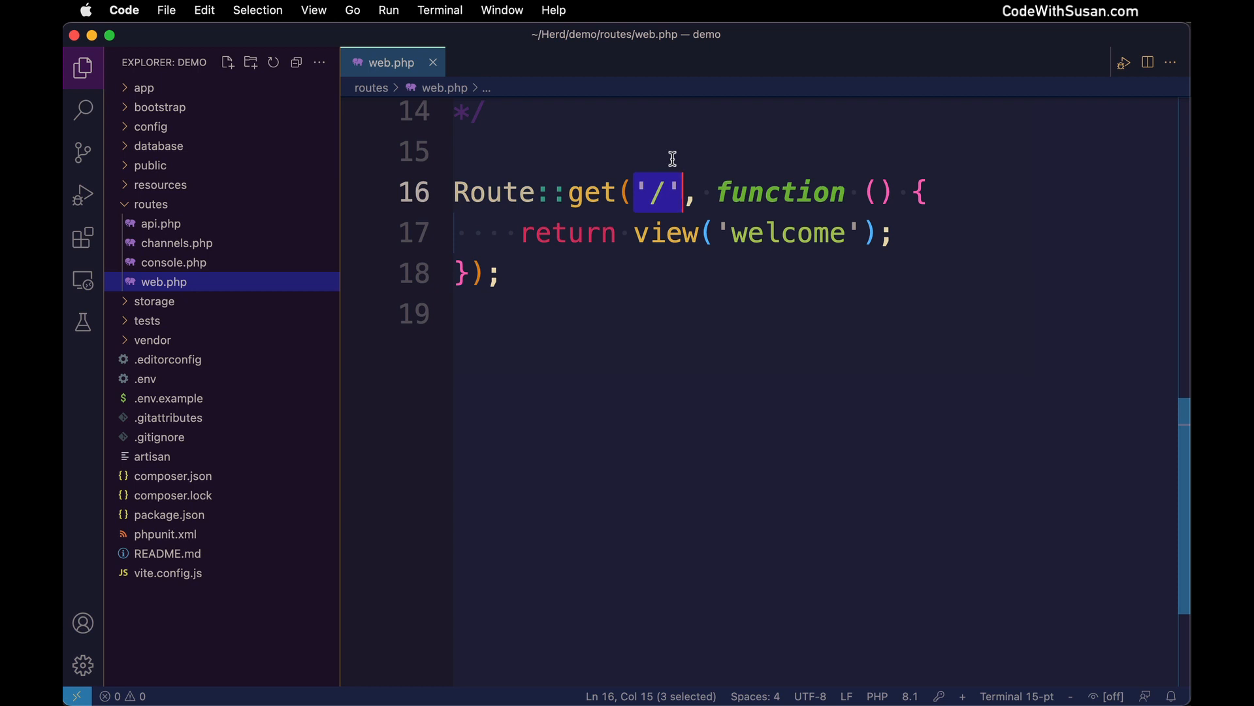
mouse_move(780, 137)
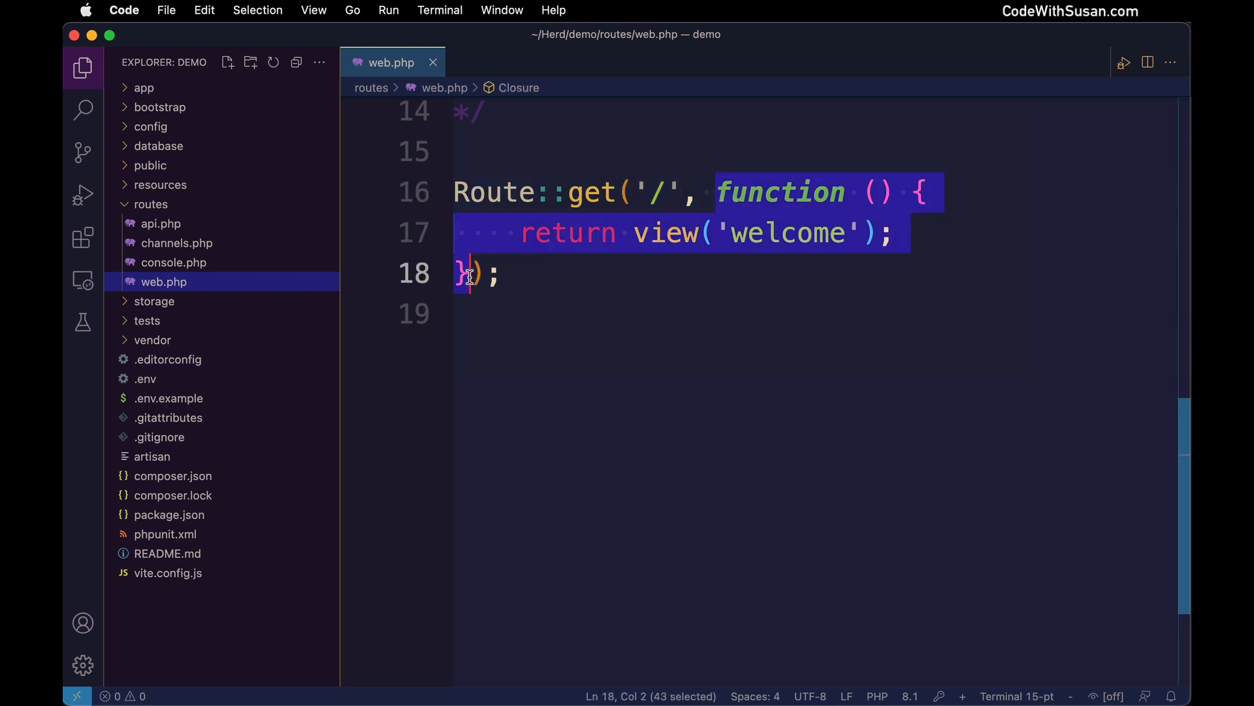
mouse_move(561, 306)
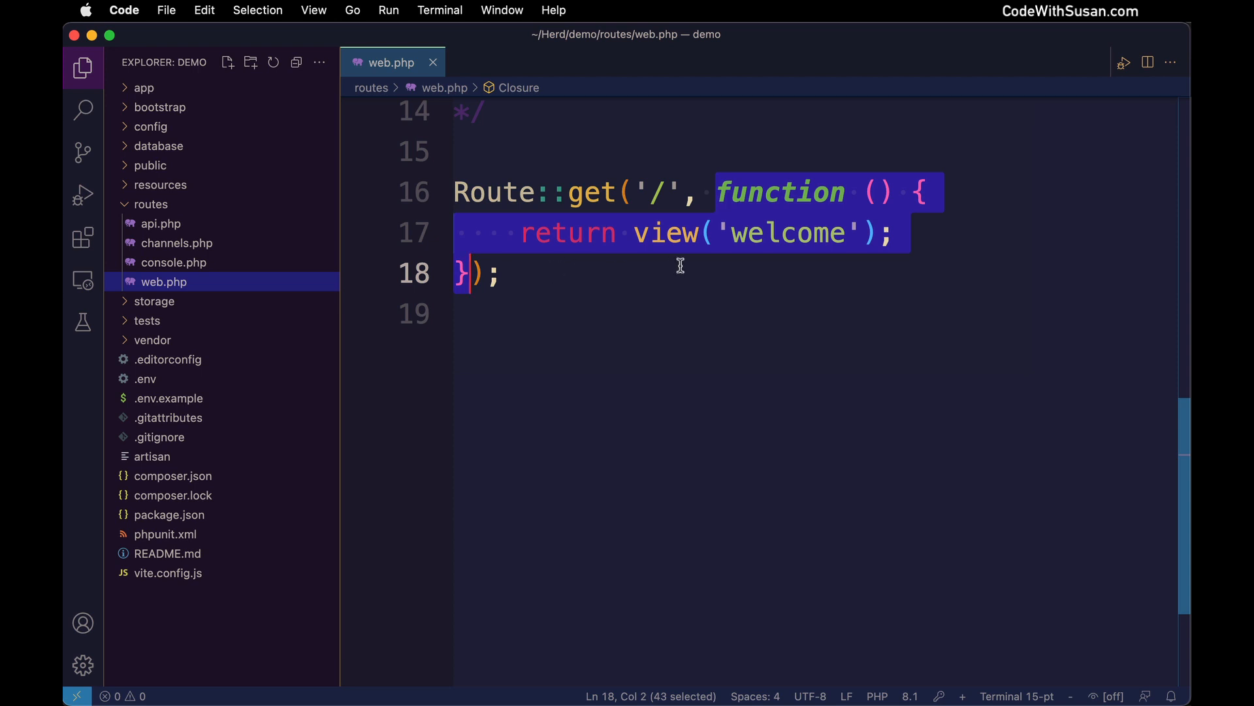
mouse_move(736, 263)
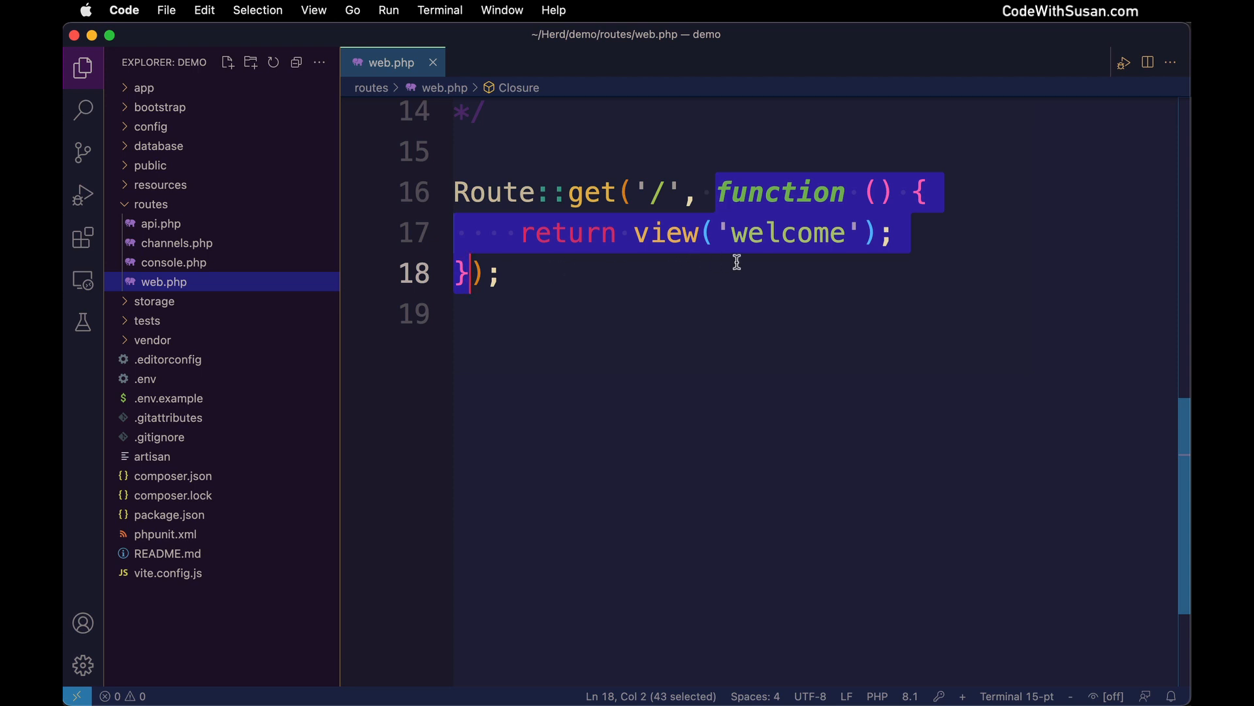
mouse_move(700, 312)
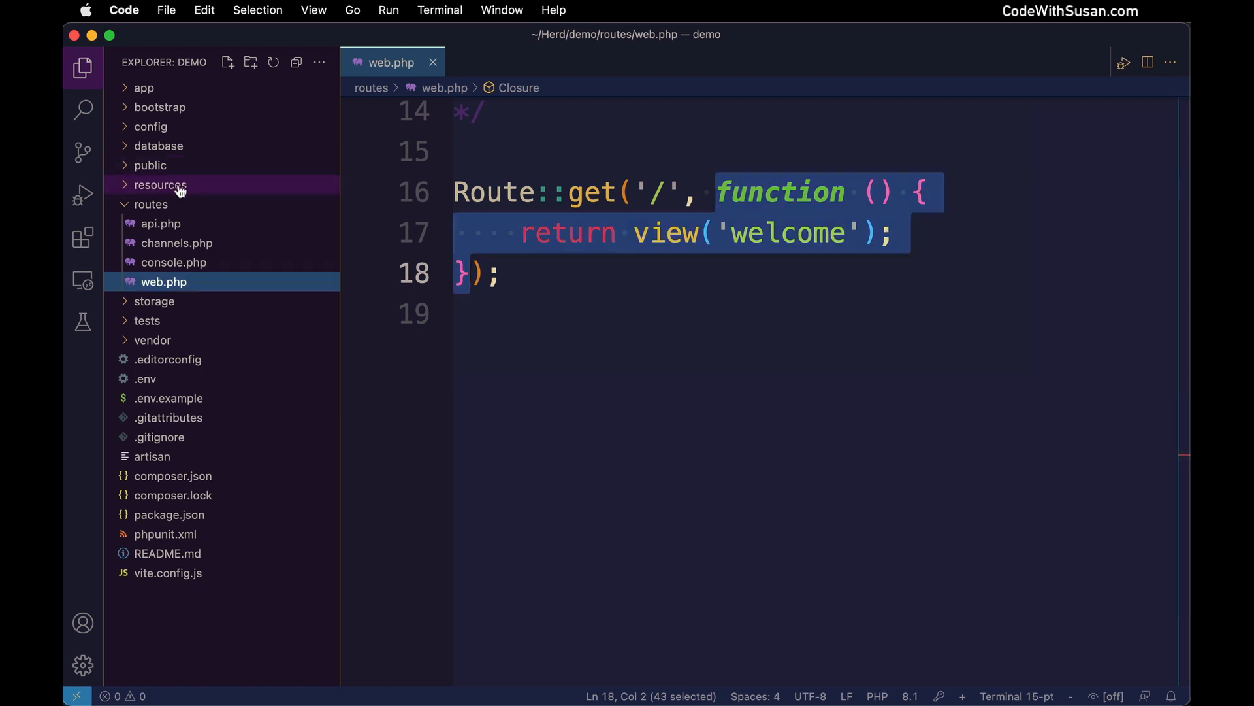
Expand resources and views in the Explorer to reveal welcome.blade.php.
click(159, 185)
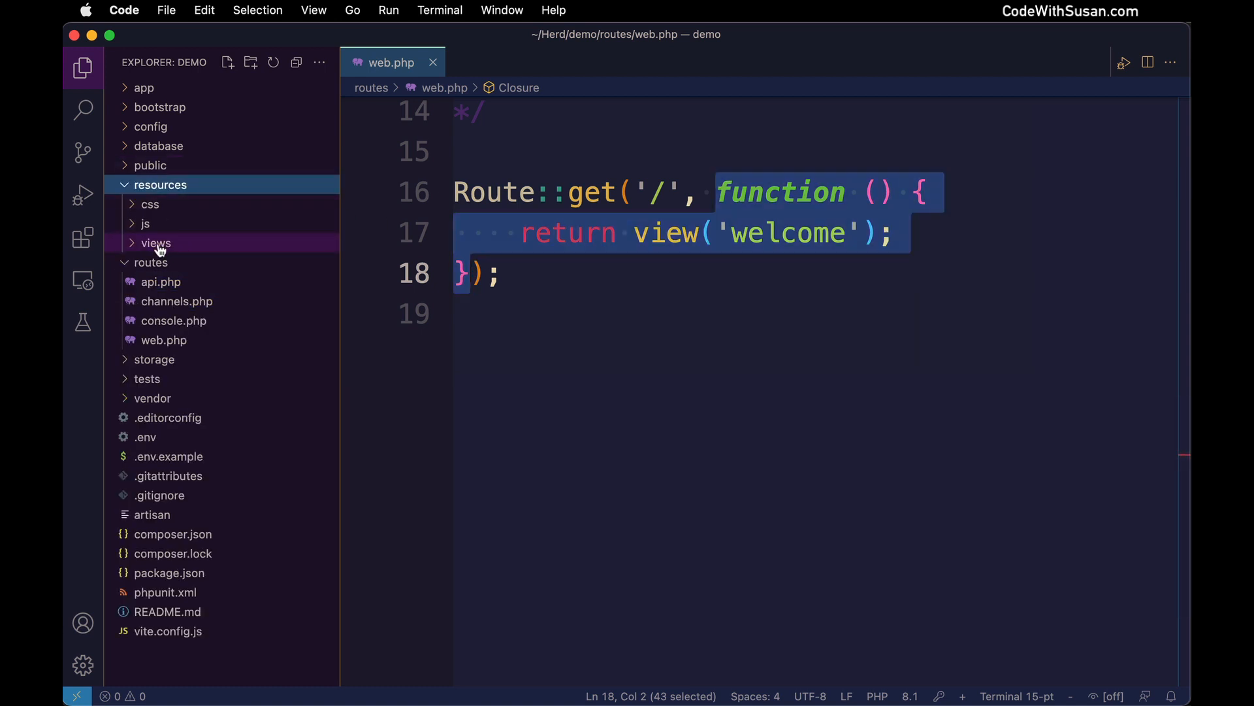
click(156, 243)
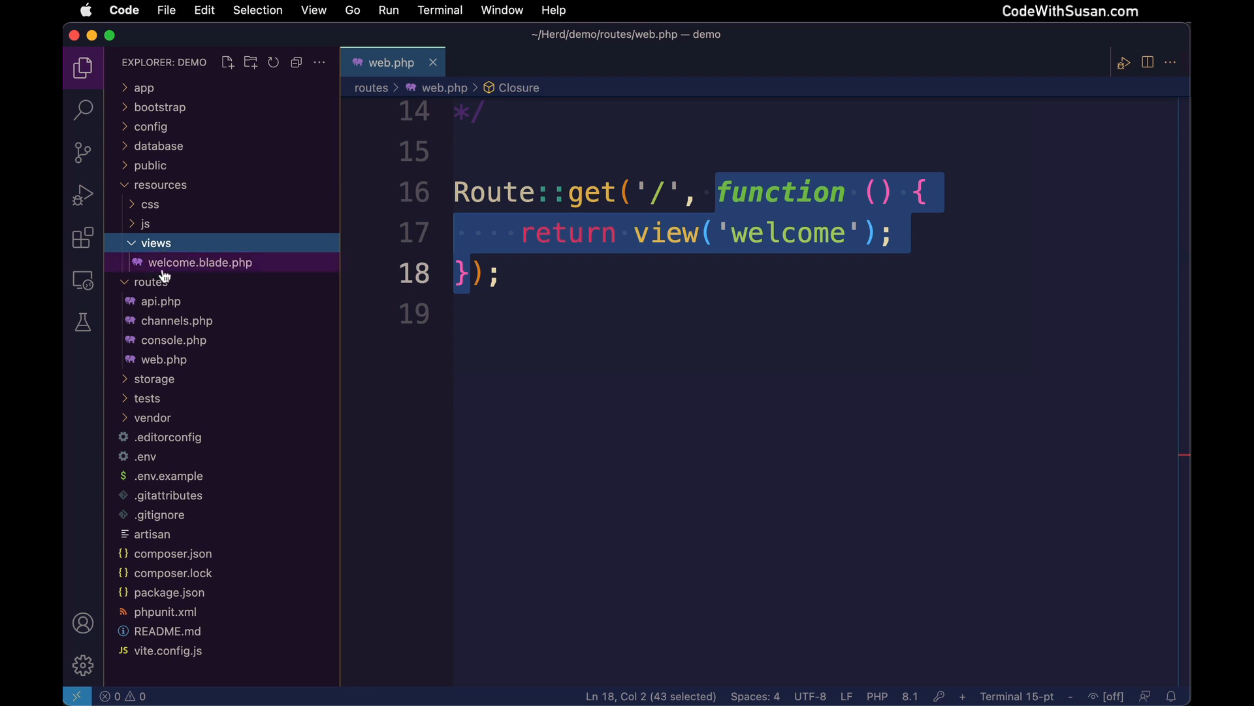
mouse_move(200, 262)
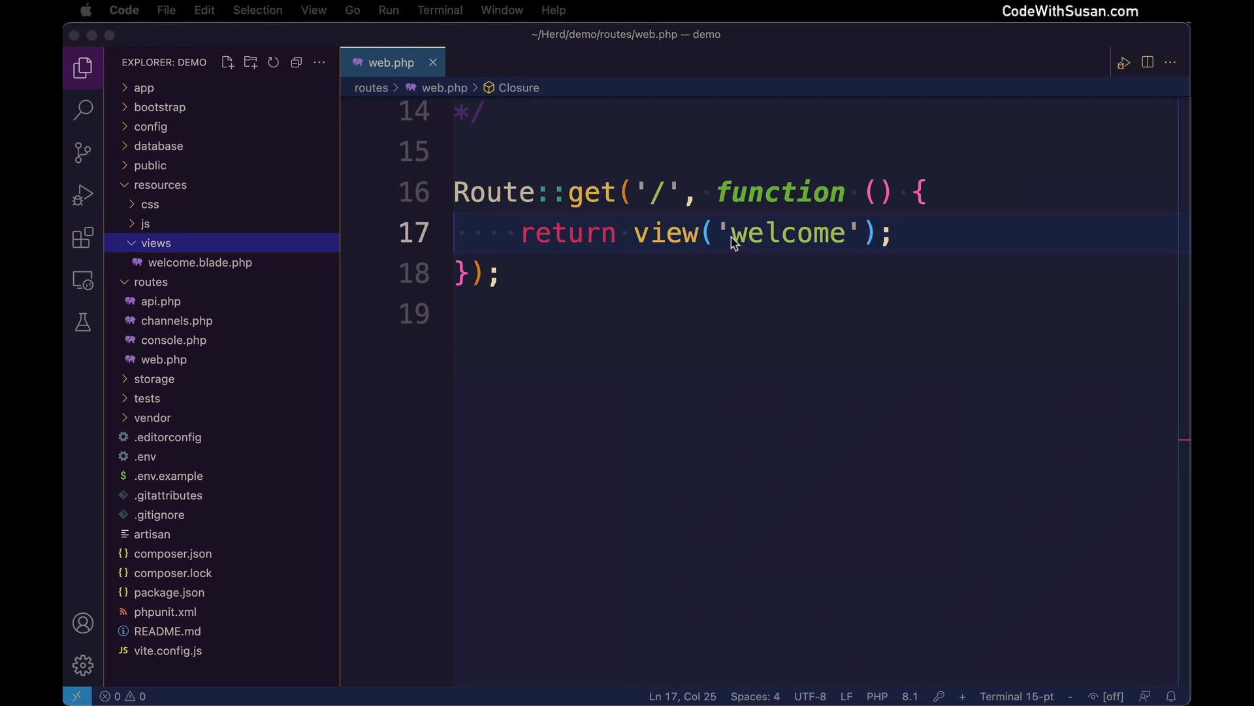
Write the full /resources/views/welcome.blade.php path in view(), then select the extra path text to revert to 'welcome'.
text(/resour)
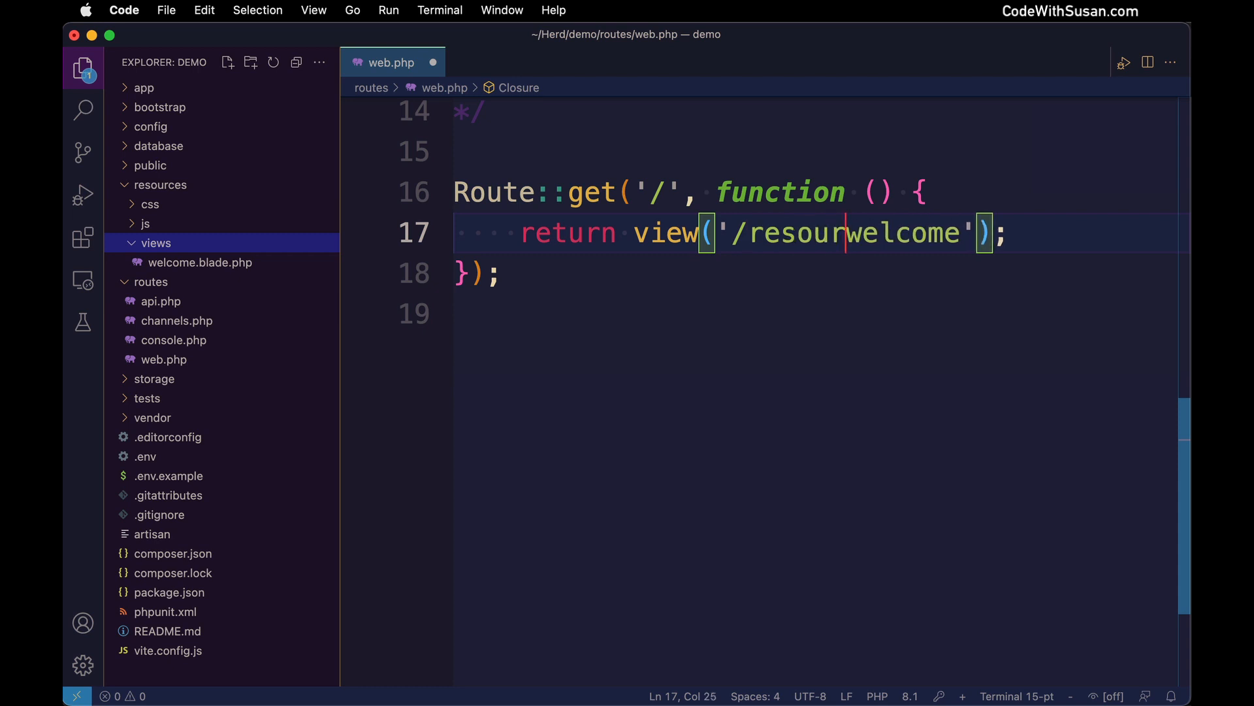
text(ces/views/)
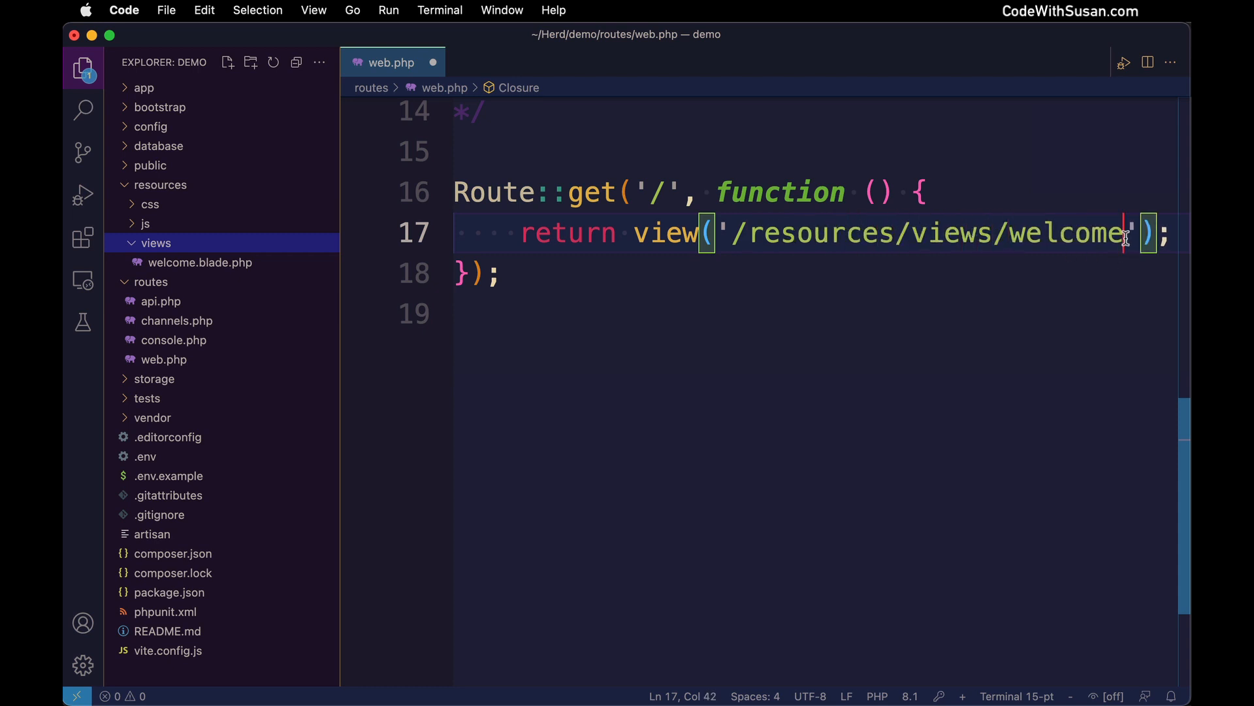
text(.blade.p)
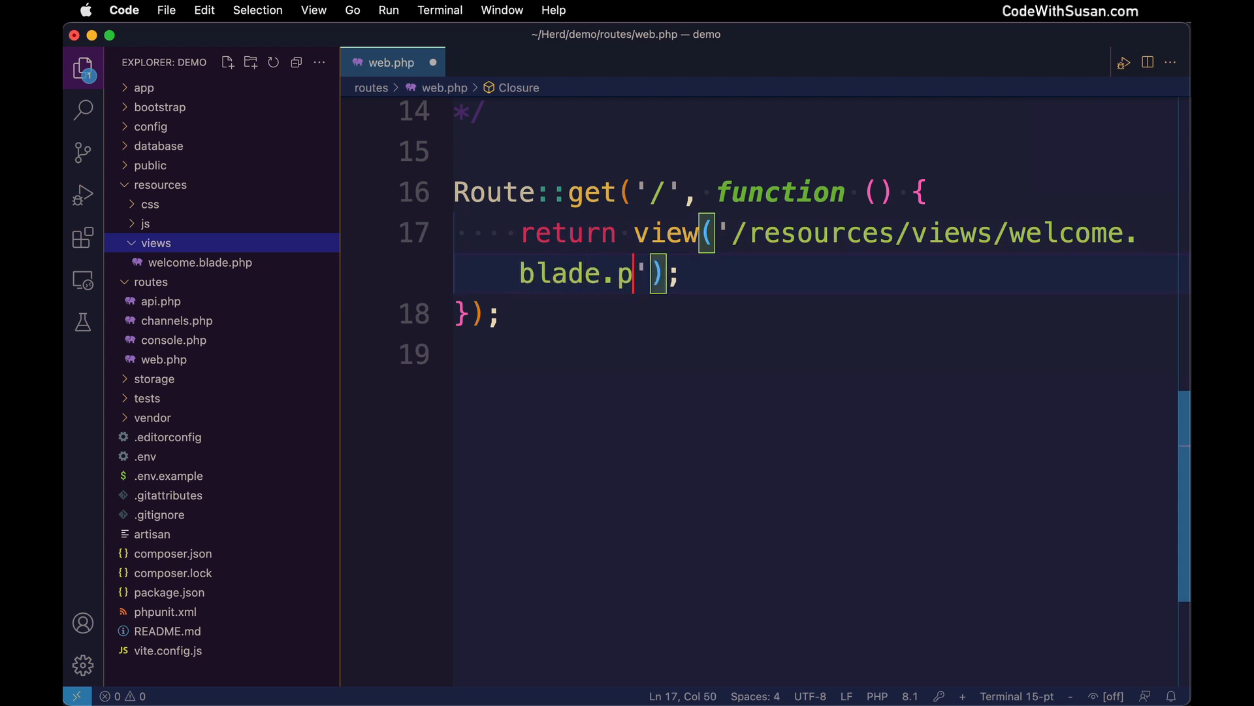
text(hp)
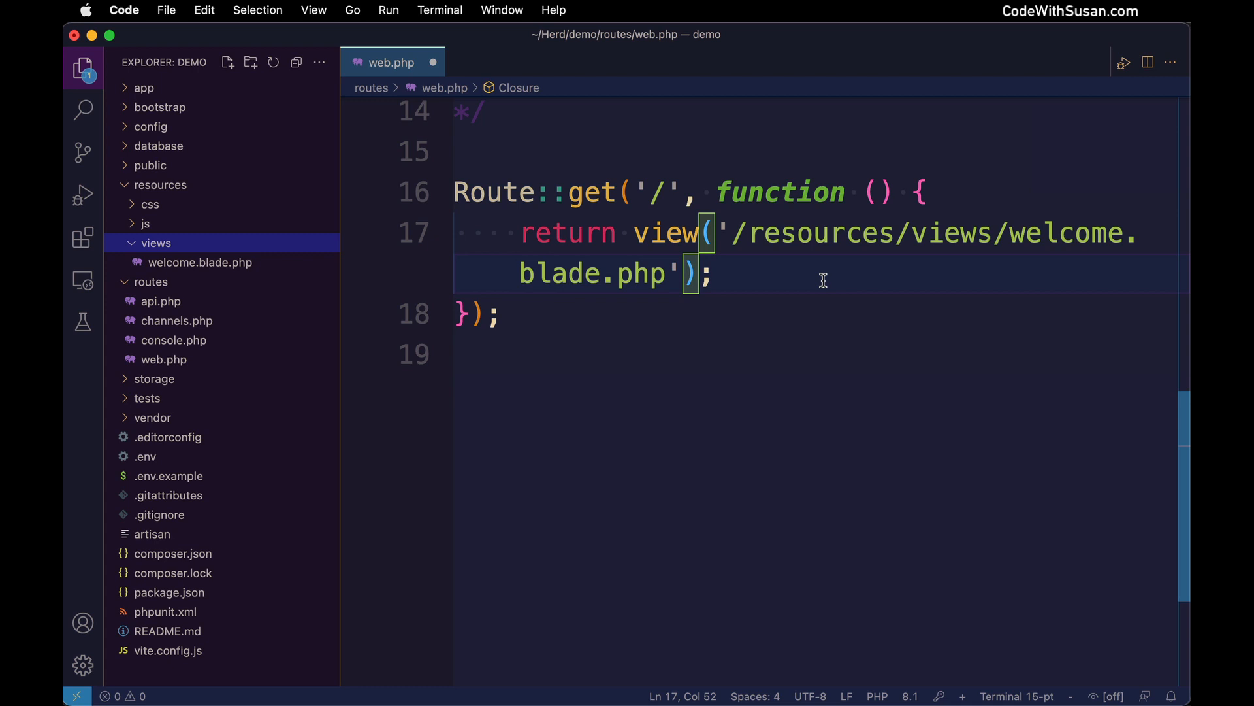
mouse_move(806, 273)
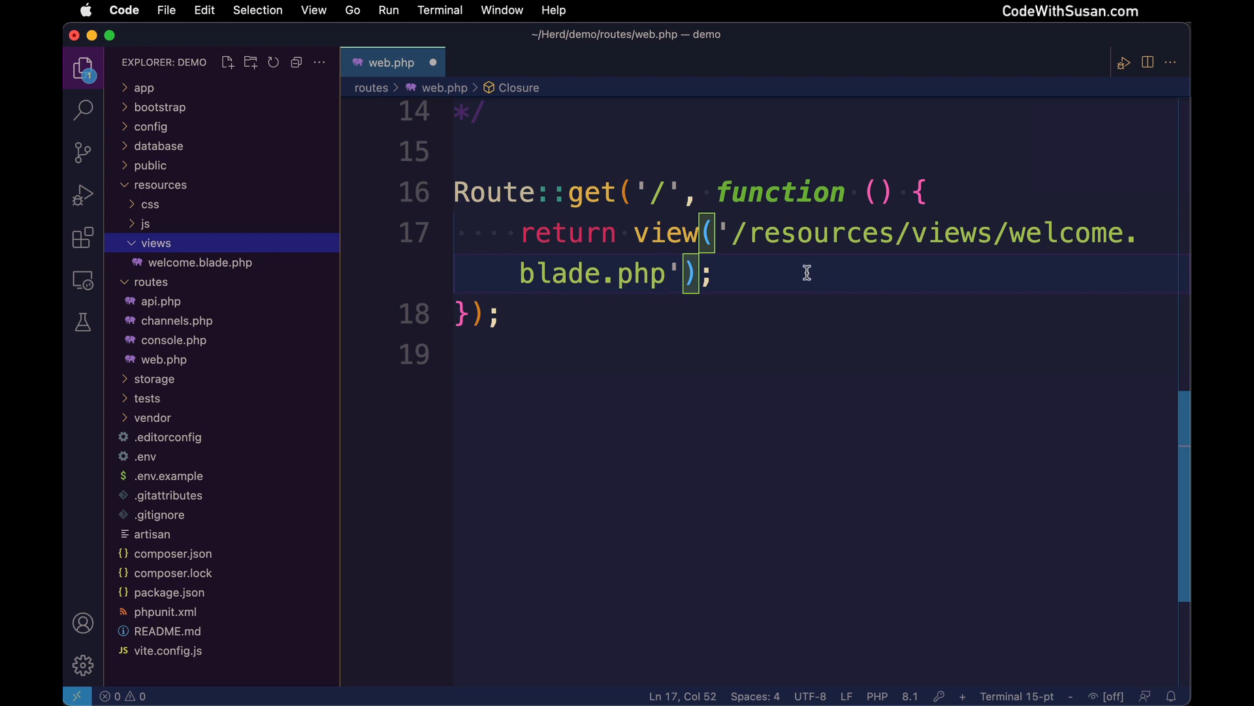
drag(730, 233, 1010, 233)
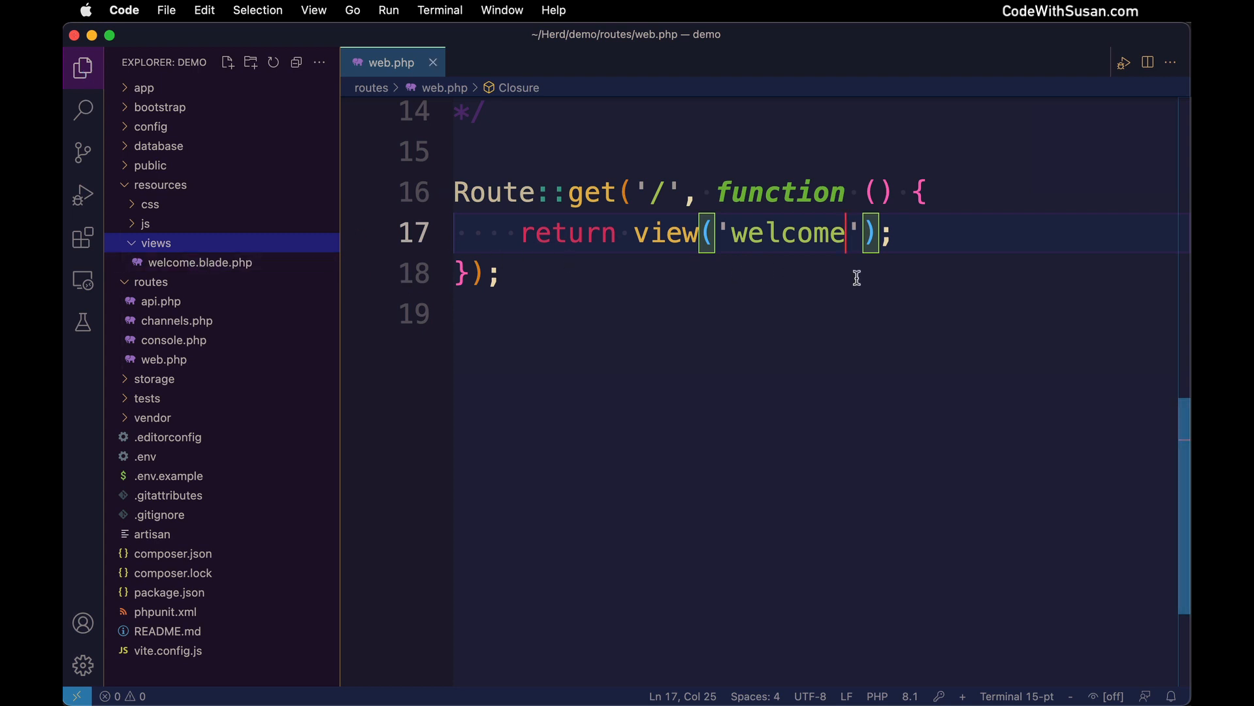
mouse_move(792, 232)
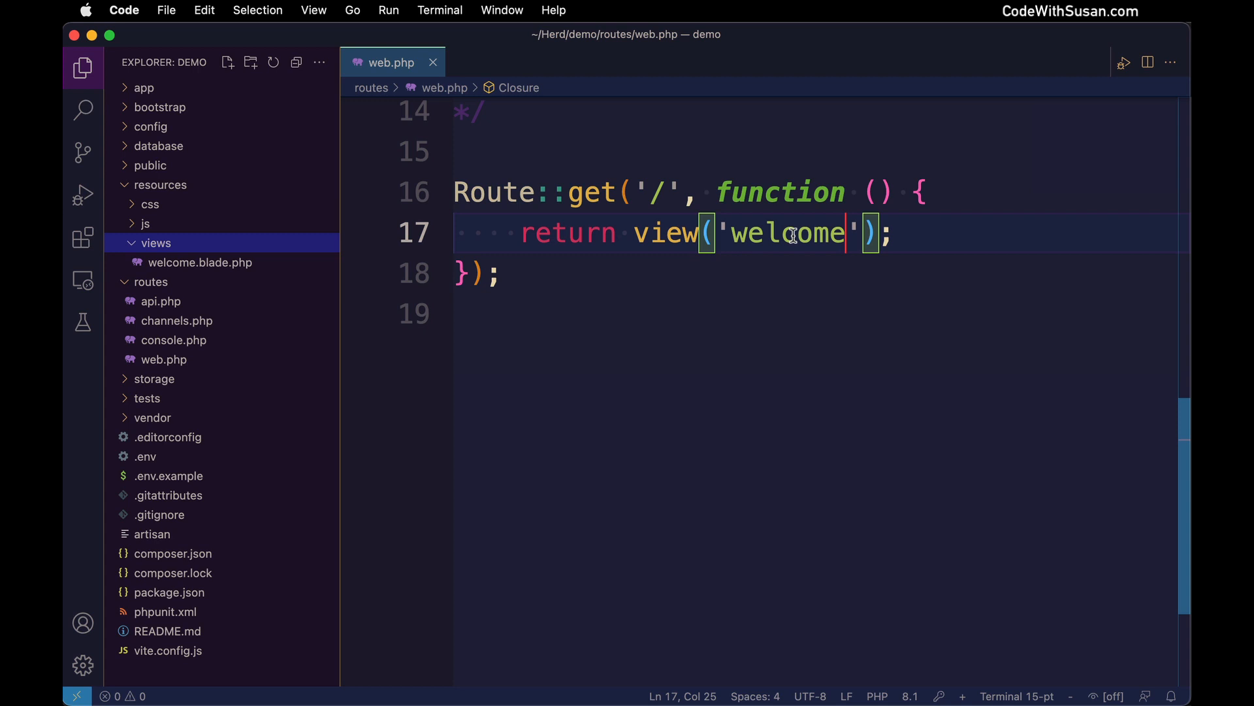
Select the 'welcome' view name in the home route of web.php.
double_click(788, 233)
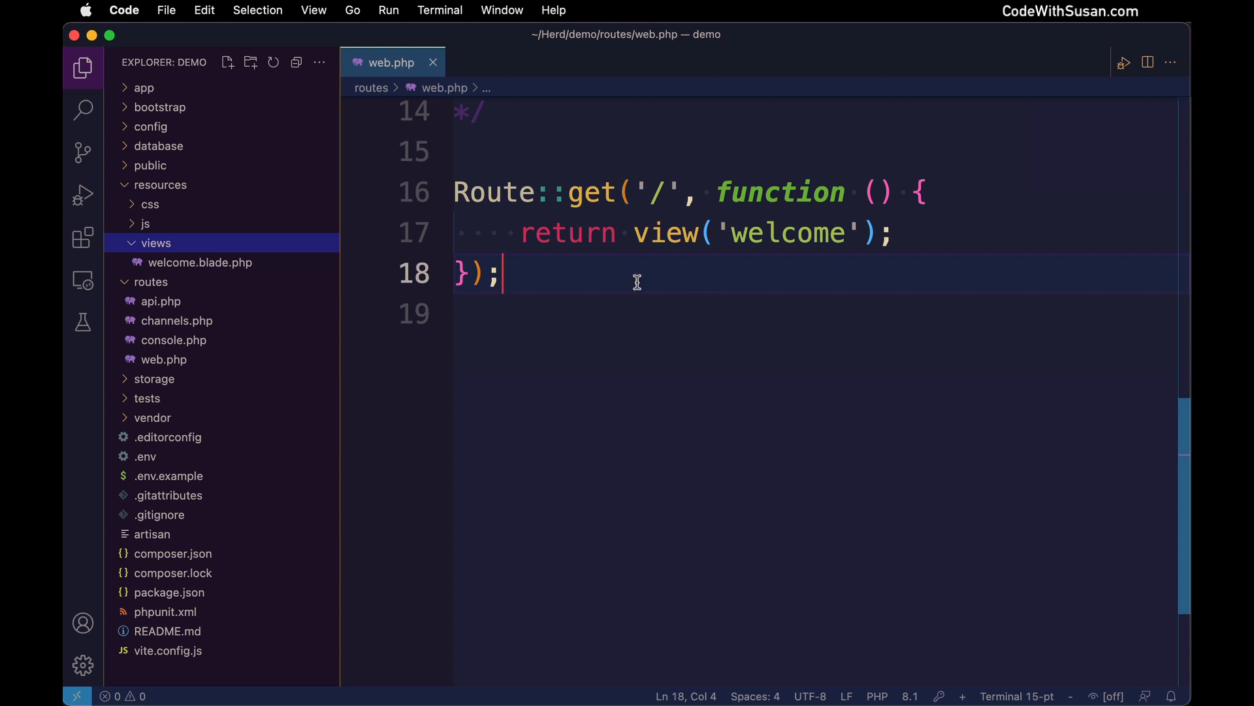
mouse_move(565, 277)
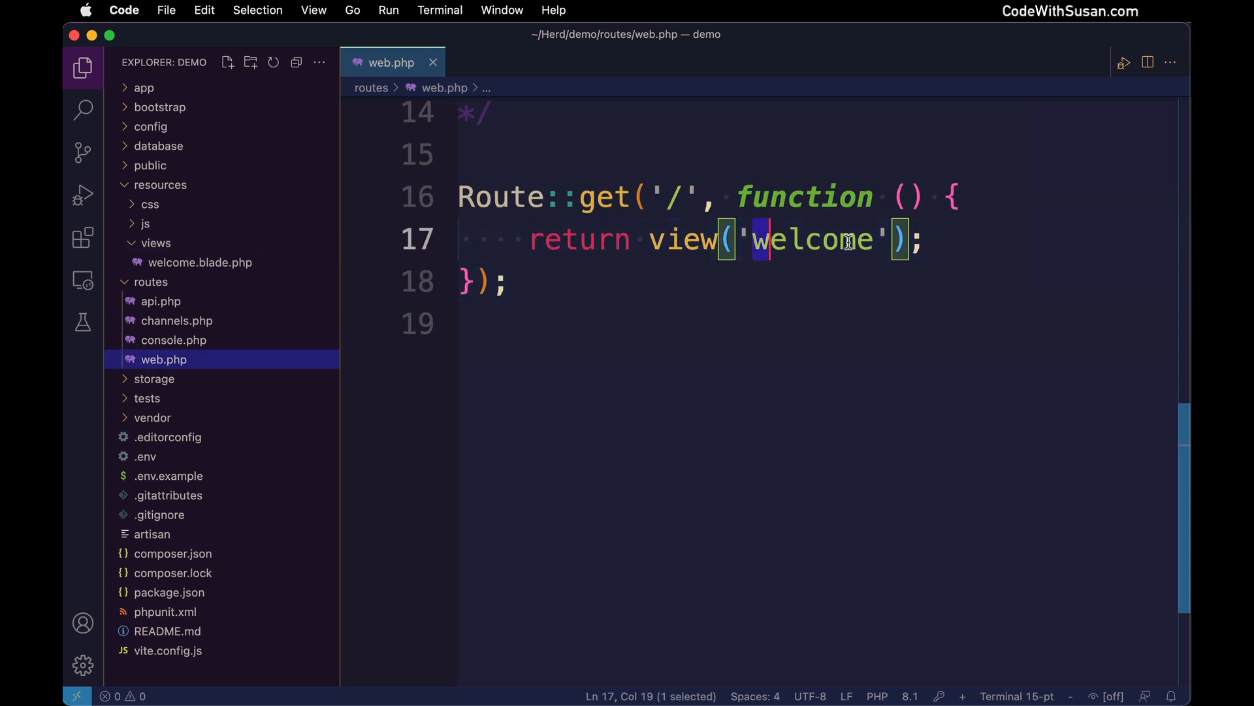
double_click(810, 239)
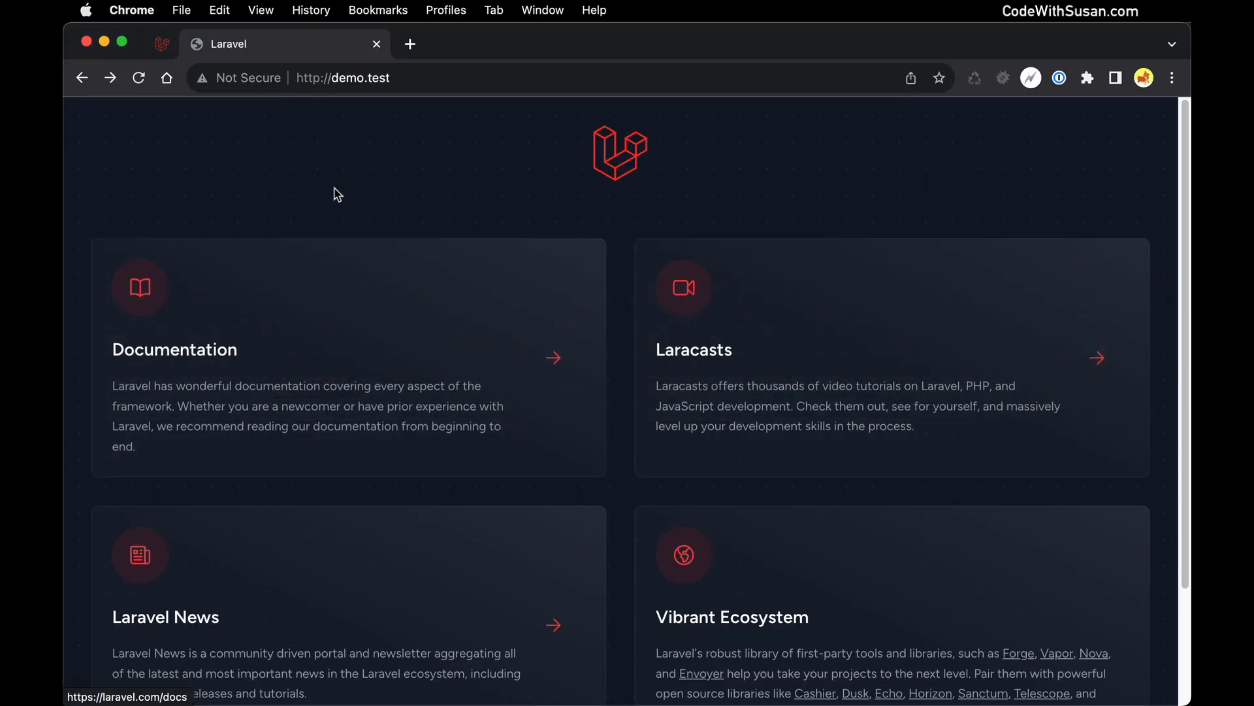
mouse_move(404, 251)
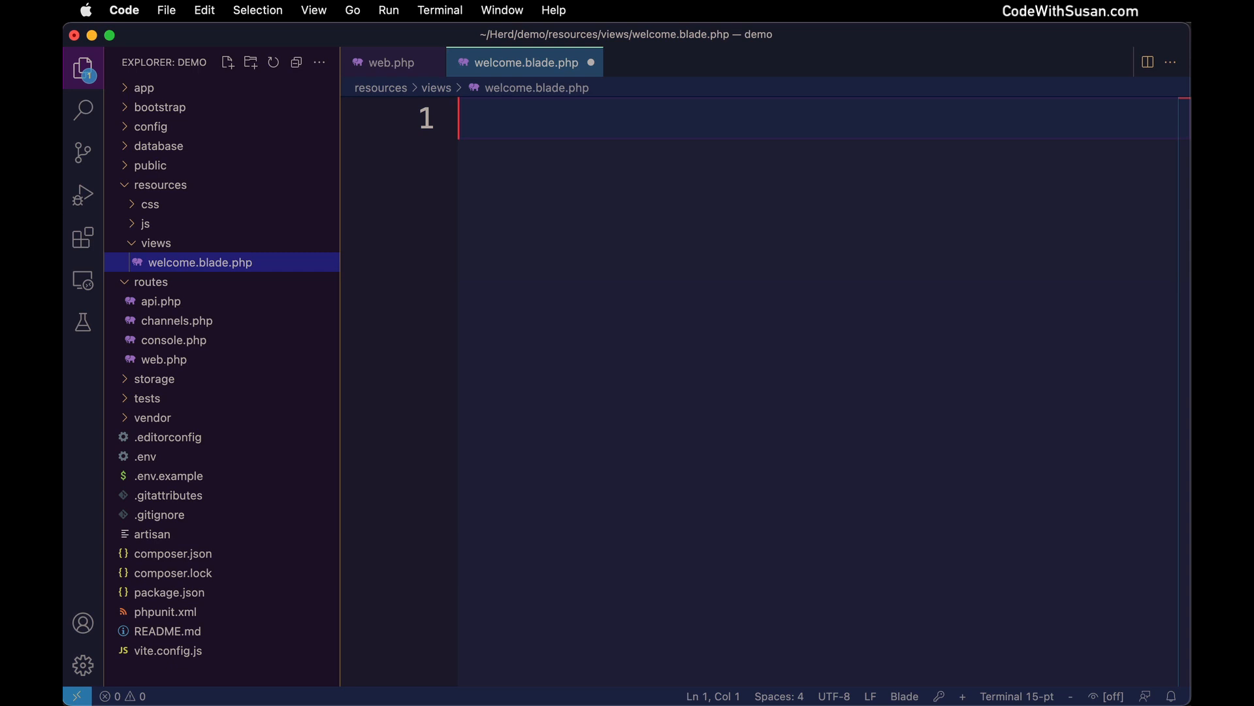
Replace the welcome template content with <h1>Hello World</h1>.
text(<h1>Hell)
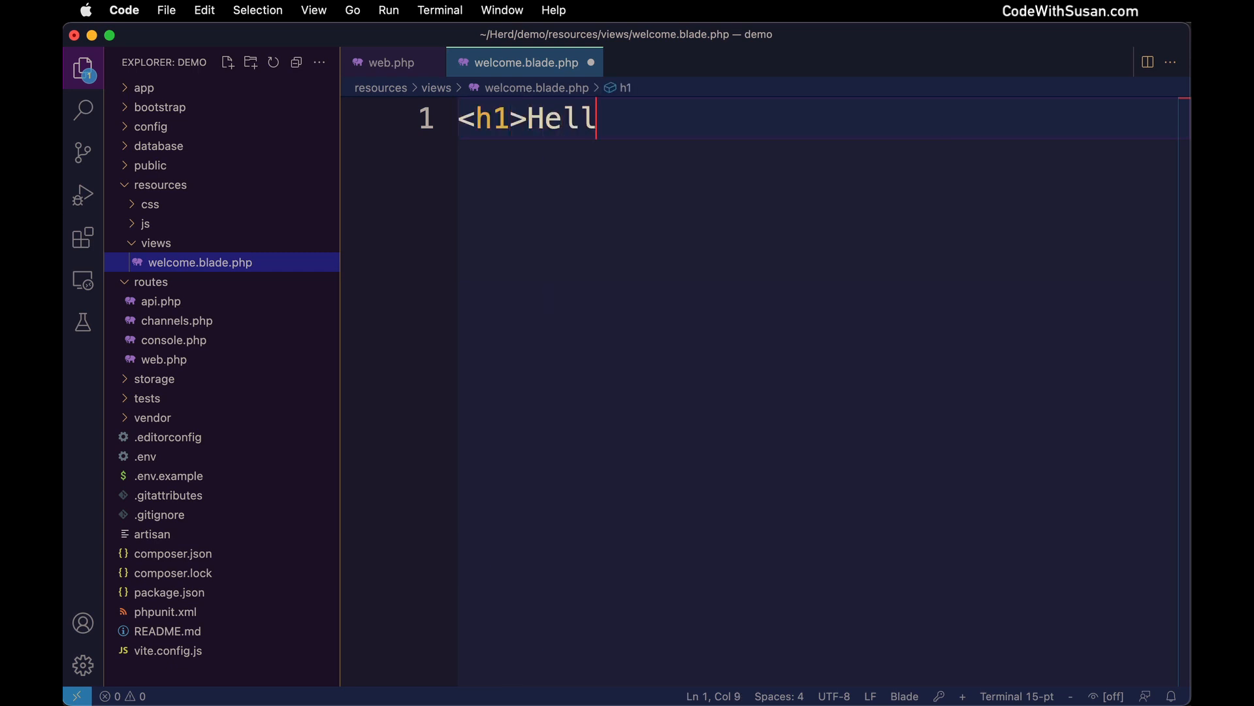
text(o World</h1>)
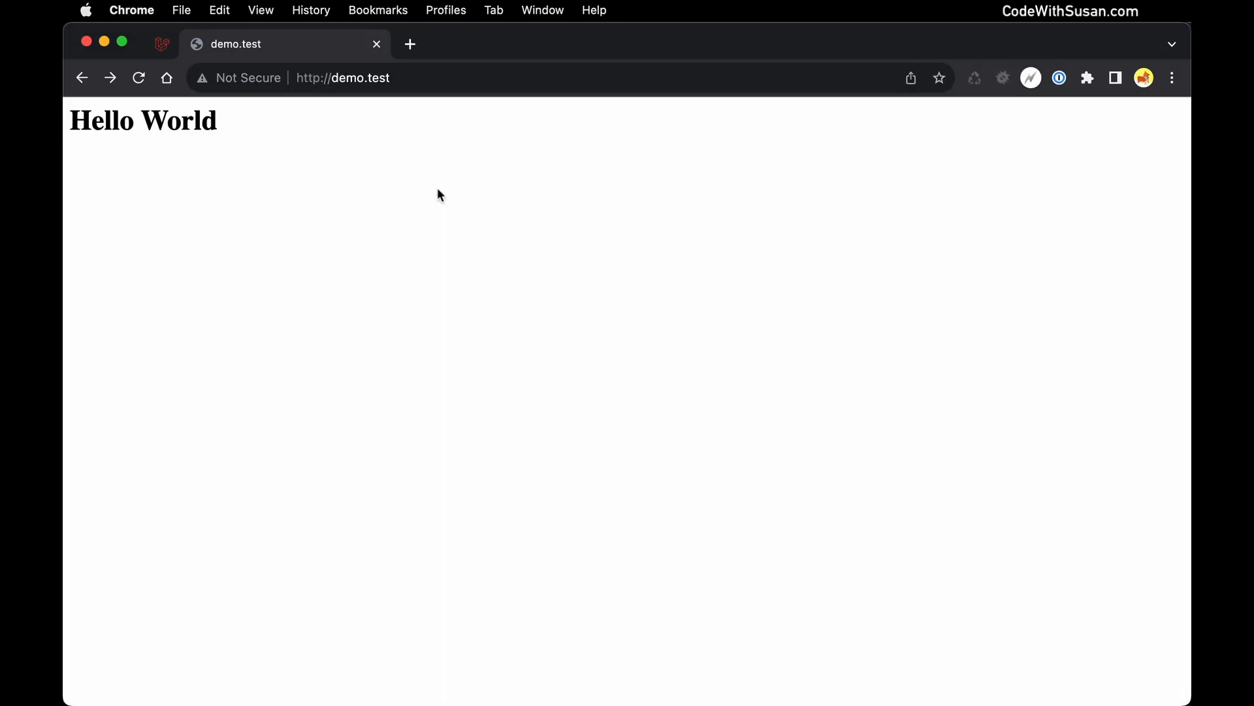
double_click(142, 120)
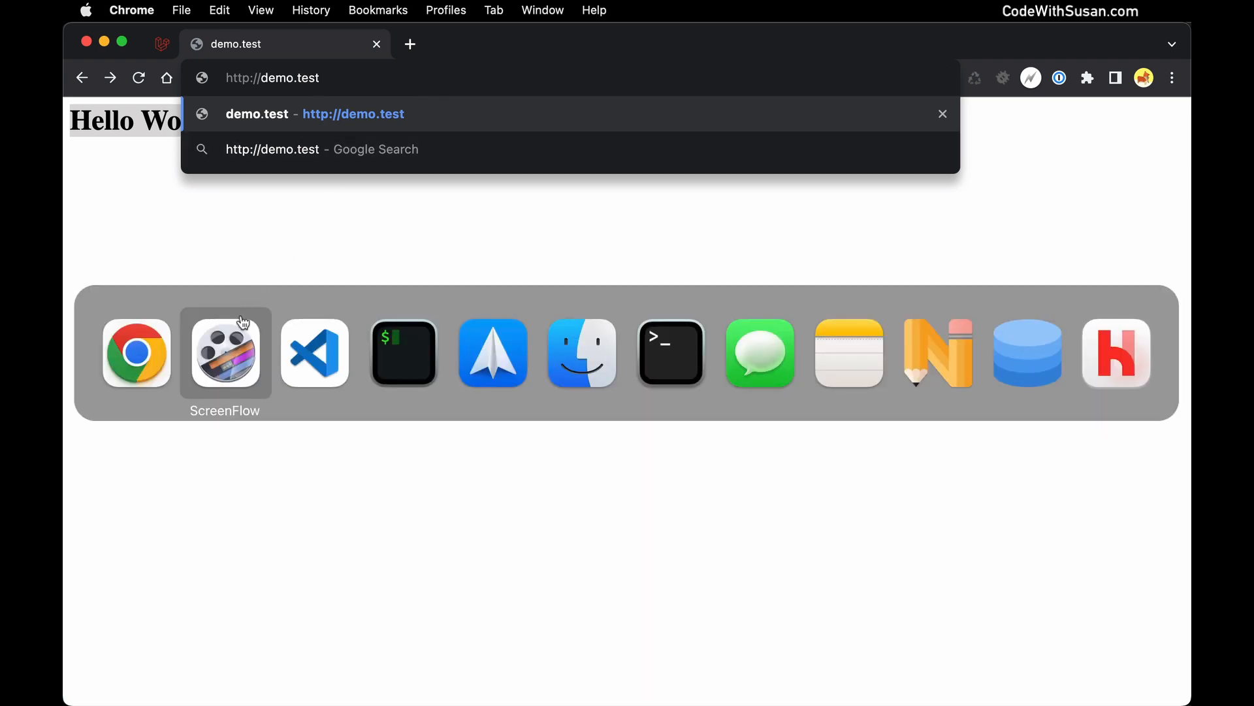
Return to the editor, review the welcome view, and begin a new Route line below the home route.
click(313, 353)
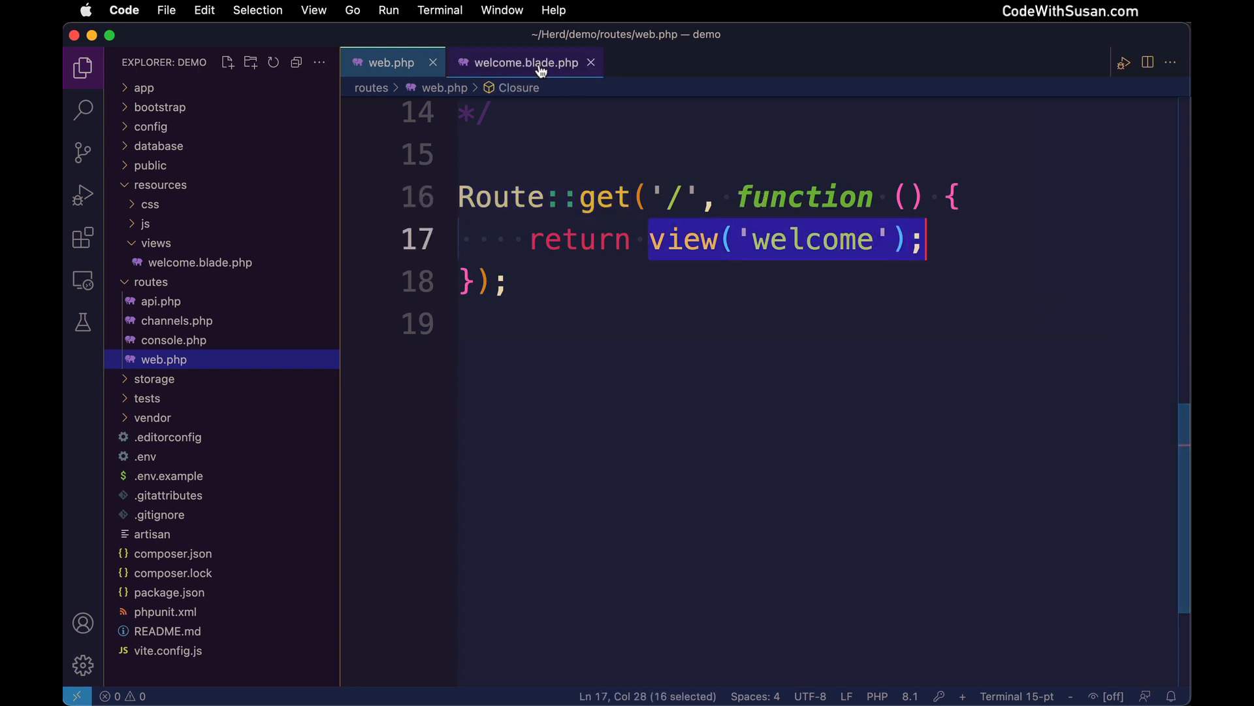
click(523, 62)
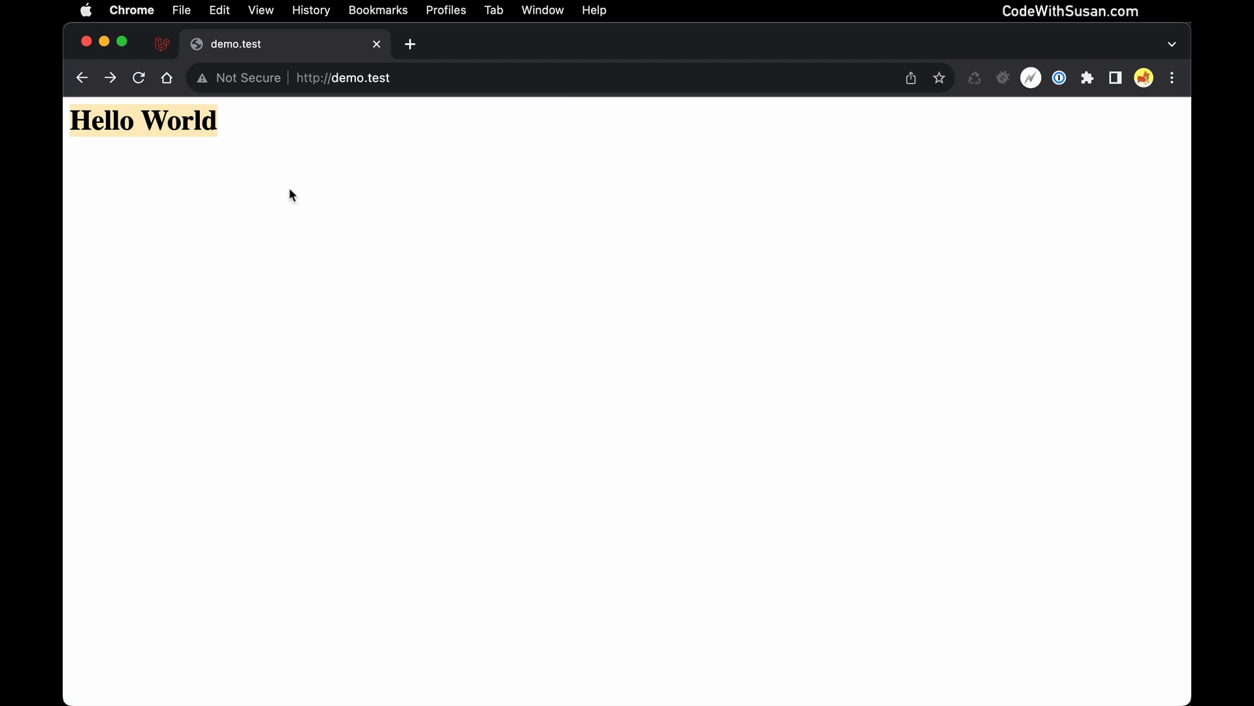
click(344, 77)
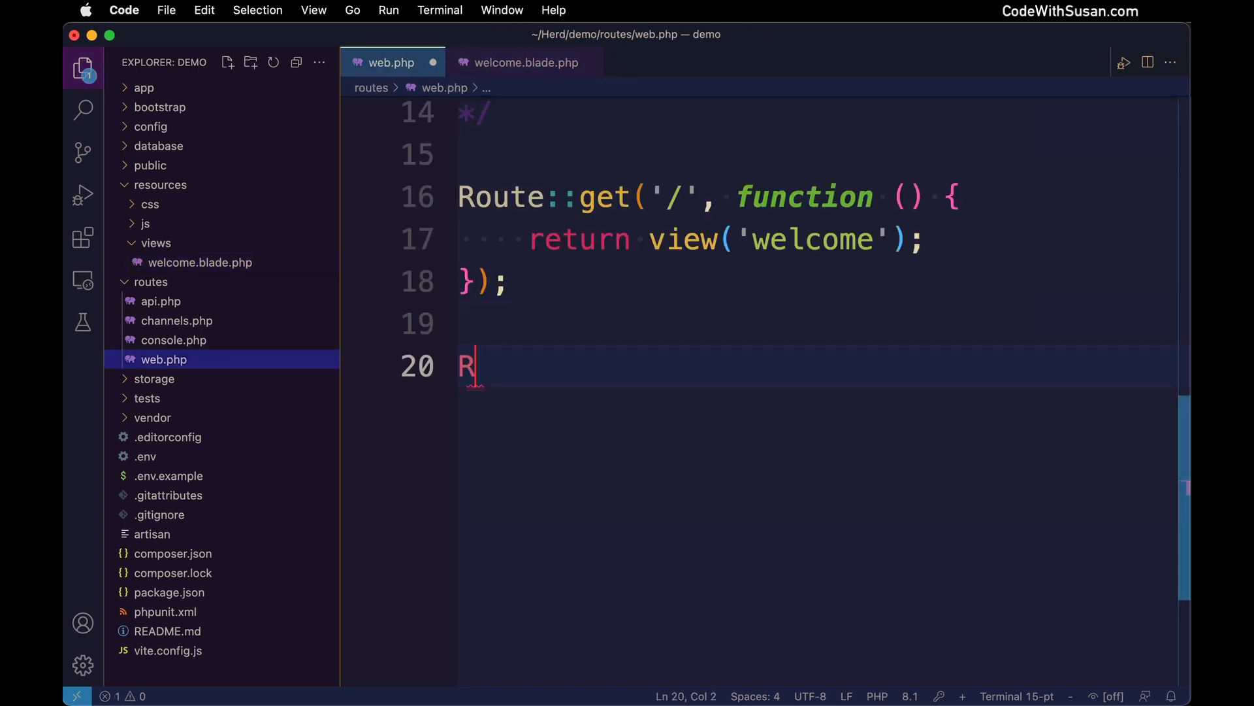
Add a /products route returning view('products') and create products.blade.php in resources/views.
text(oute::get(')
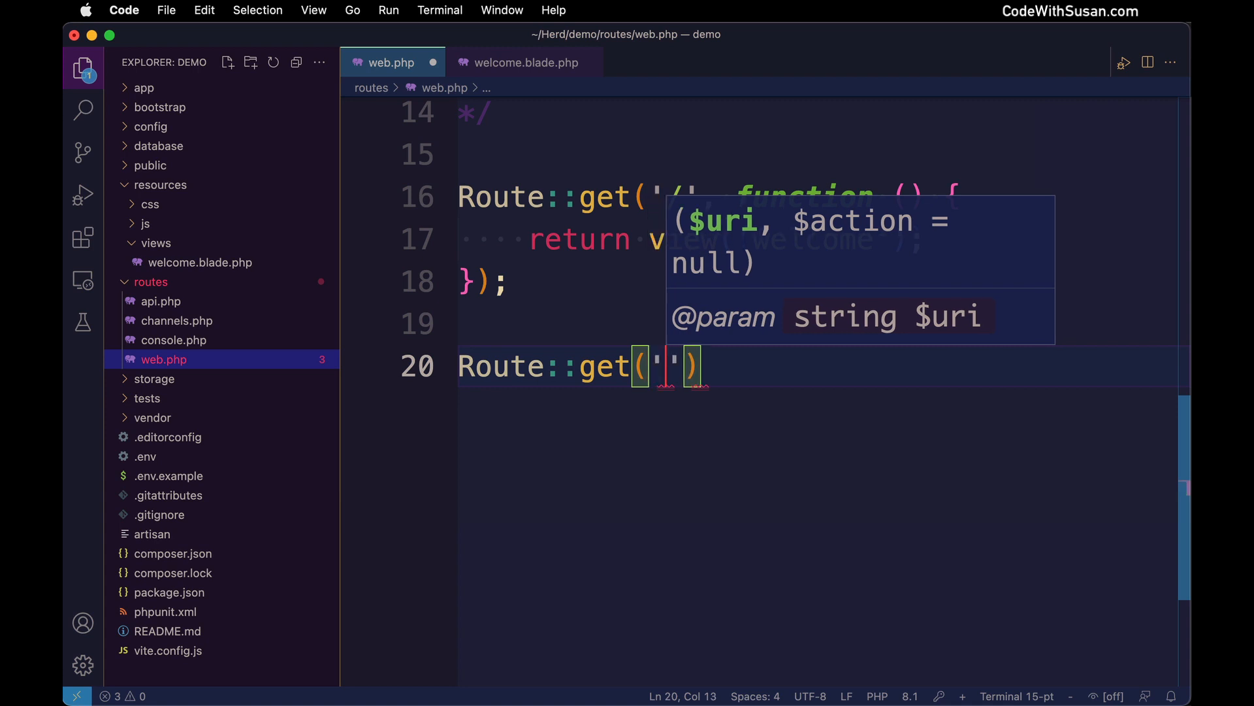
text(/products)
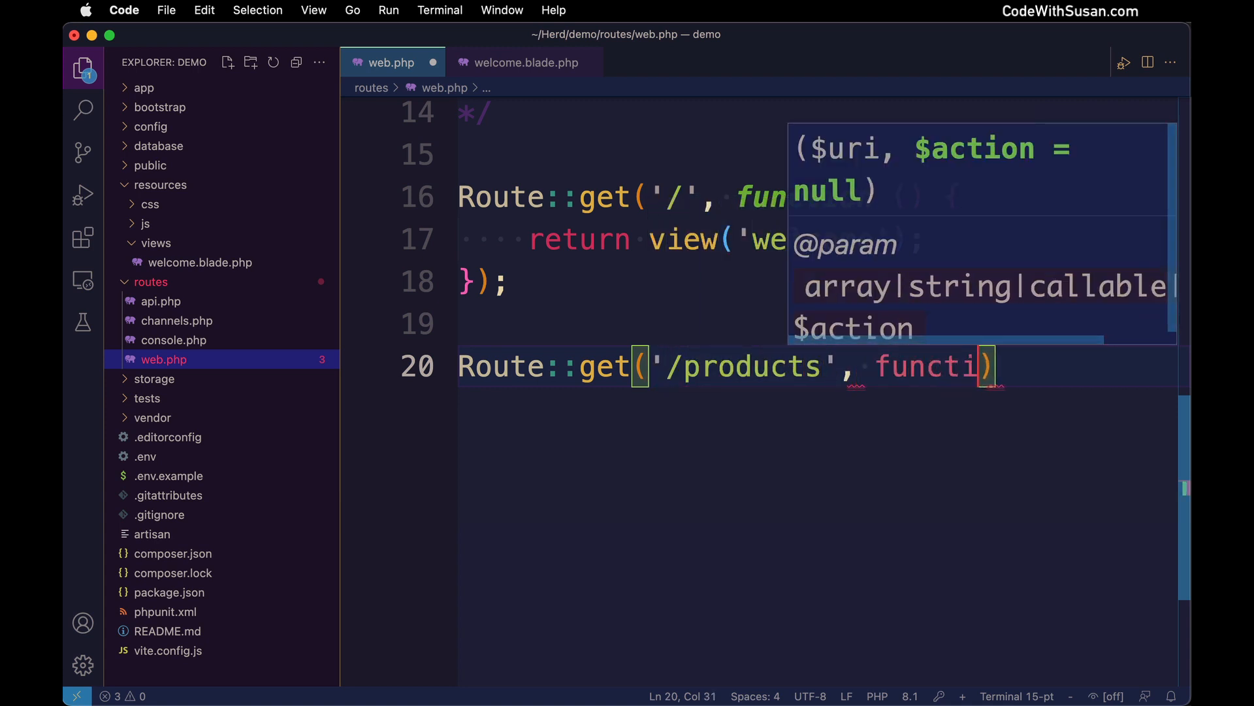
text(() {)
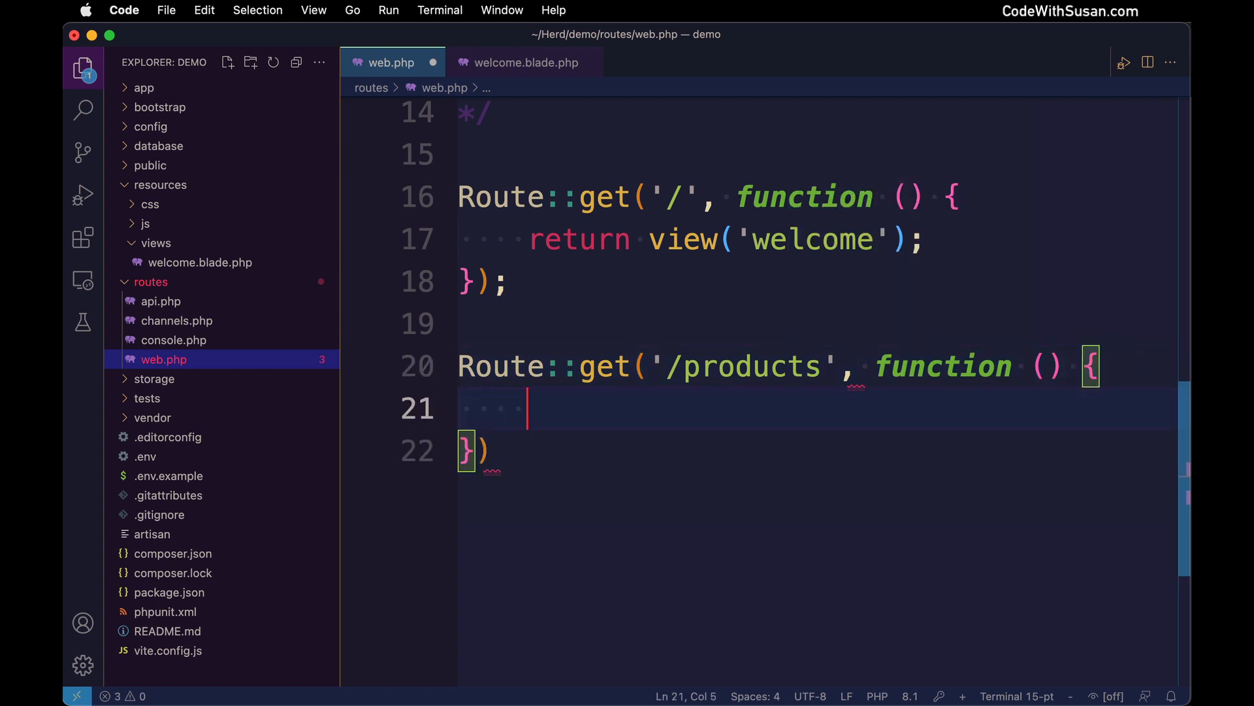
text(return)
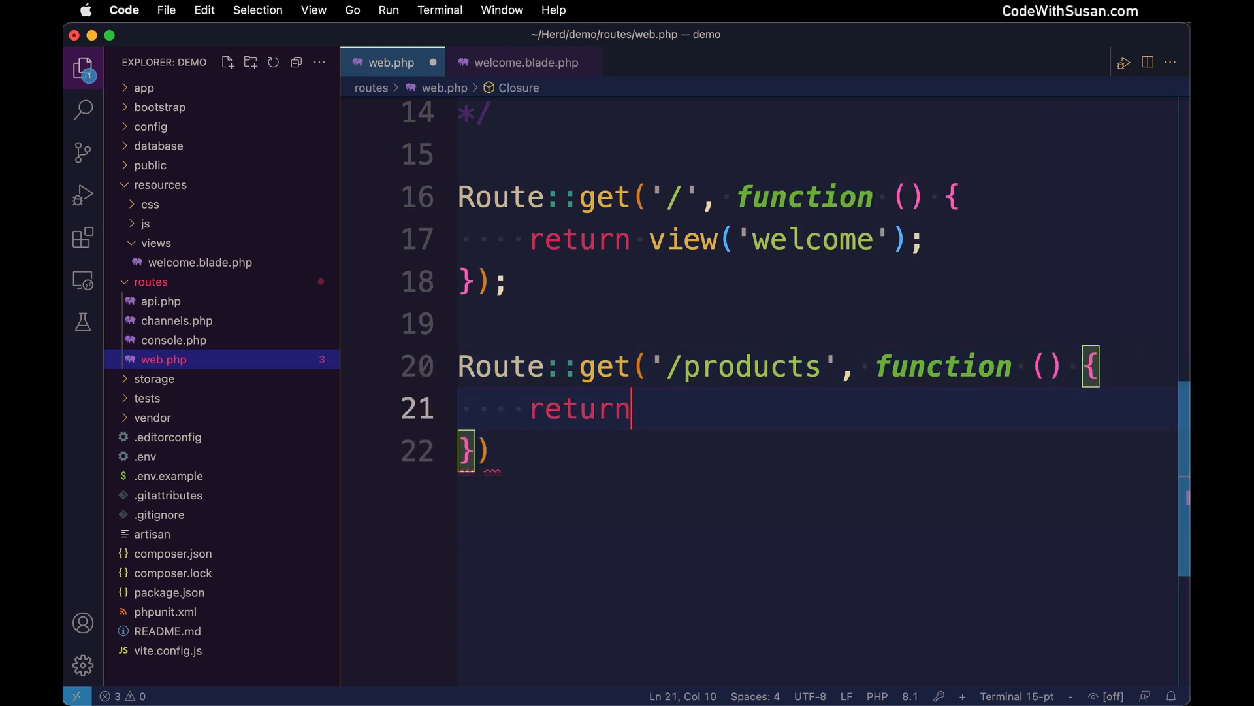
text(view('products');)
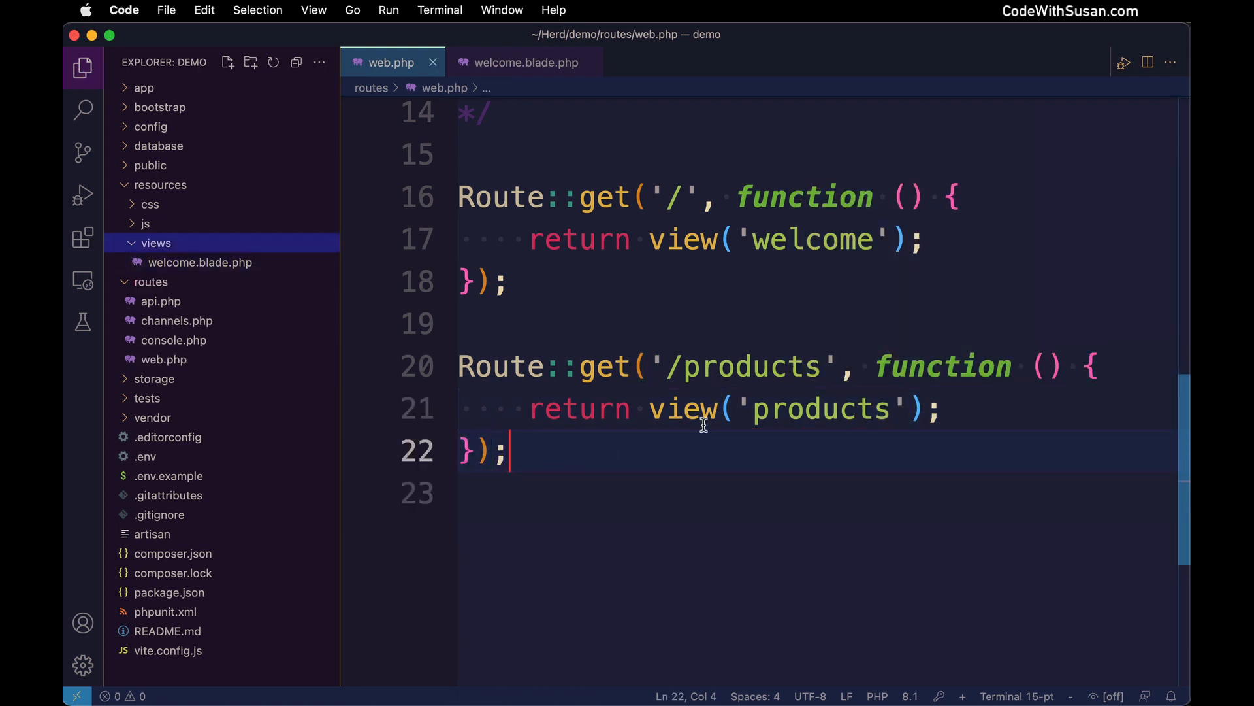
right_click(157, 243)
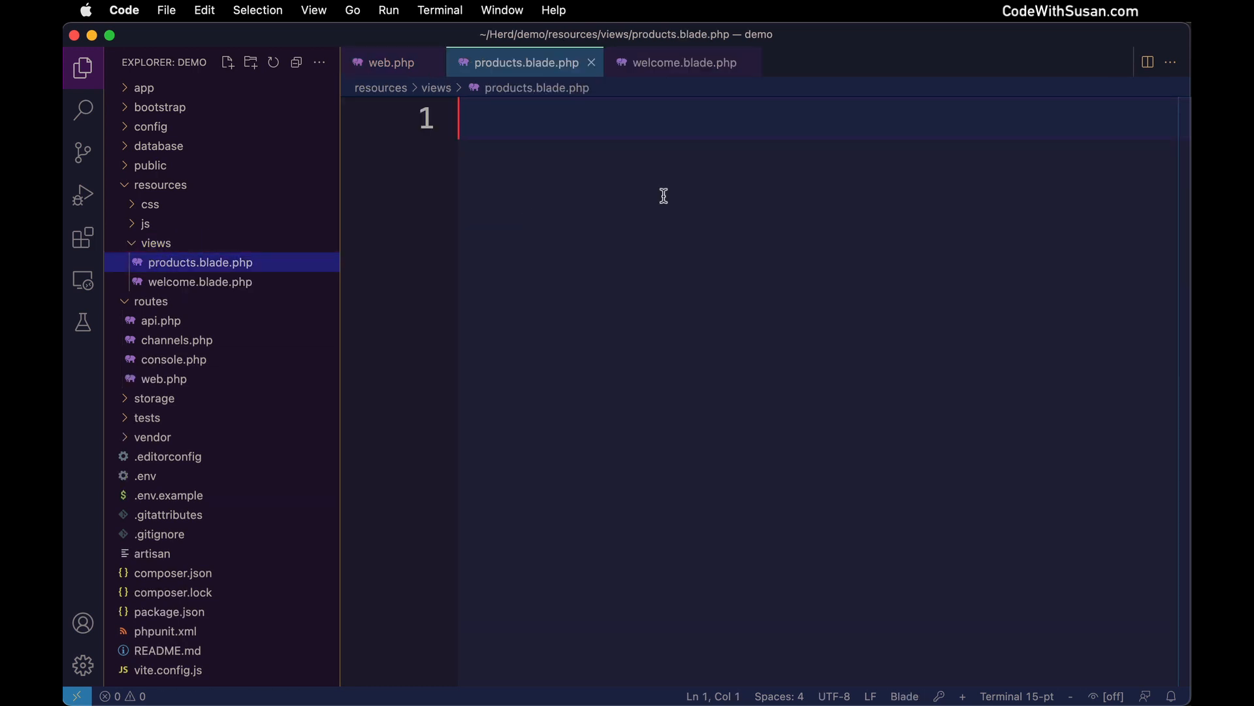
Write <h1>All Products</h1> and an <a href='/'>Home</a> link in products.blade.php.
text(<h1>All Products</h1>)
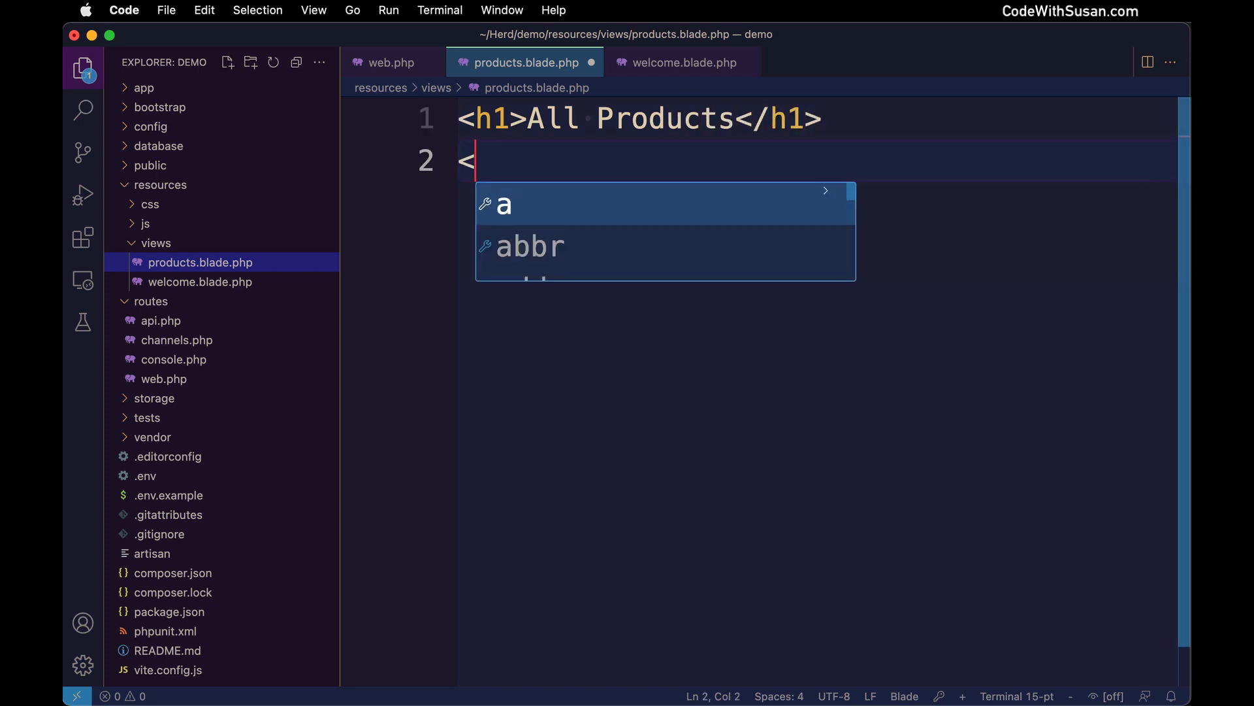
text(a href='/)
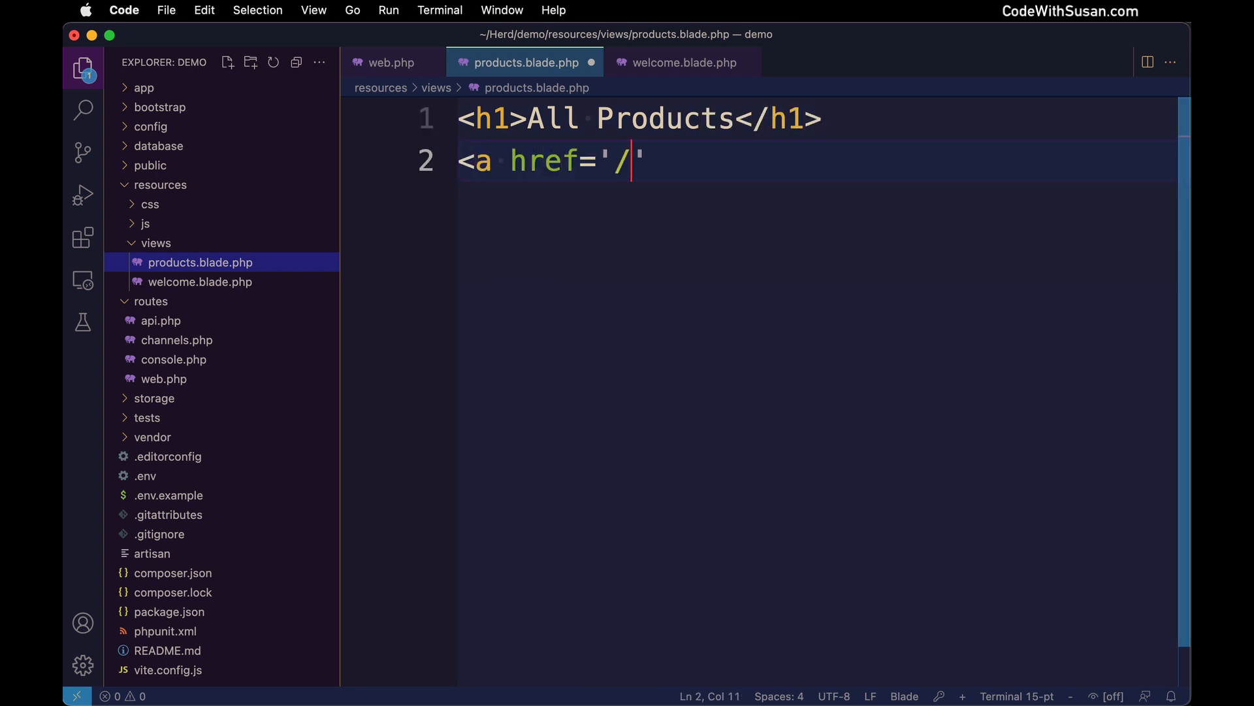
text(>Home</a>)
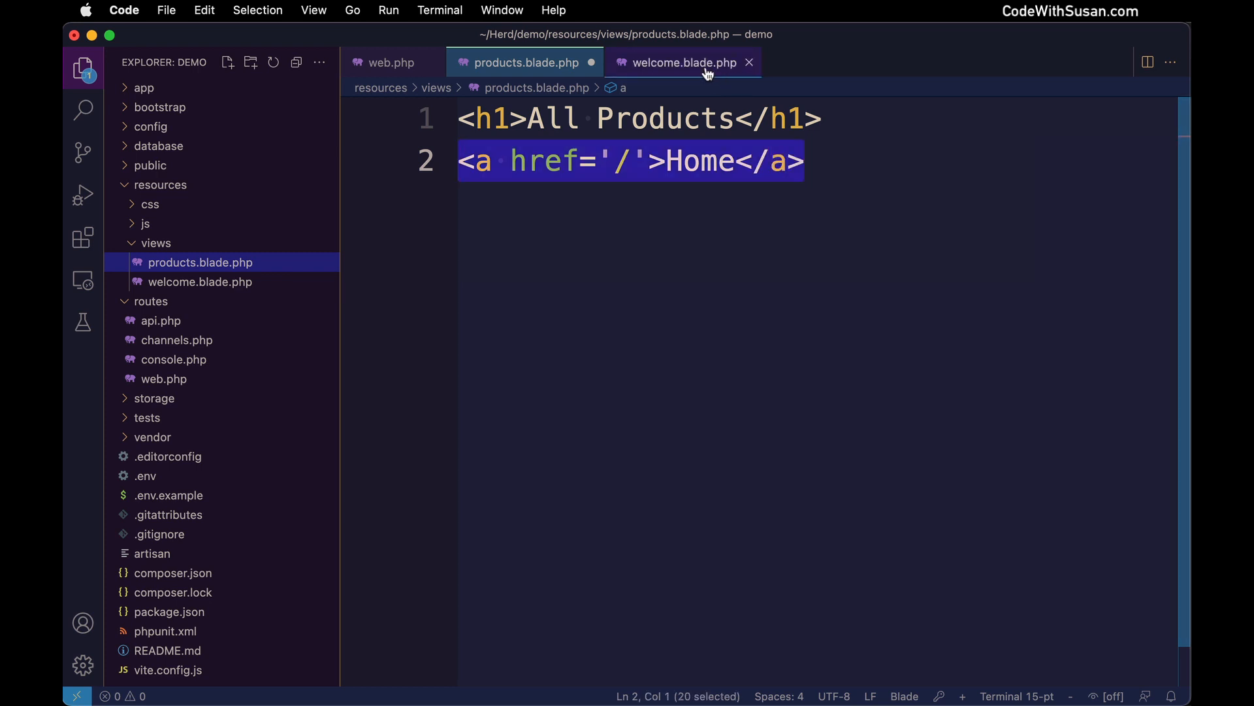
Add a Products link pointing to '/products' in welcome.blade.php.
click(684, 63)
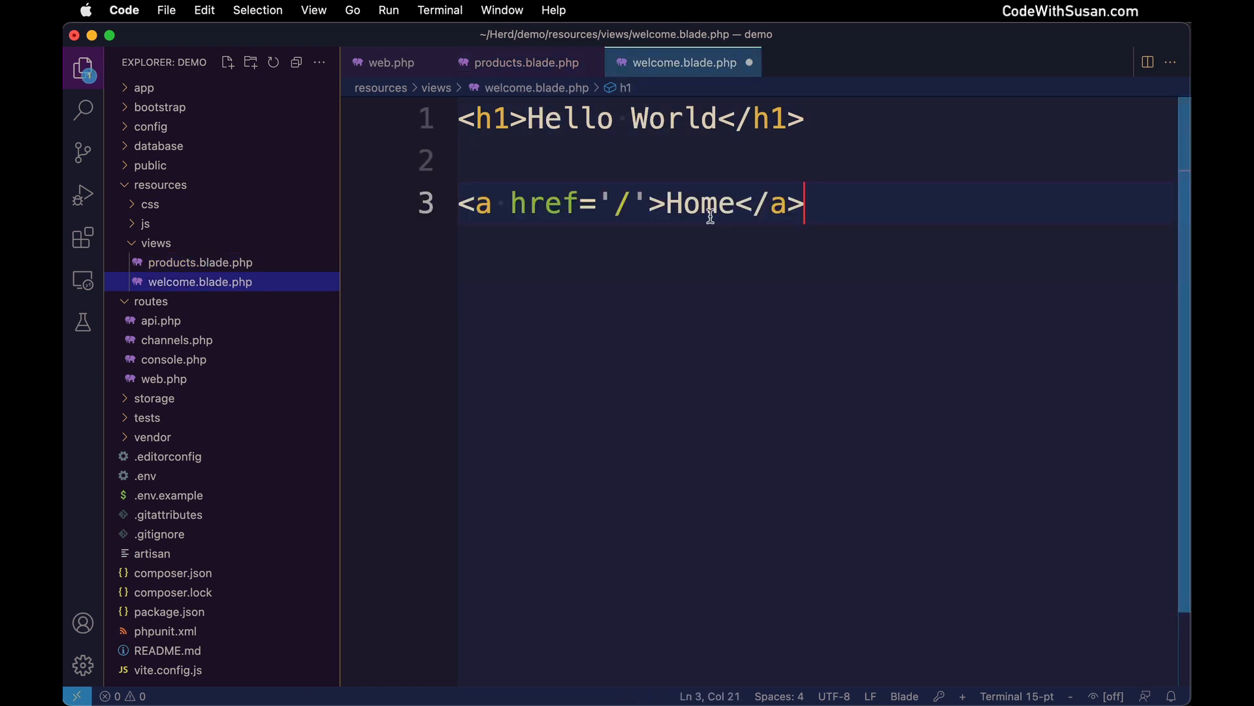
text(Products)
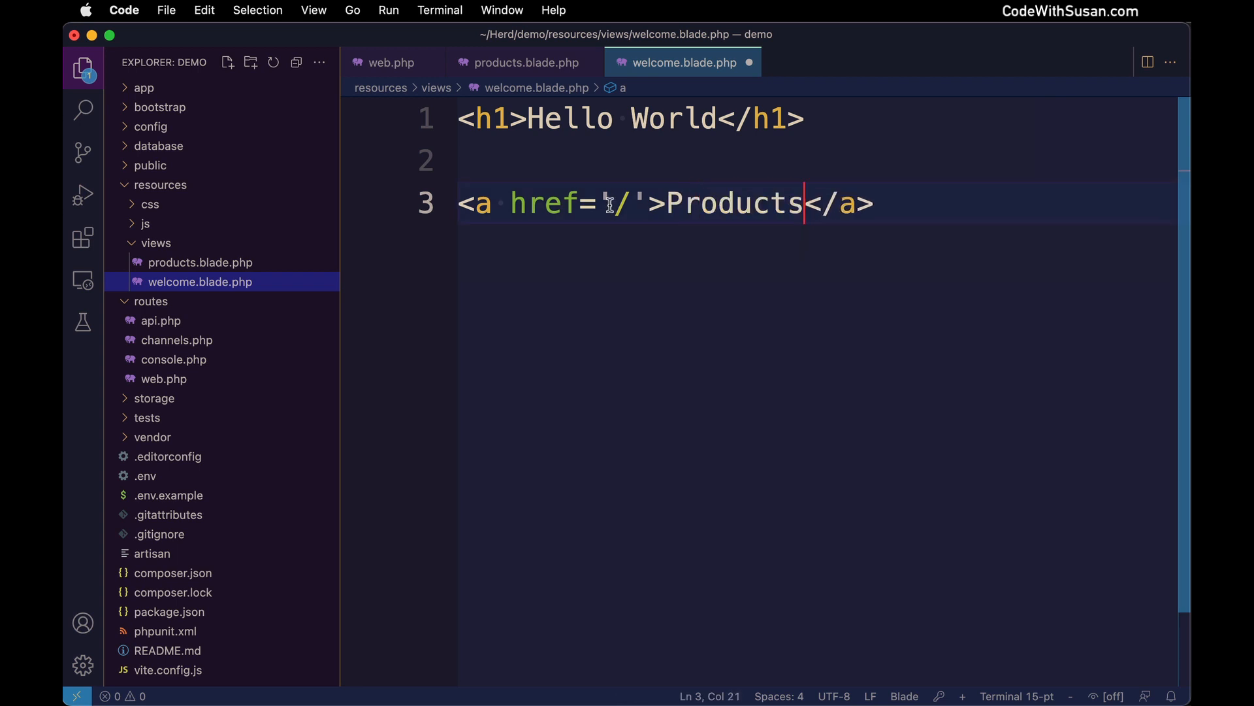
text(products)
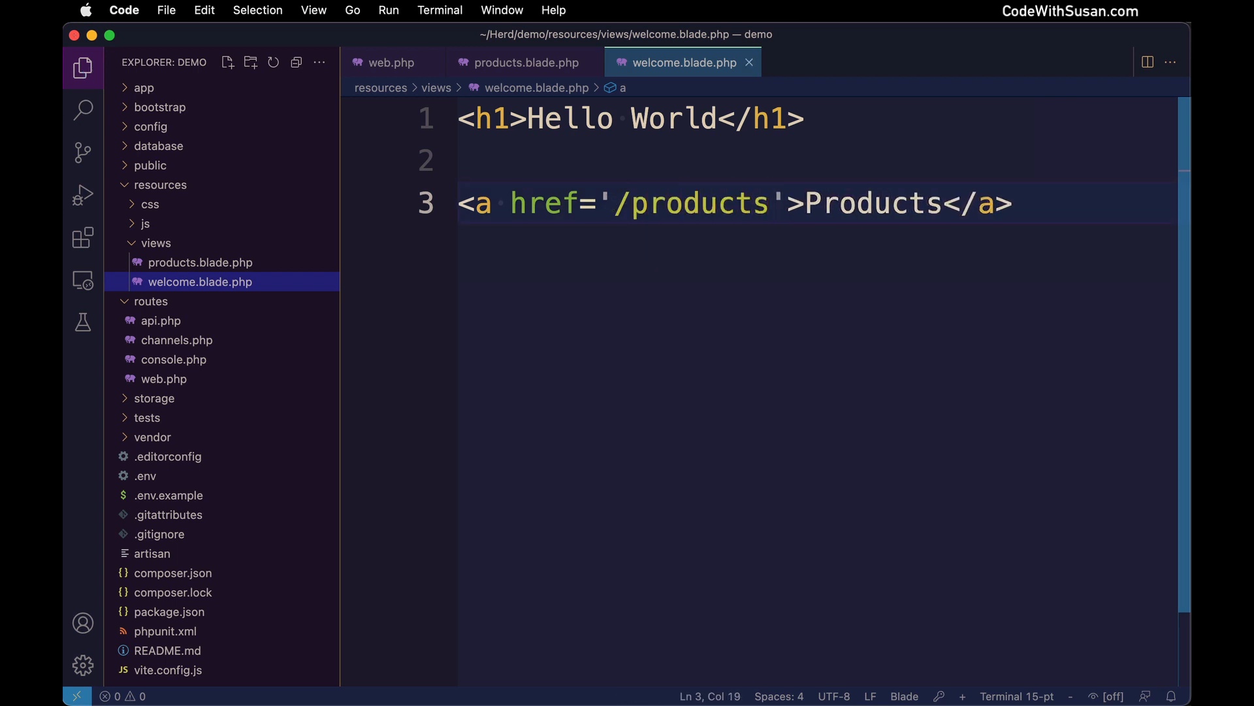
mouse_move(309, 346)
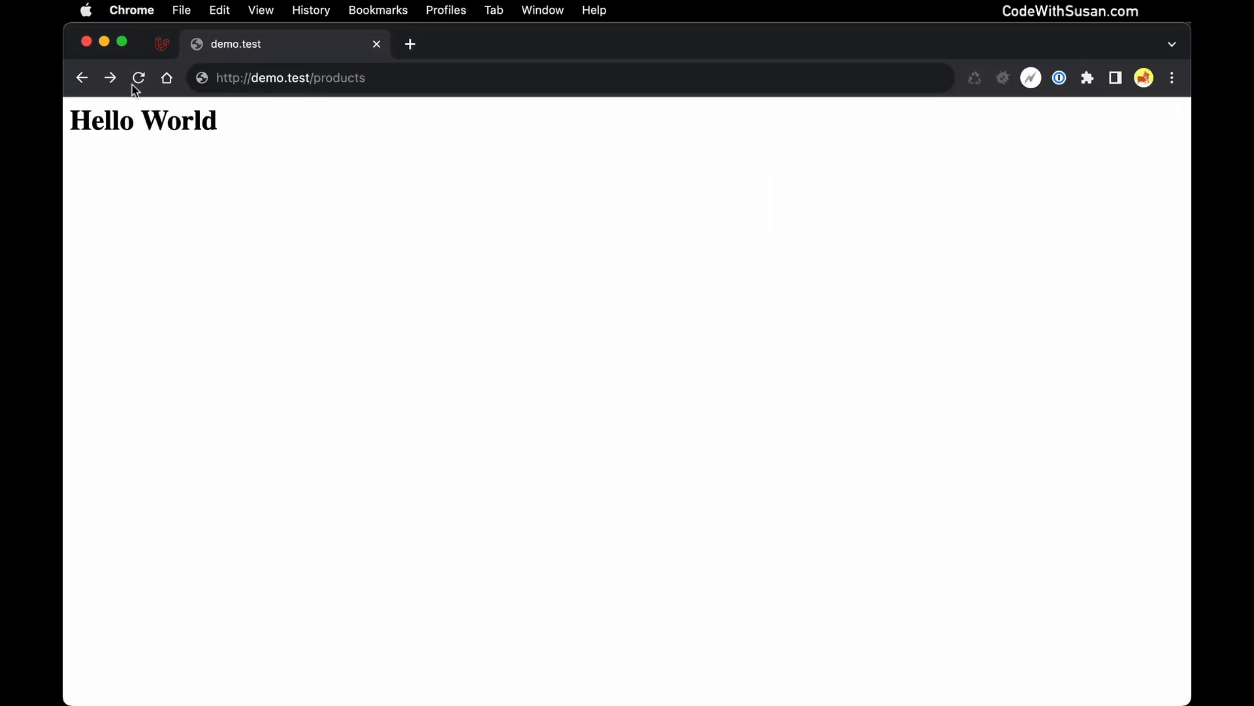
Reload demo.test and navigate between the home and All Products pages via the new links.
click(81, 77)
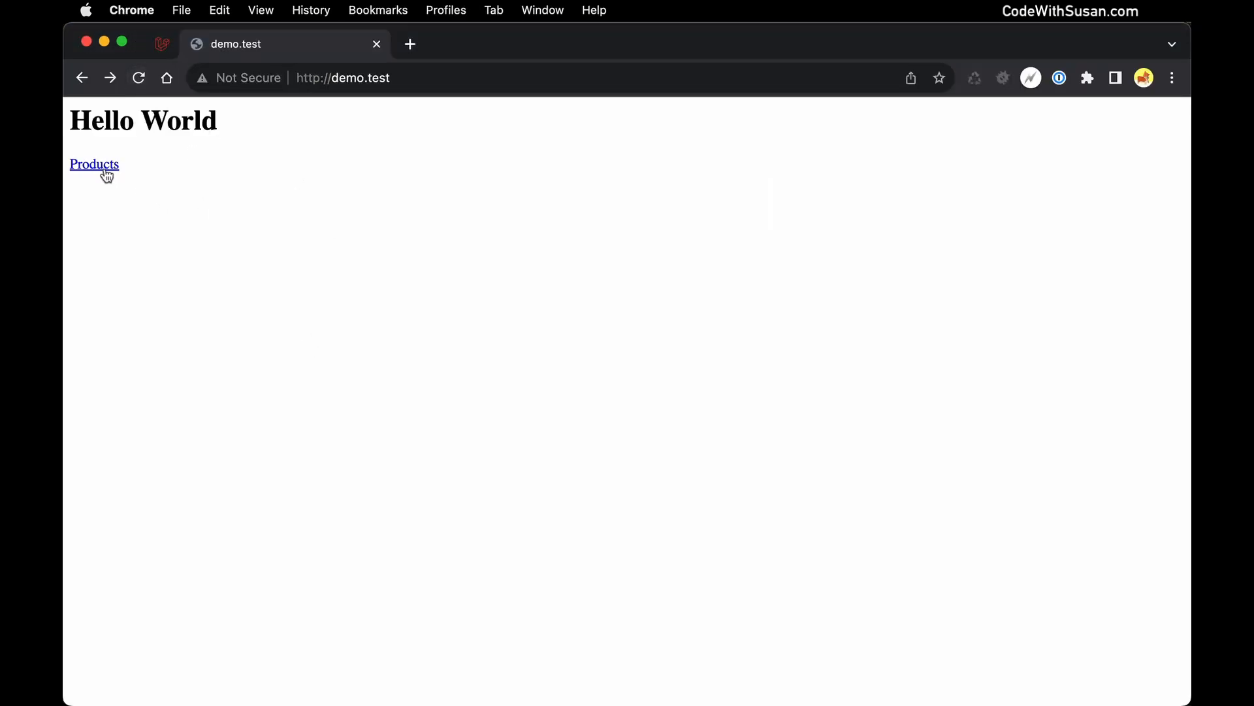
click(94, 164)
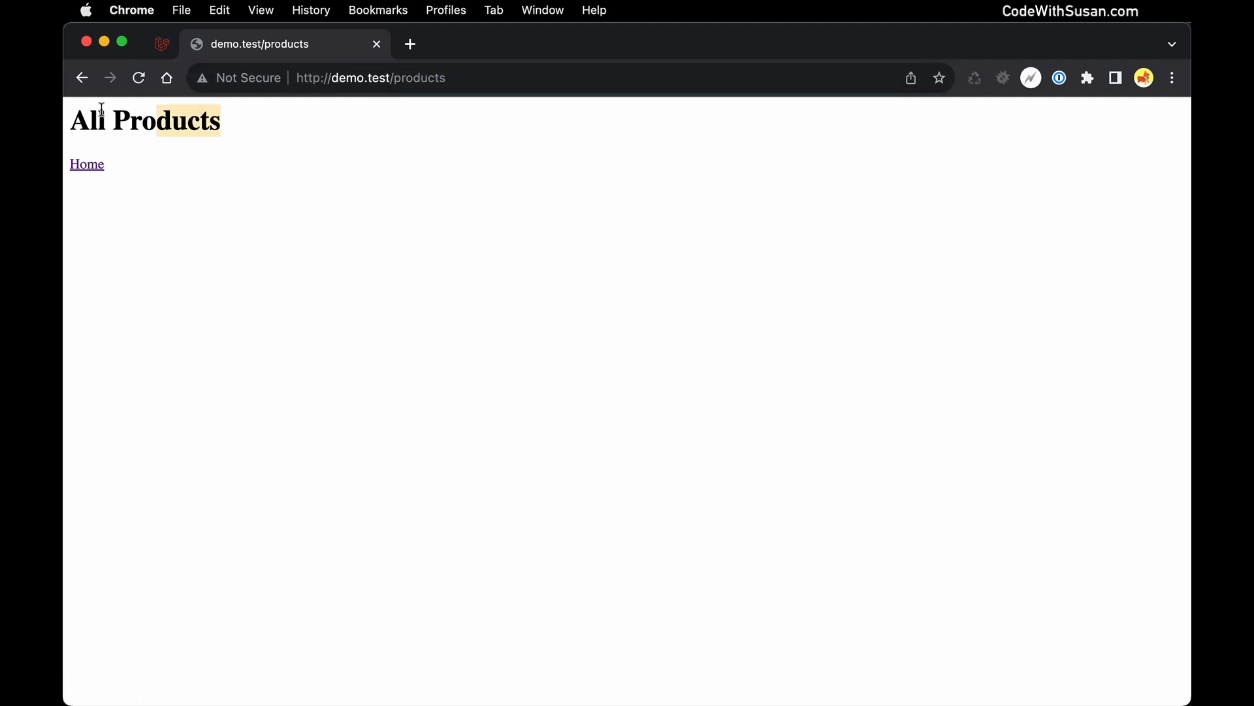
click(87, 165)
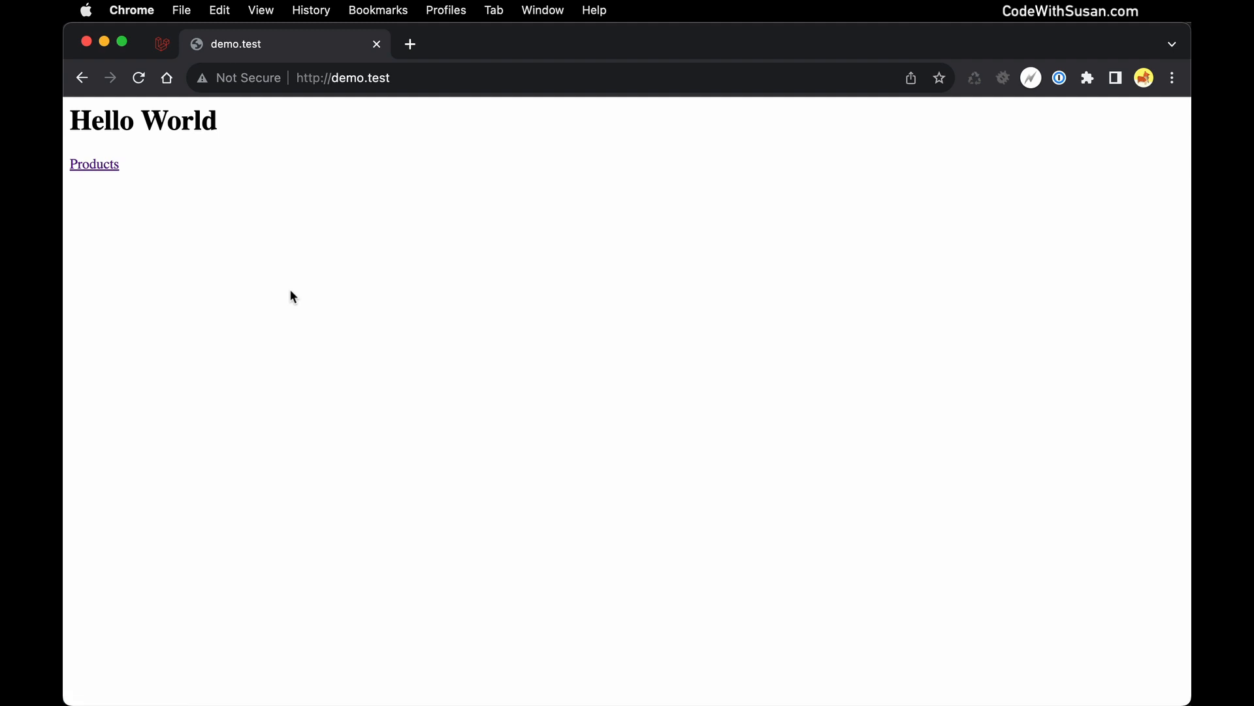
mouse_move(289, 291)
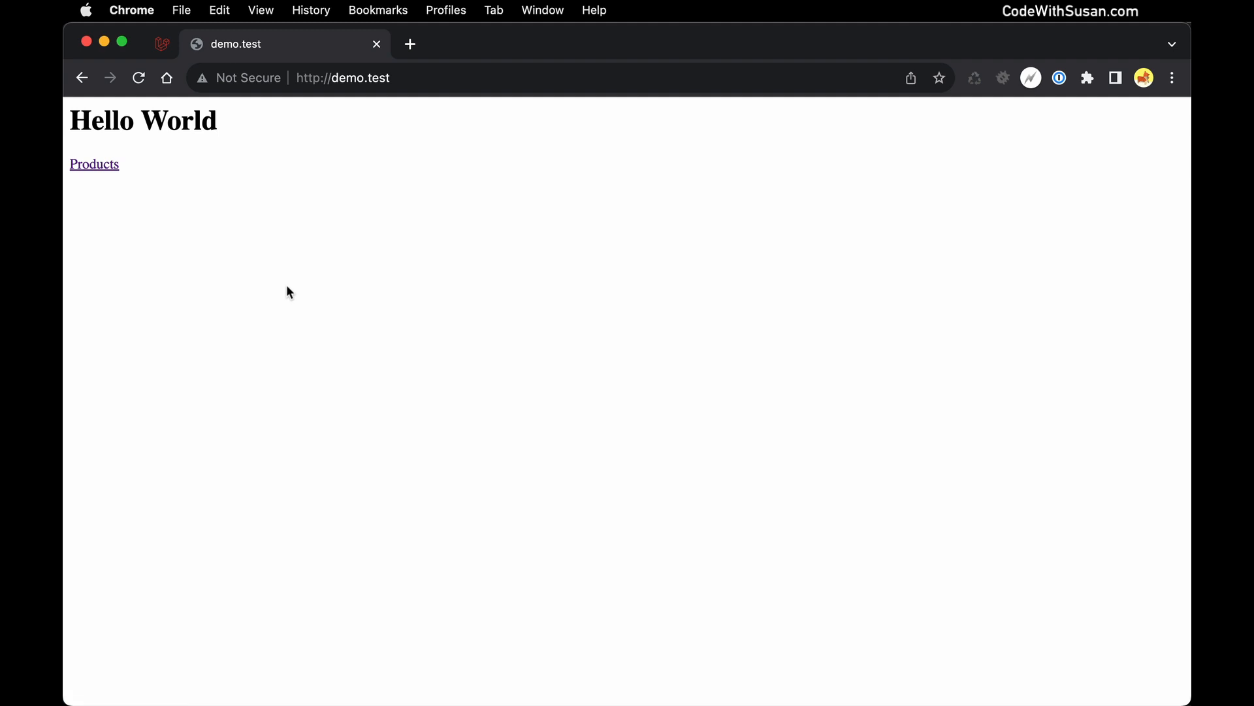
mouse_move(183, 222)
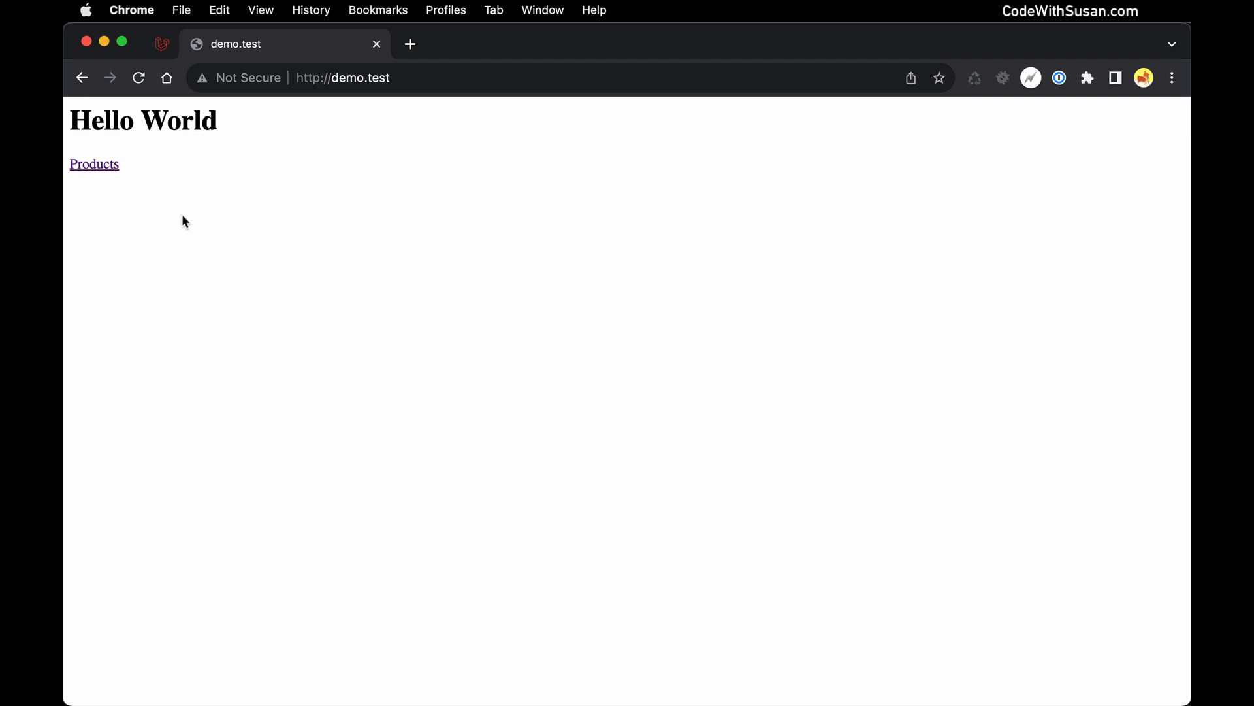
click(94, 164)
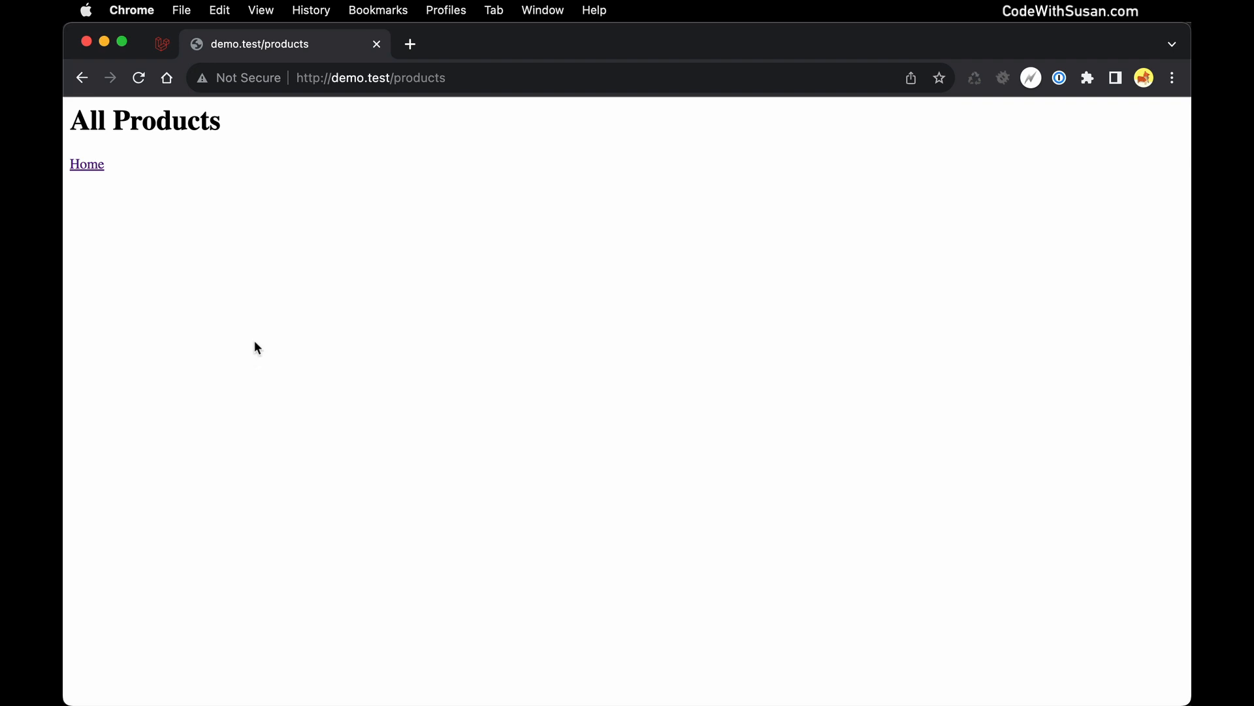
Draft a /products/tech address, then change the category to health in the address bar.
click(494, 77)
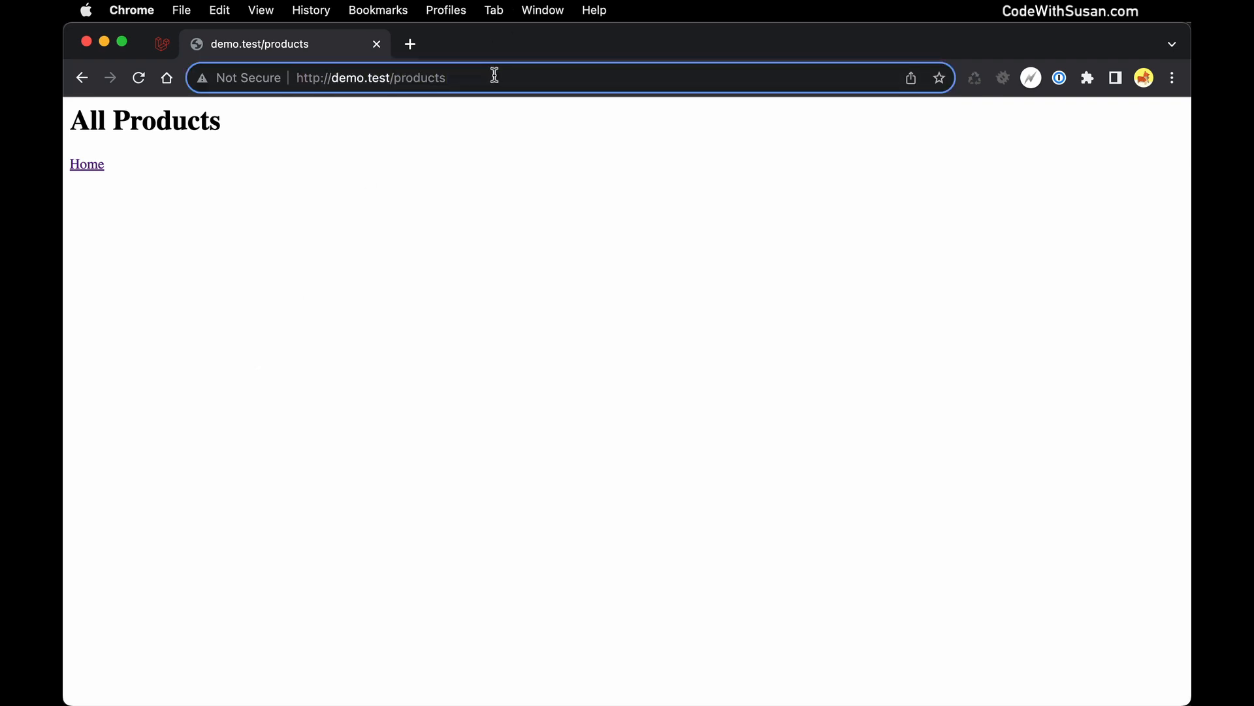
click(368, 77)
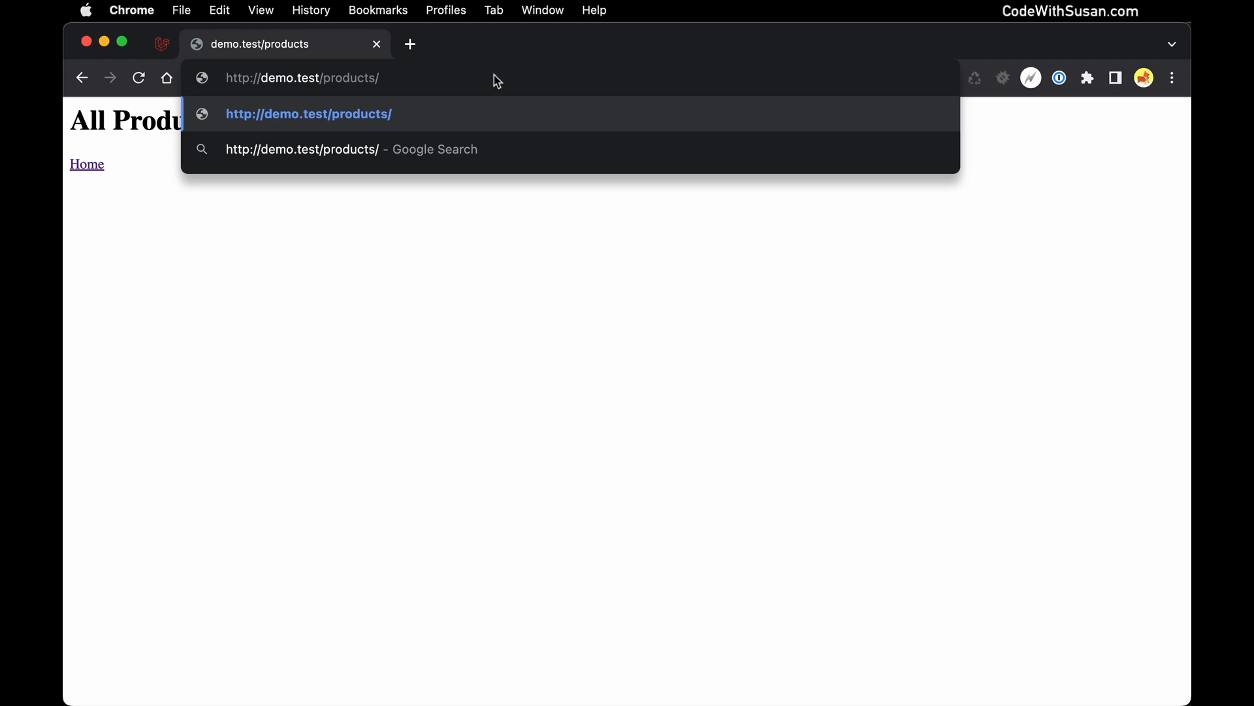
text(tech)
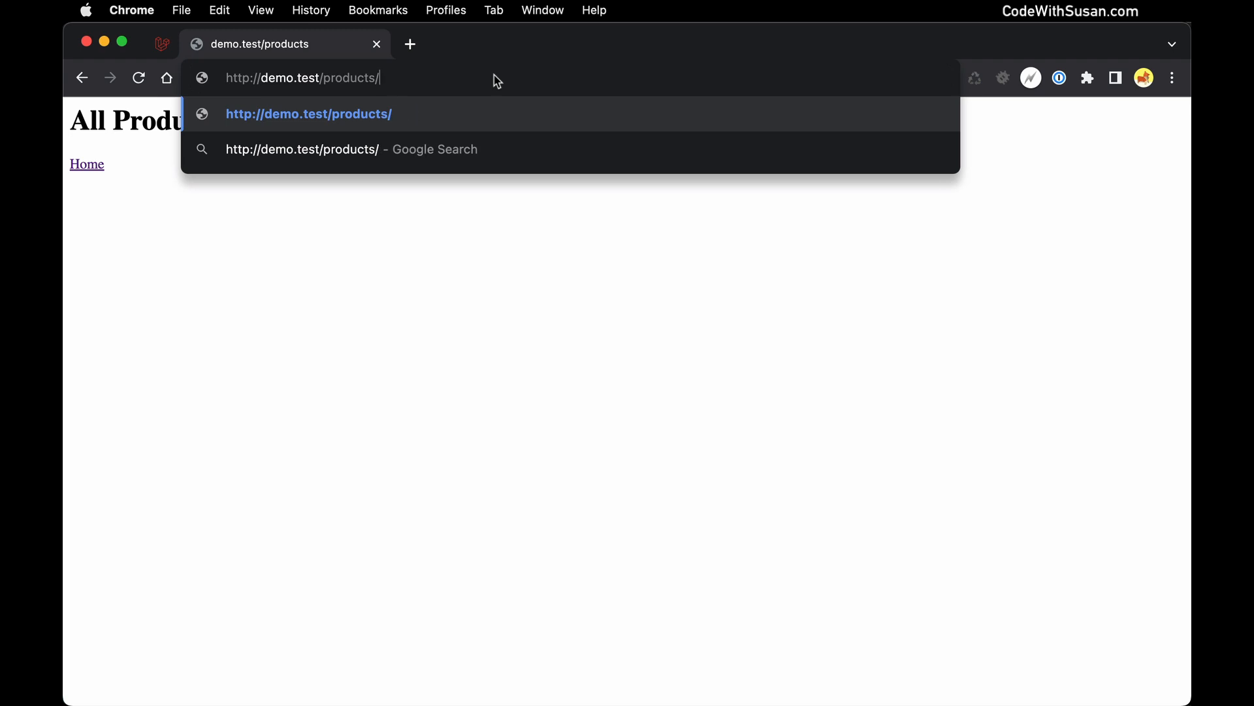
text(health)
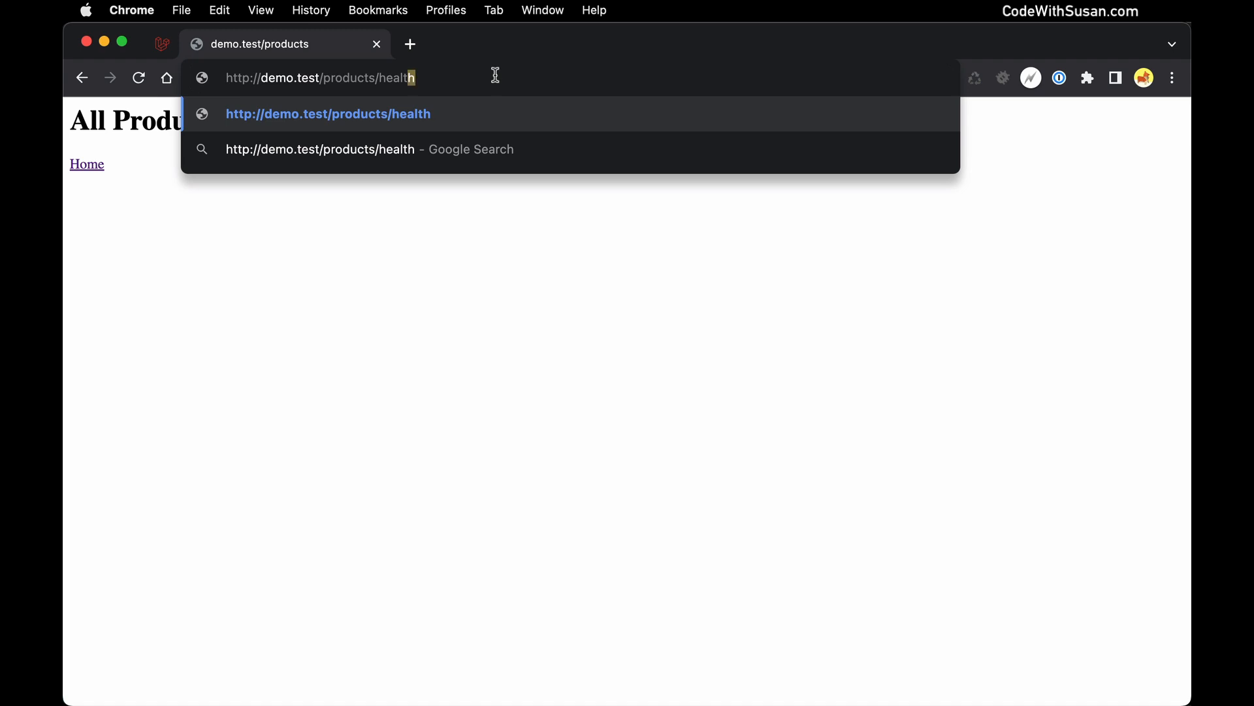
double_click(398, 78)
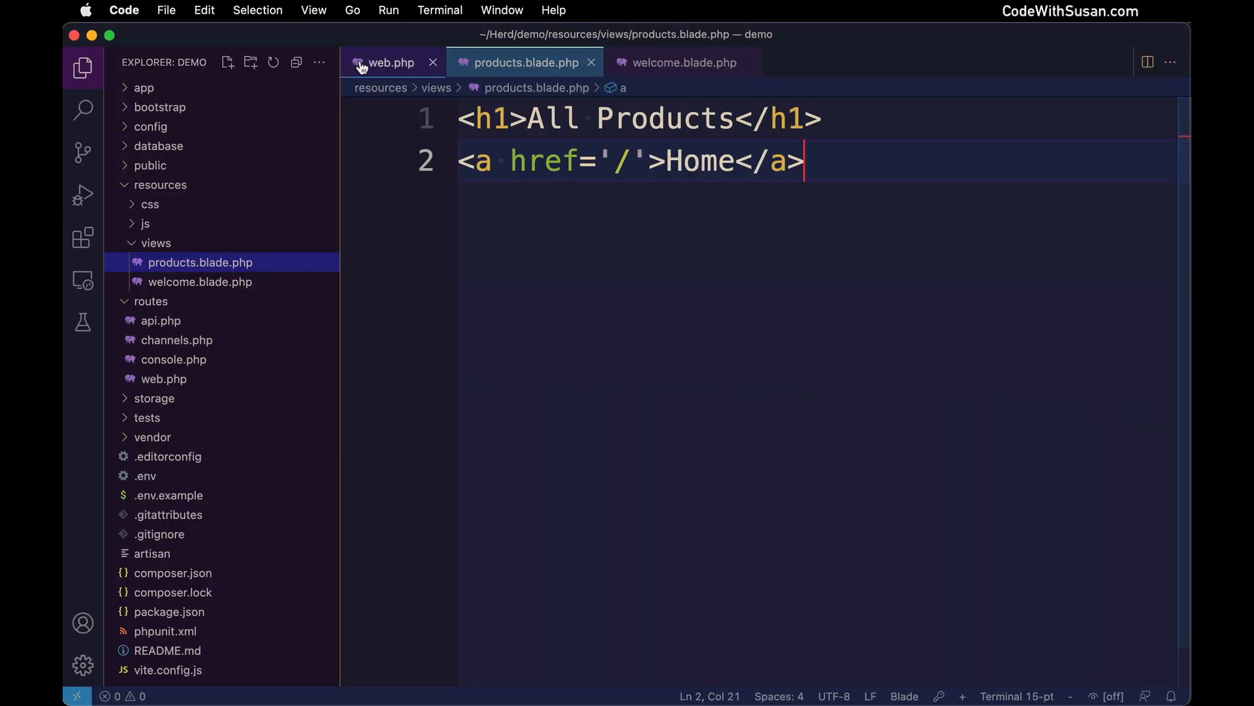
Change the products route URI to '/products/{category}' in web.php.
click(390, 63)
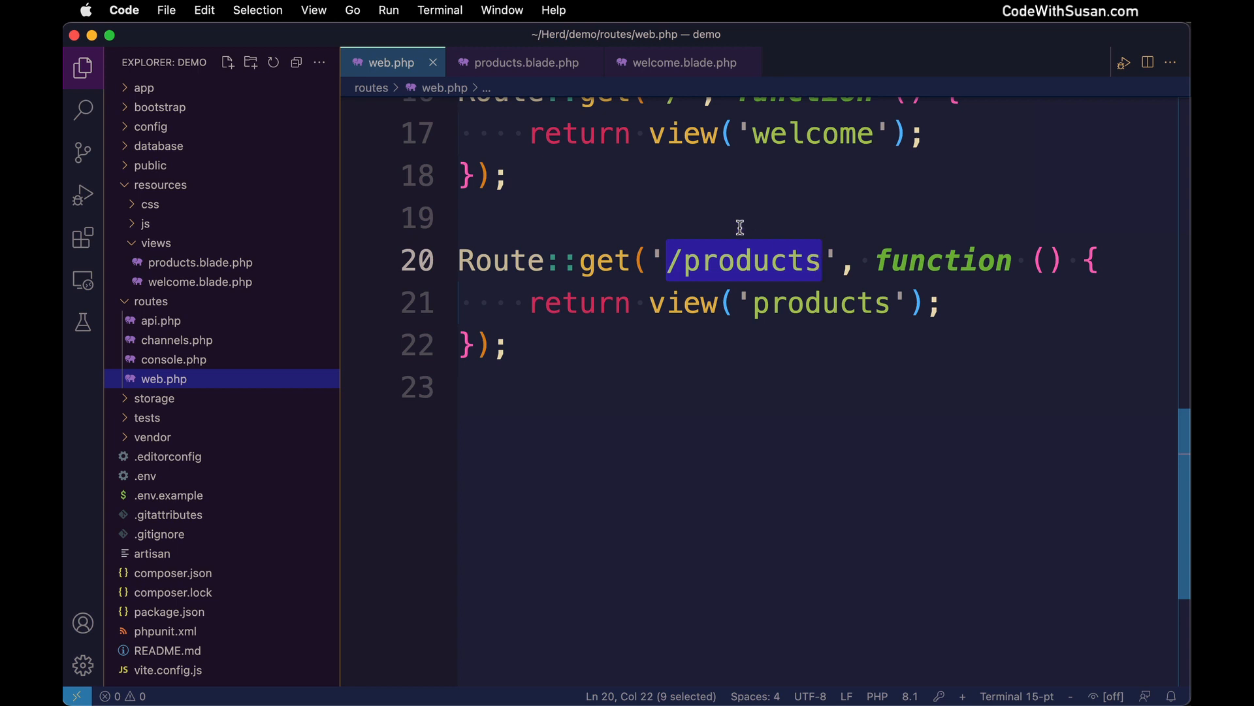
text(/)
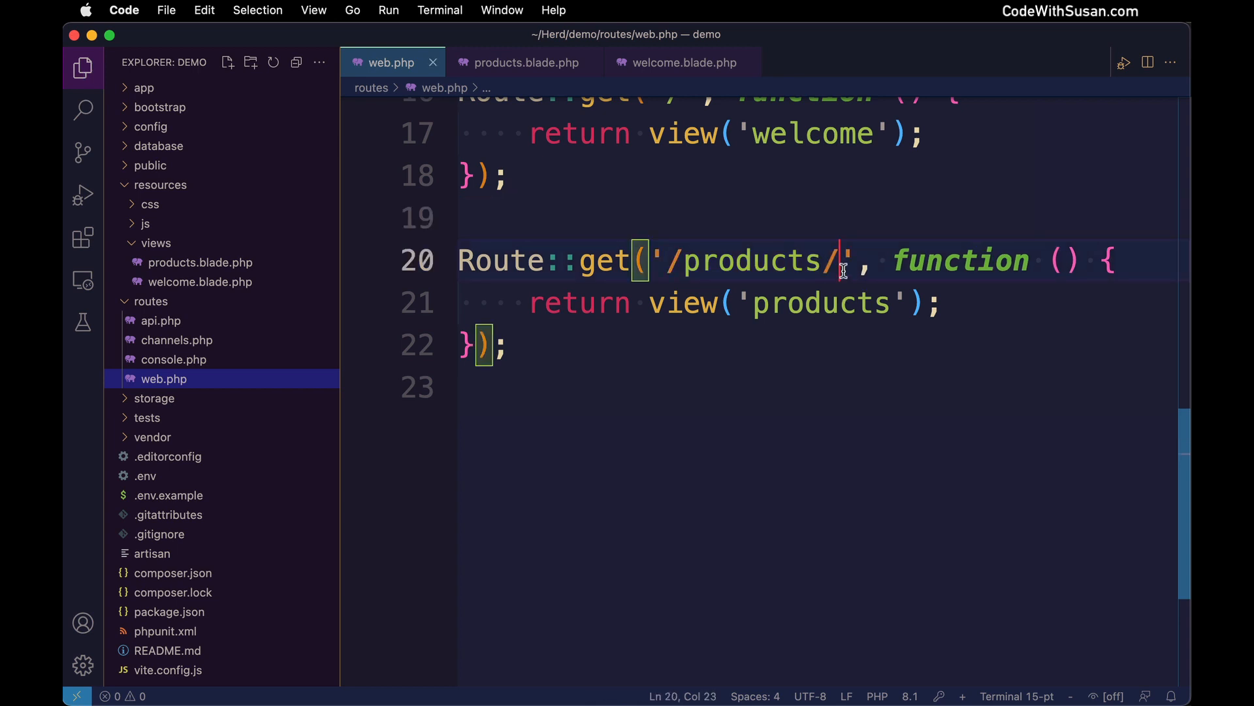
text({cate)
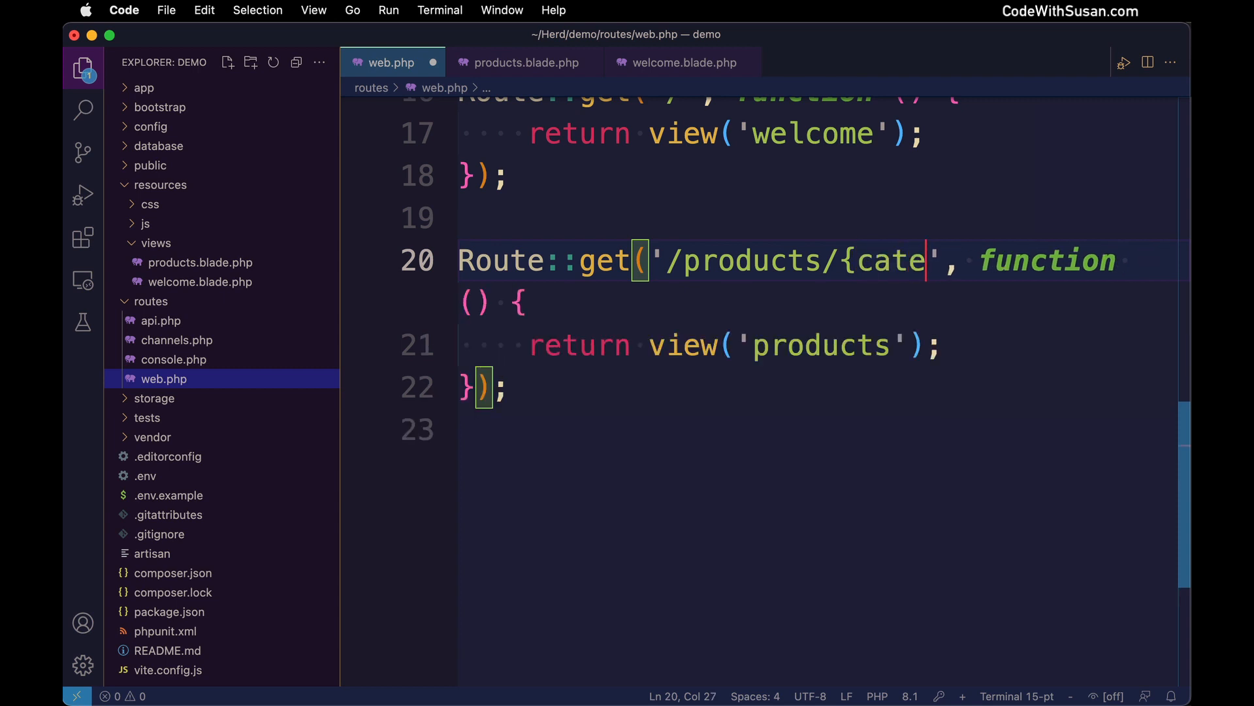
text(gory})
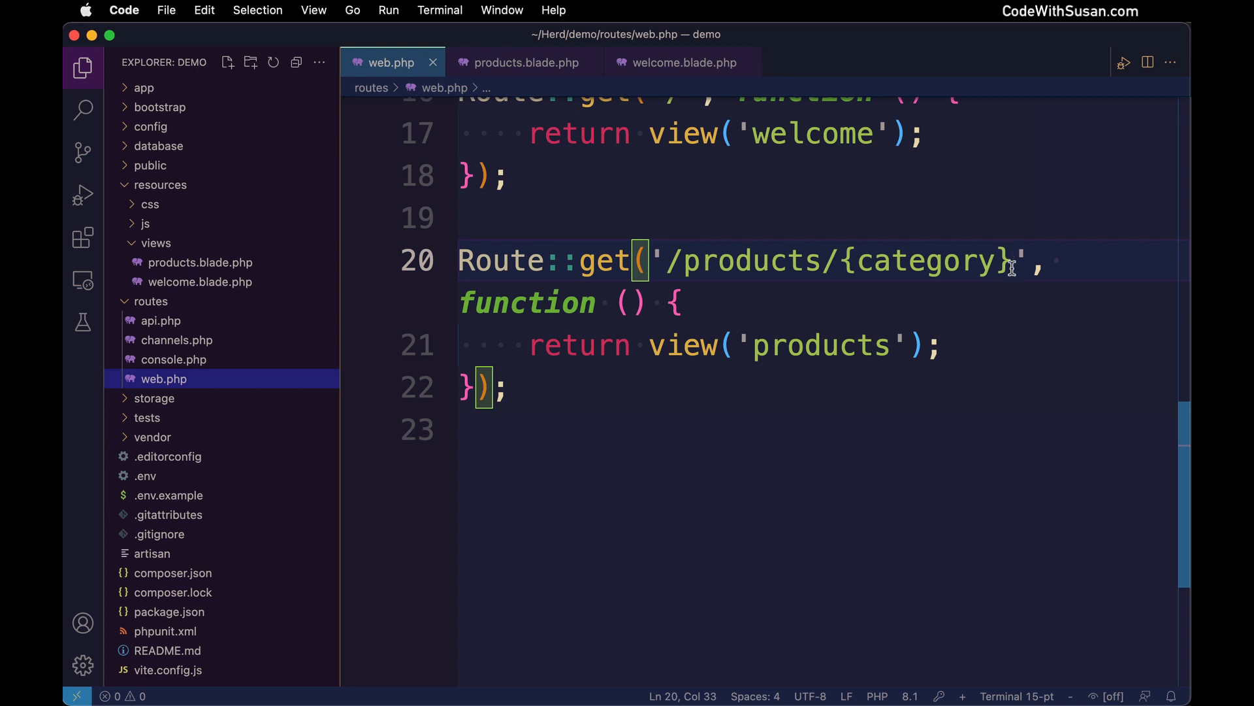
mouse_move(846, 265)
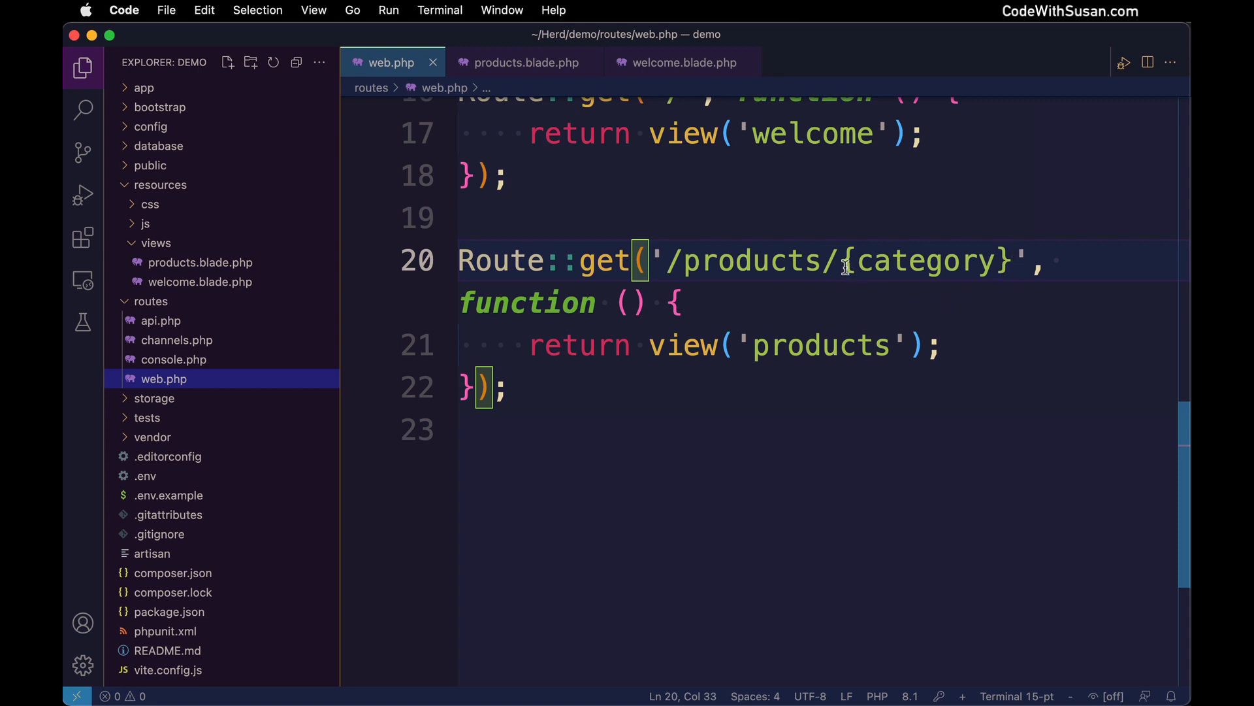
double_click(920, 261)
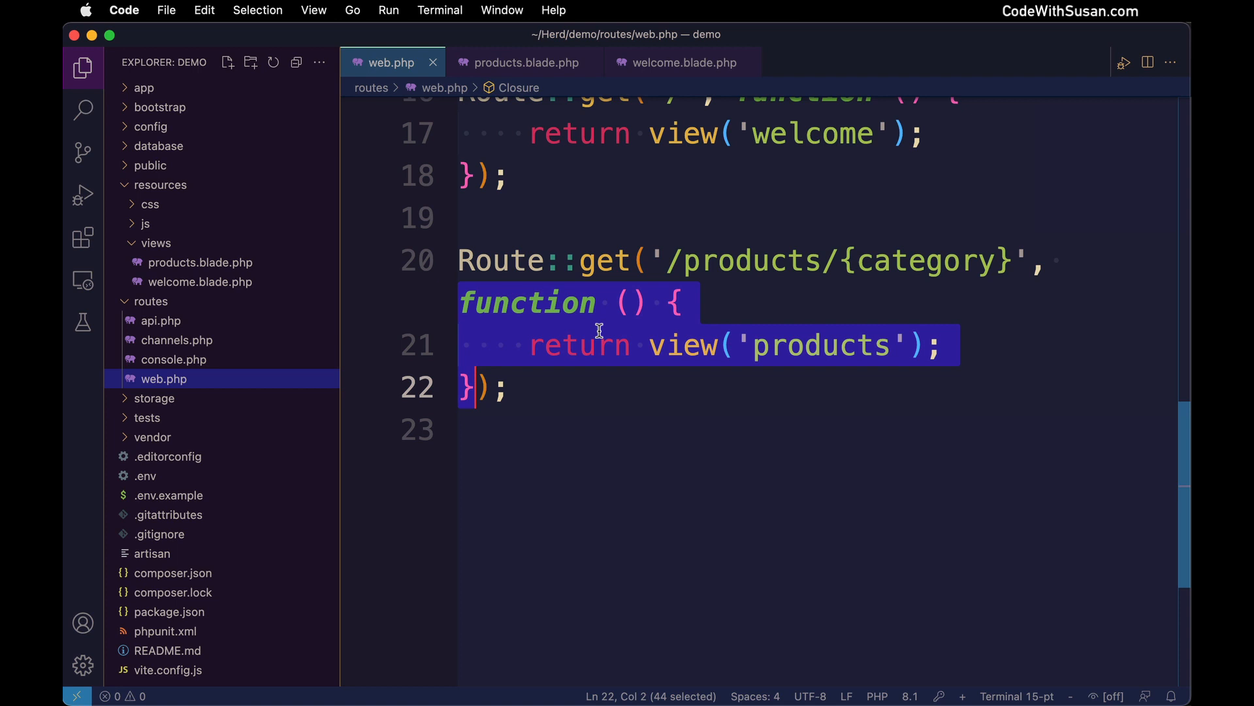
Add $category as the route closure's parameter.
click(579, 345)
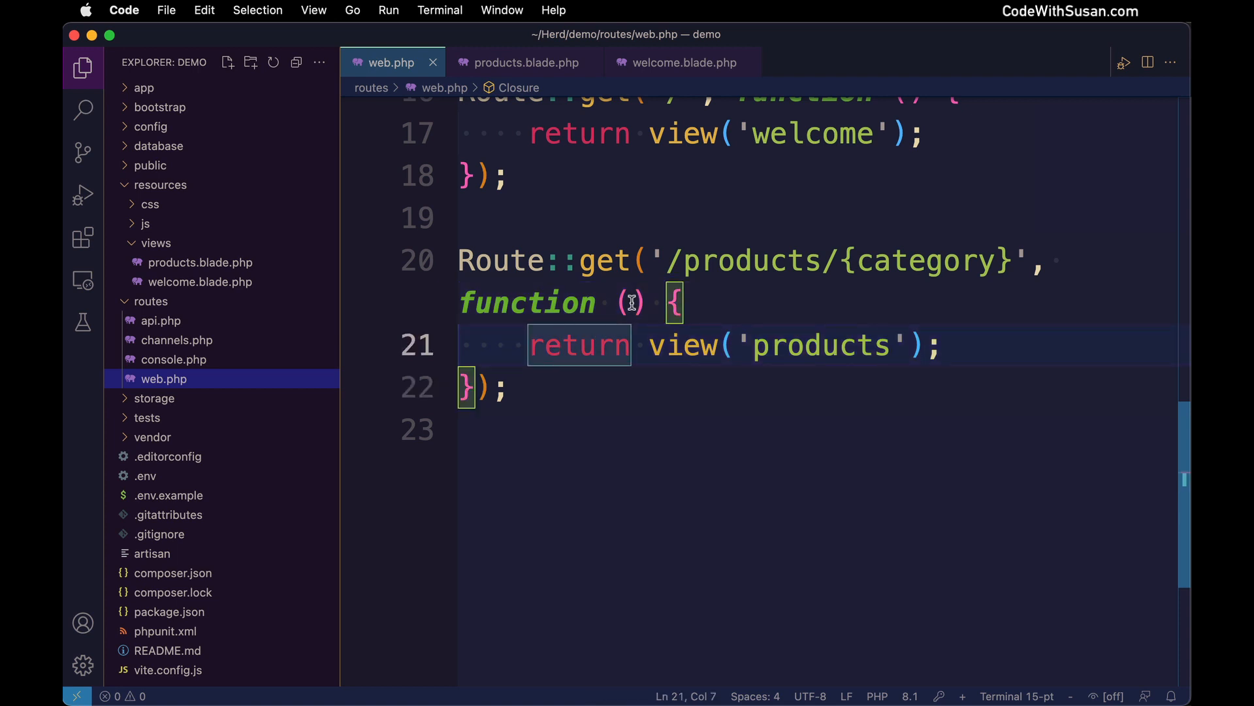
click(632, 302)
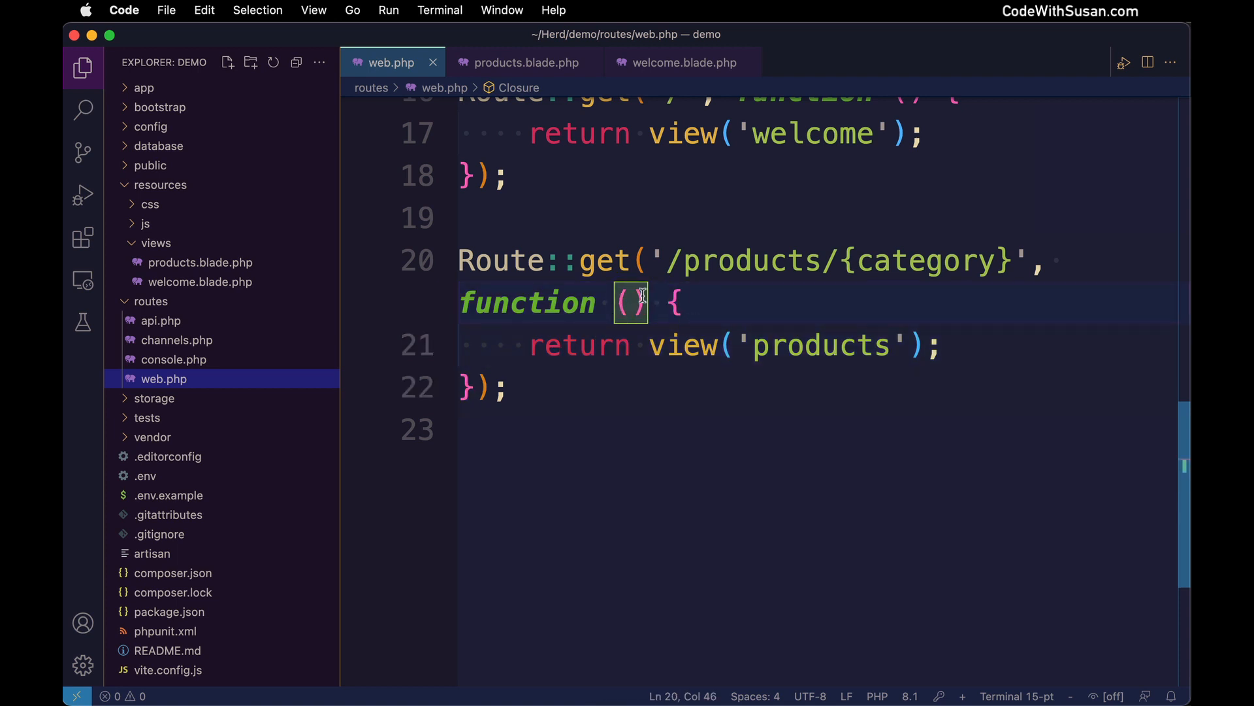
text($)
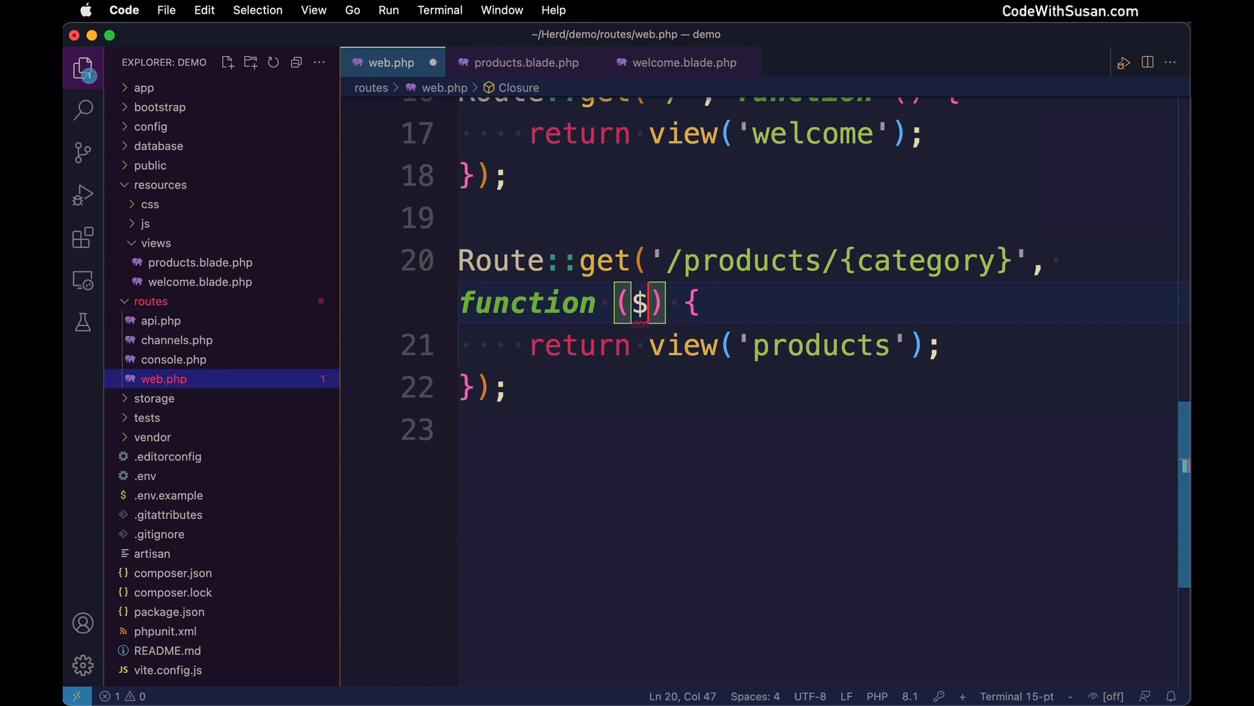
text(category)
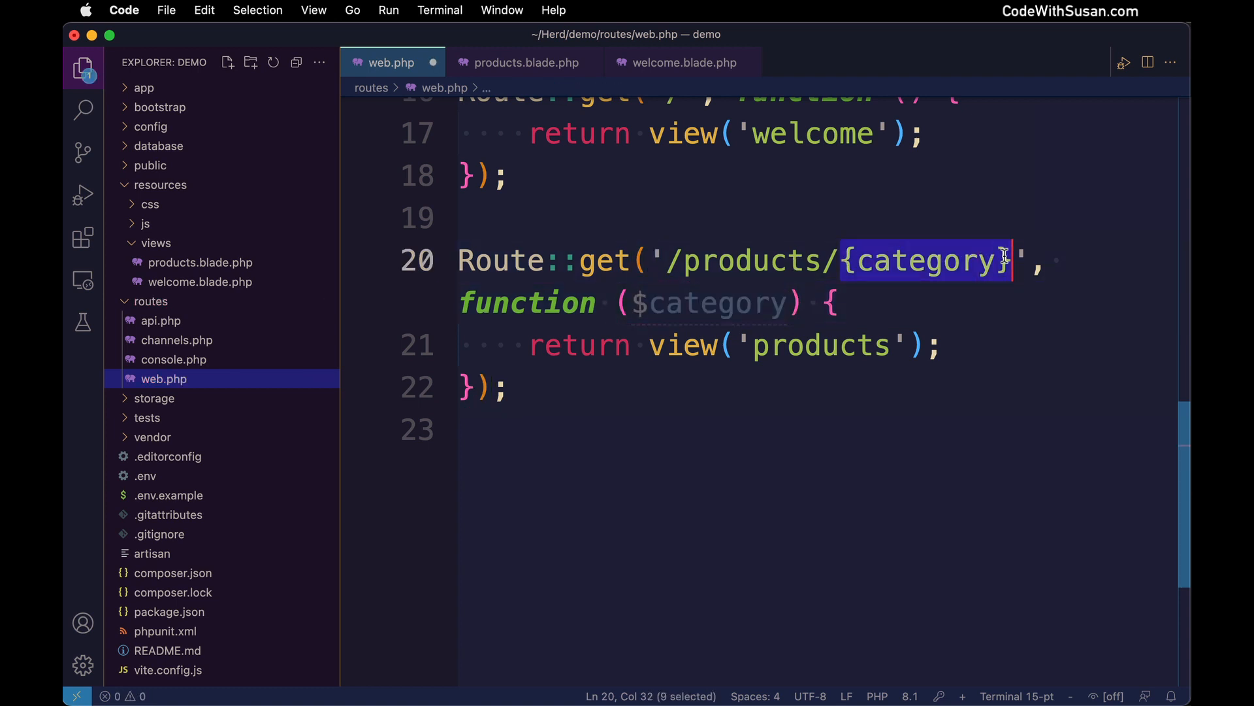
double_click(709, 302)
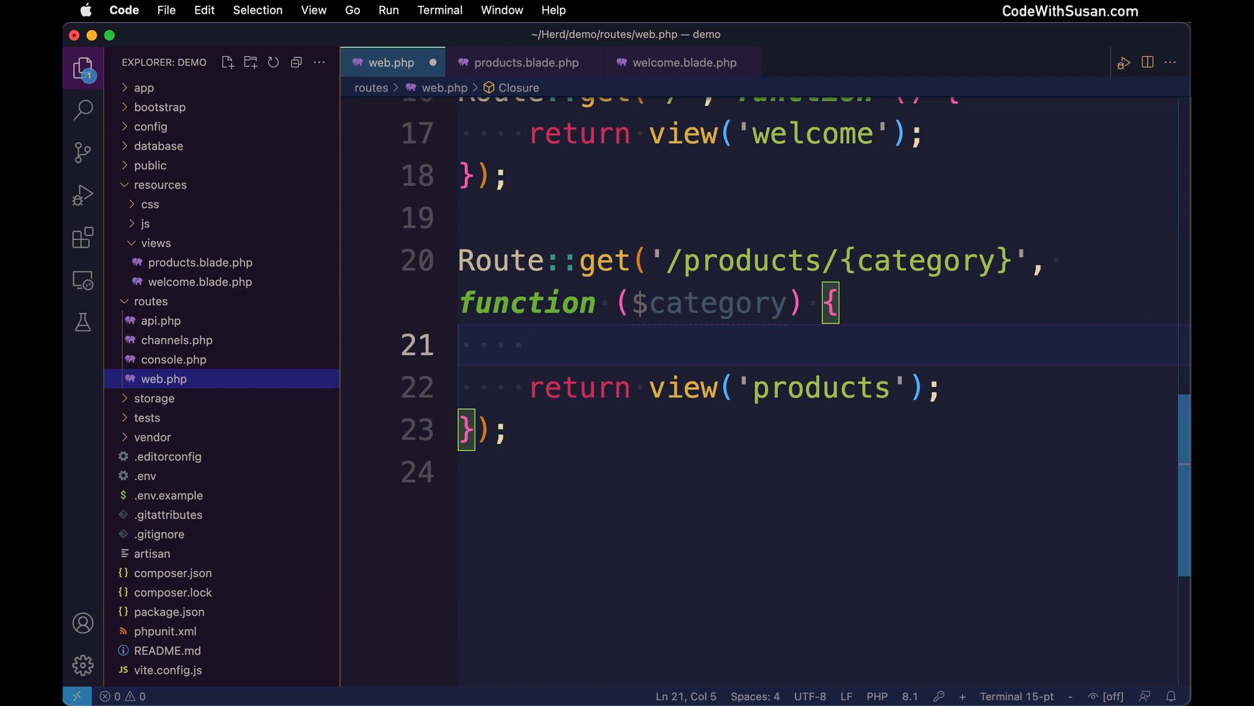
Insert dd($category); at the top of the closure before the return.
text(dd()
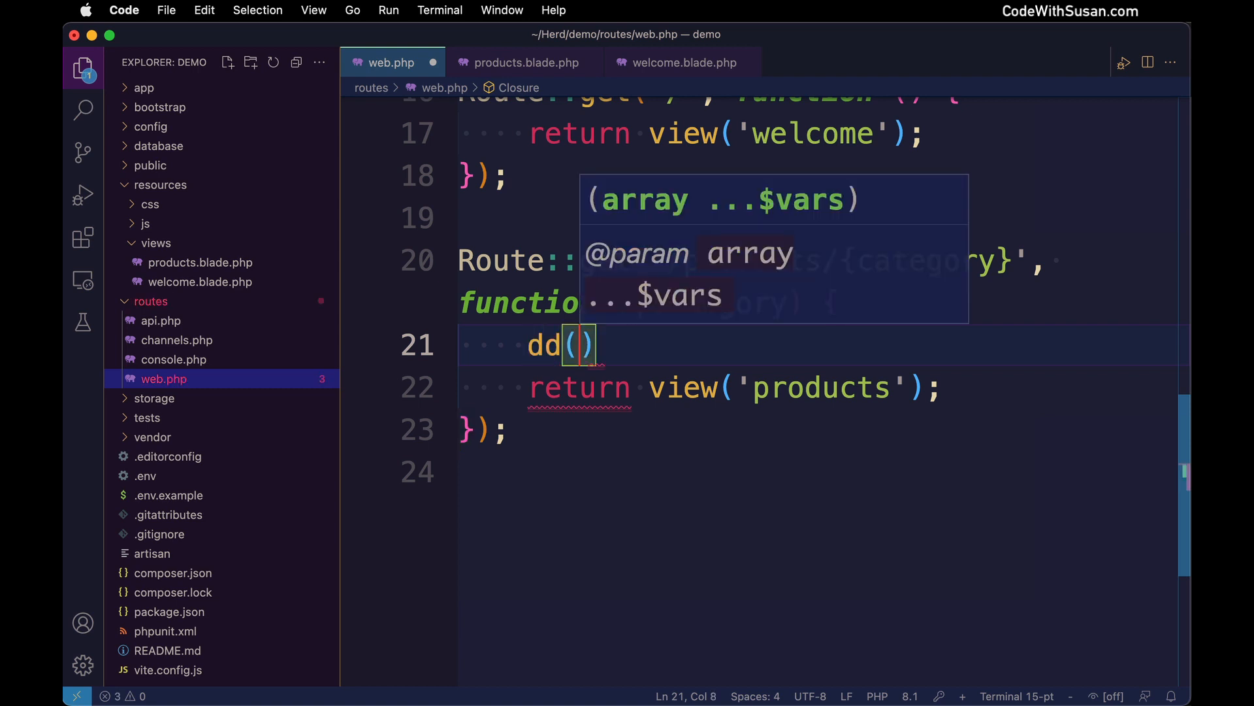
text($category)
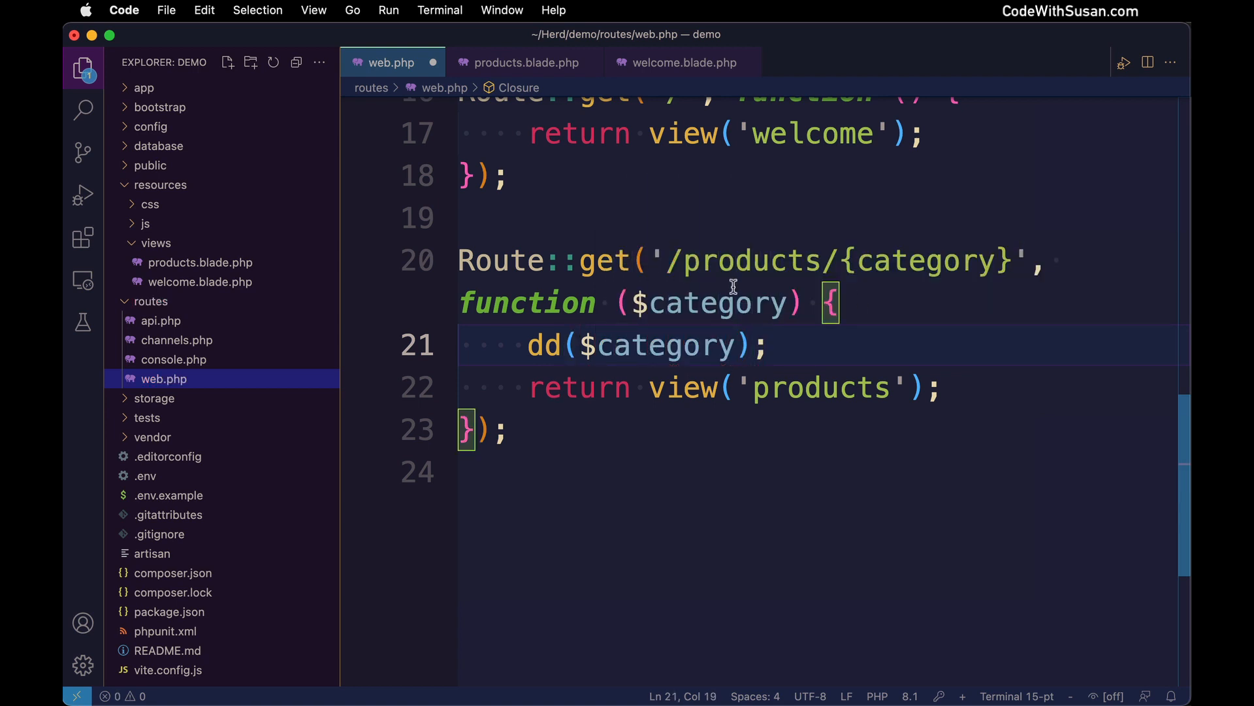
drag(527, 345, 767, 345)
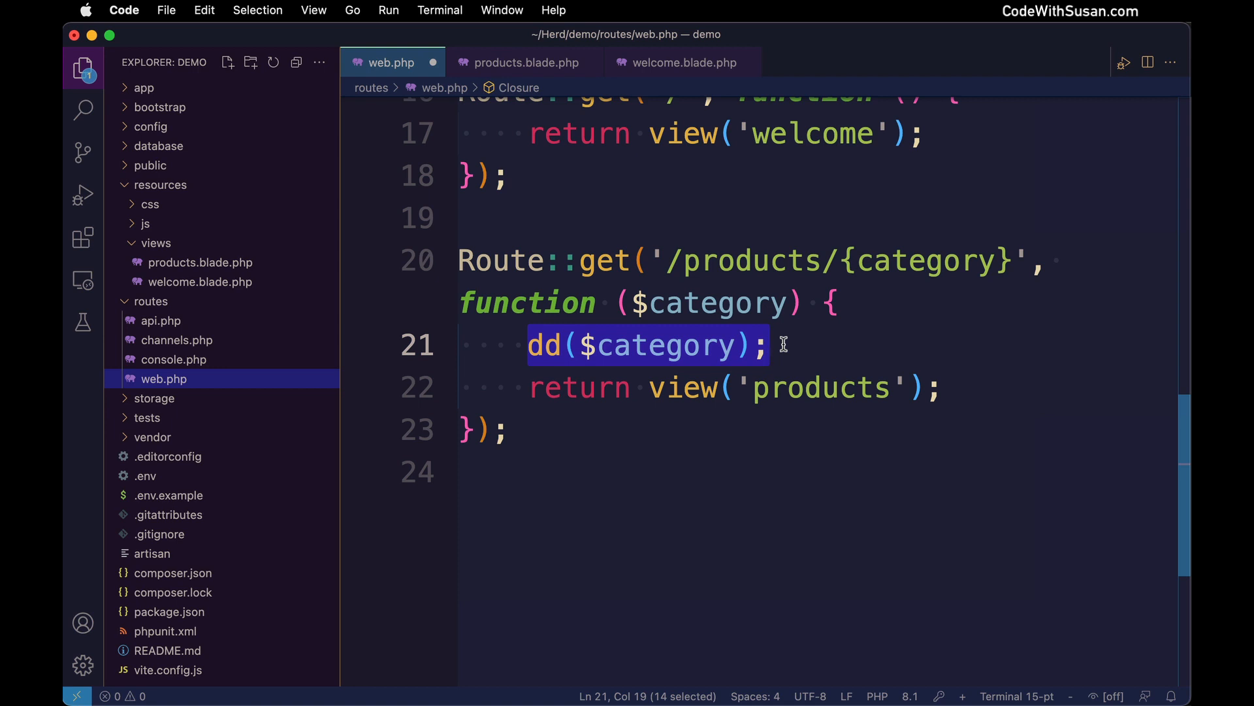
click(776, 345)
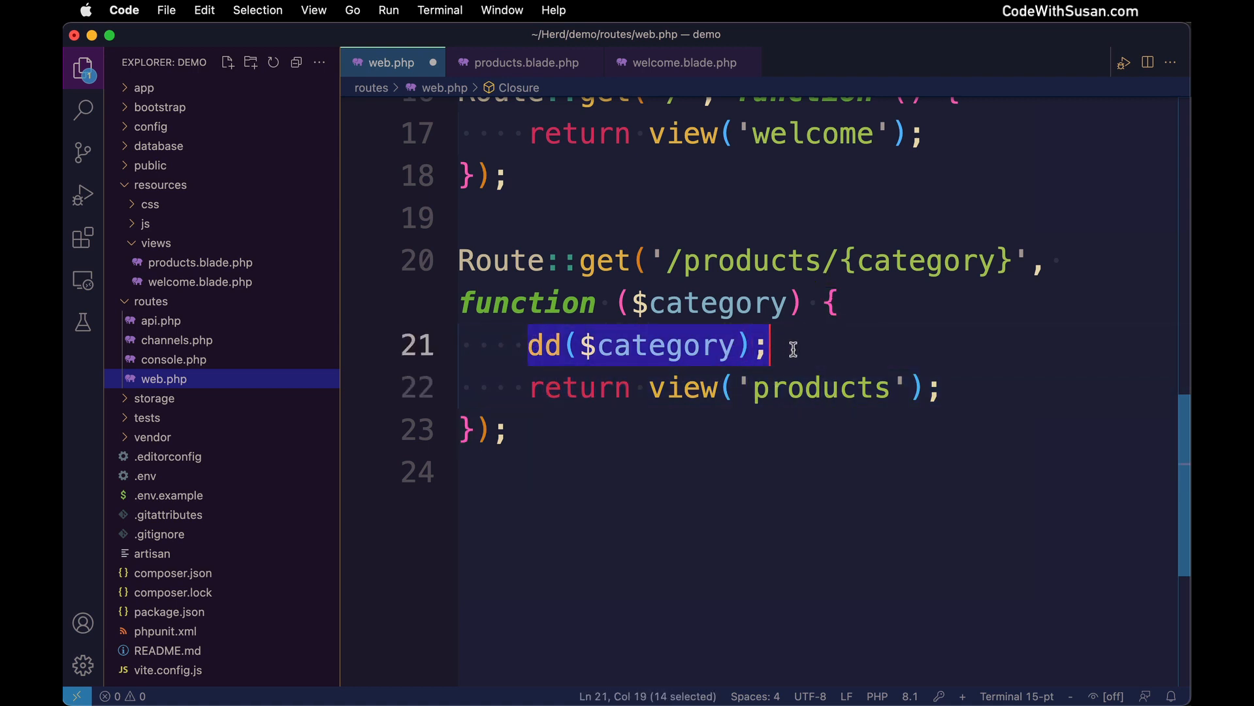
click(568, 345)
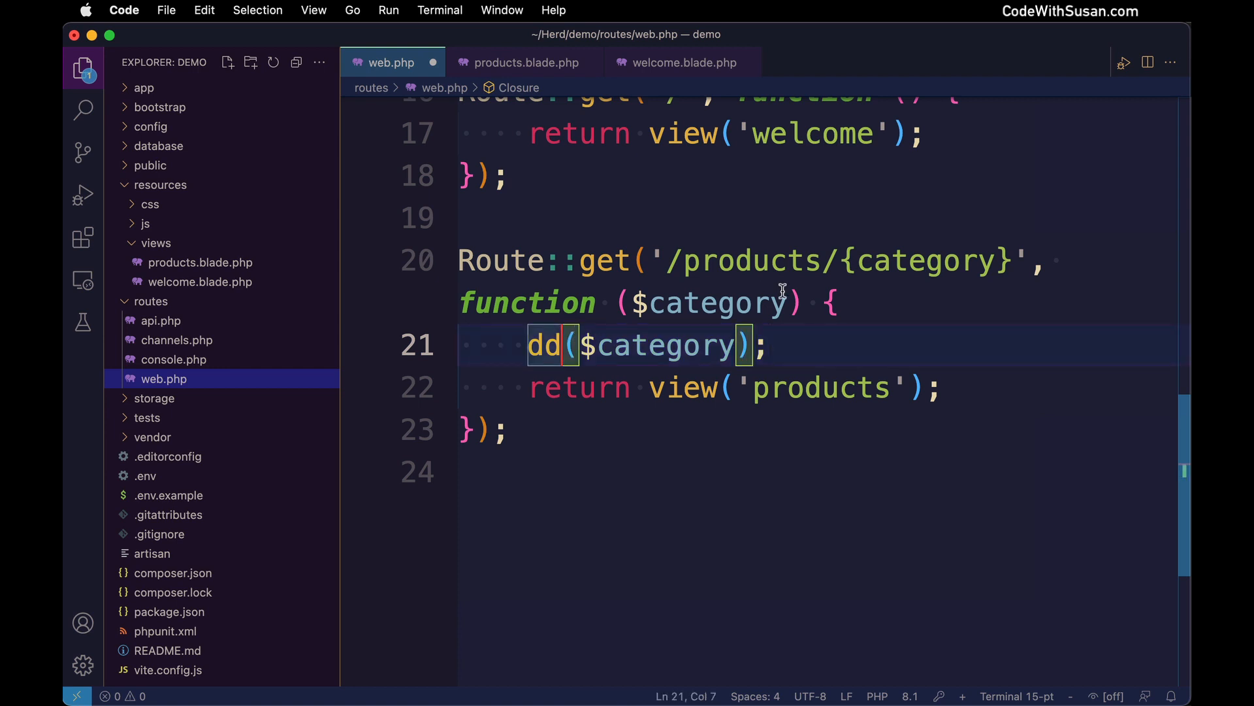
mouse_move(931, 291)
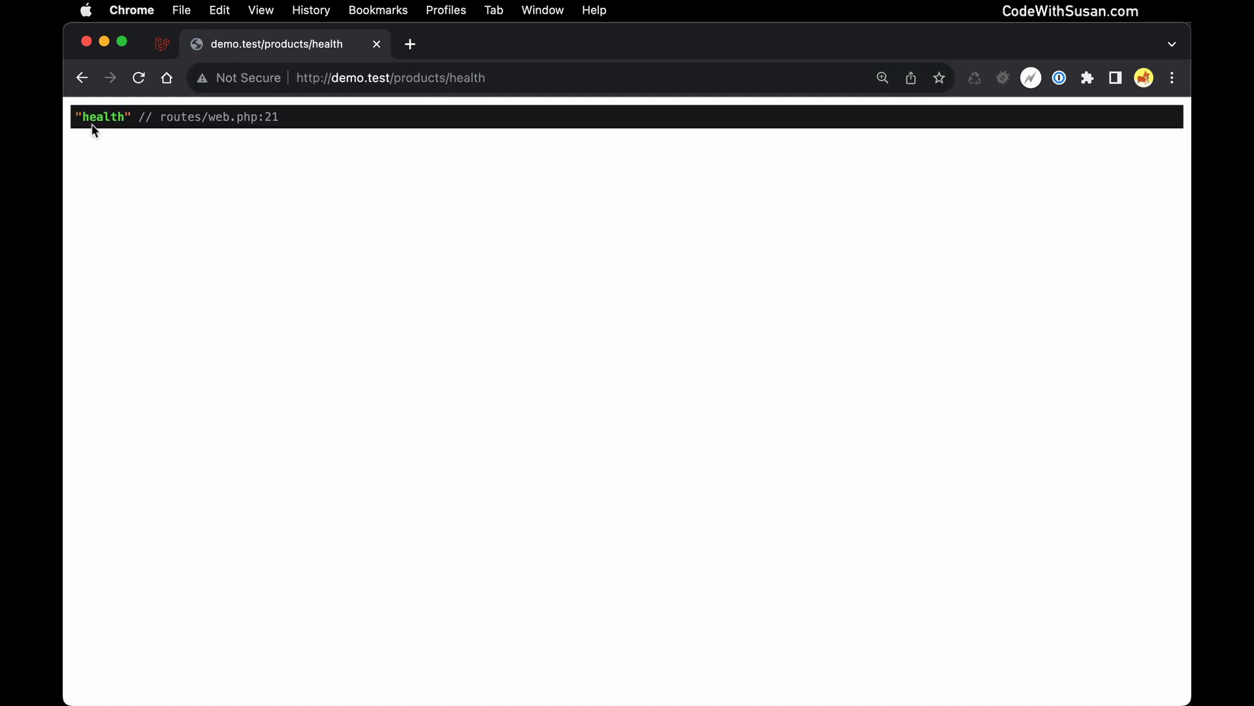
Check the dumped category for /products/health, then visit /products/abc to see 'abc' dumped.
double_click(217, 116)
text(tec)
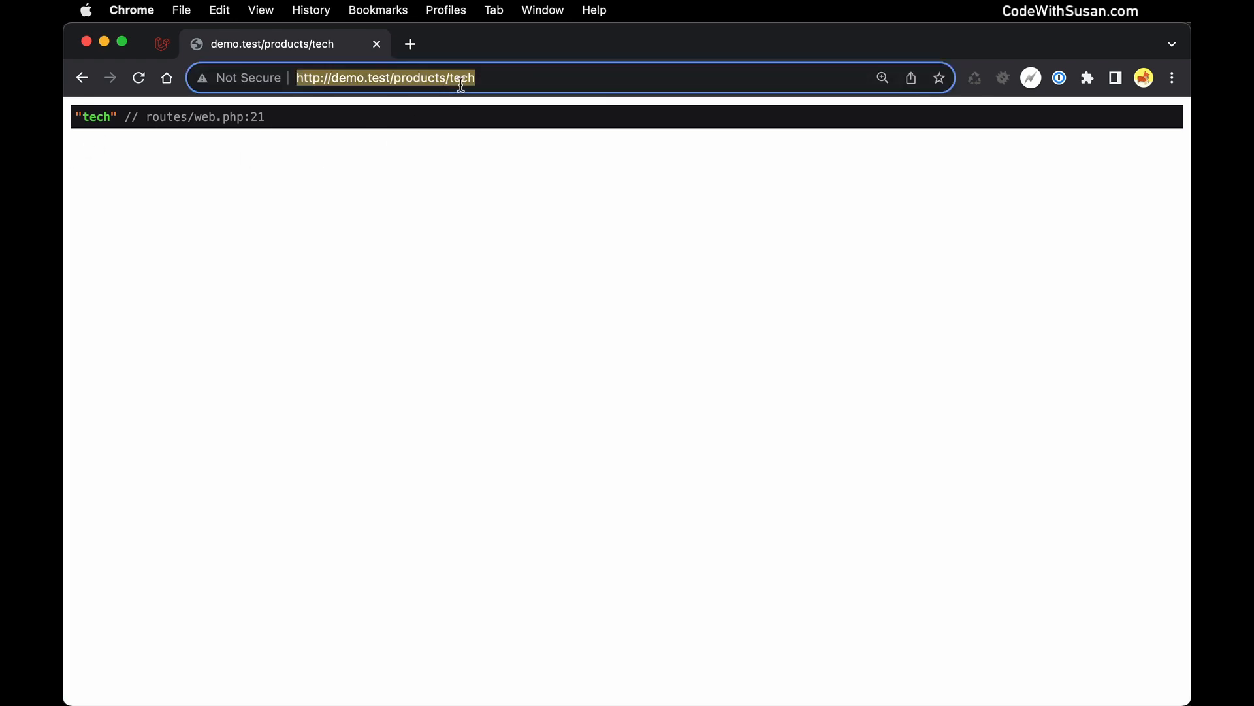
text(abc)
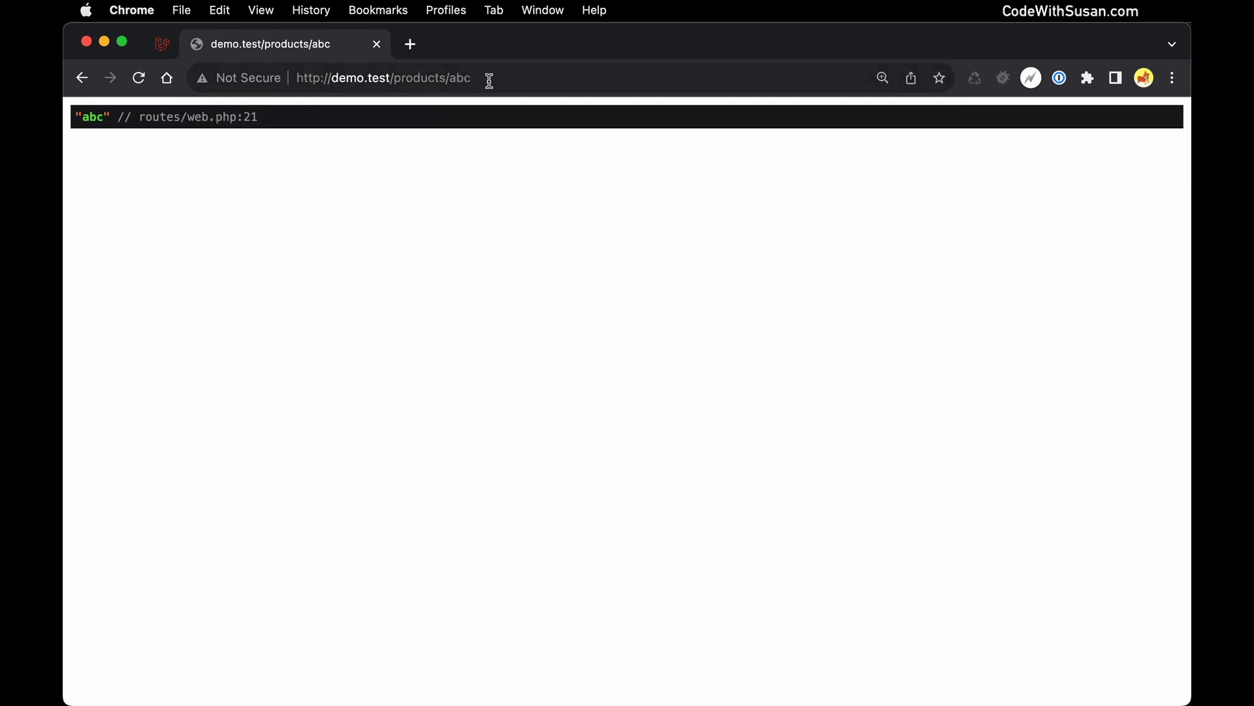
double_click(458, 77)
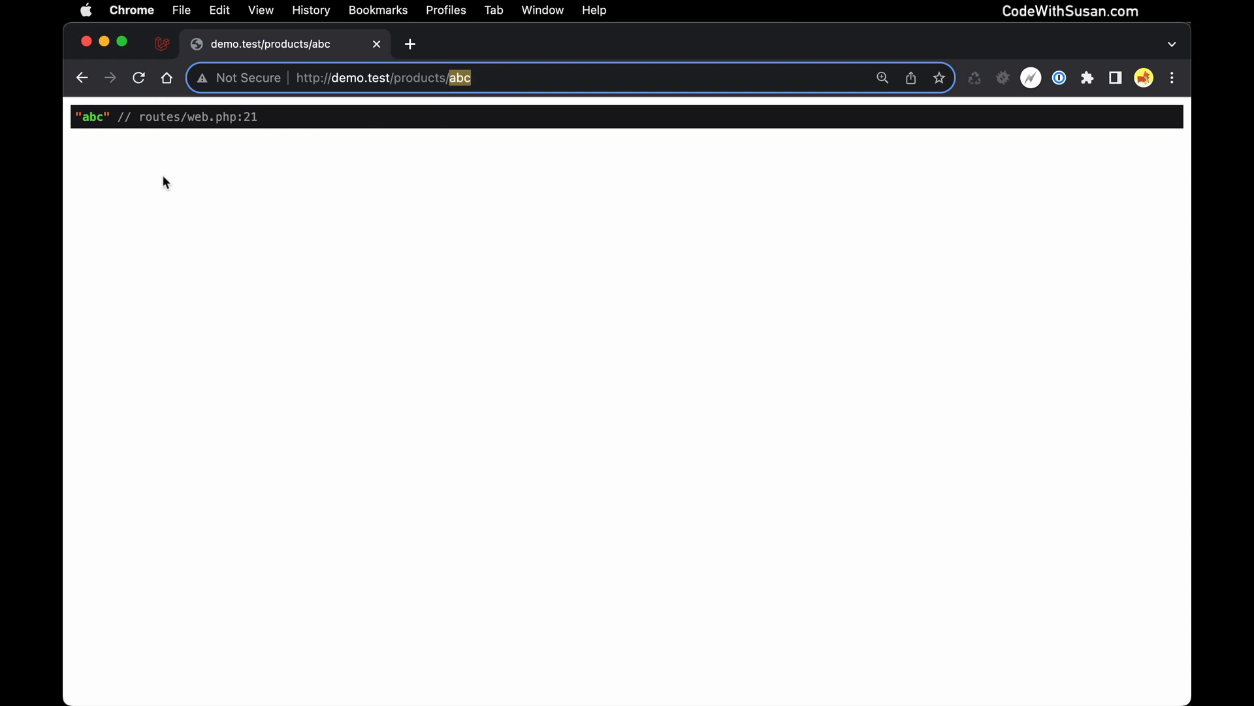
mouse_move(98, 203)
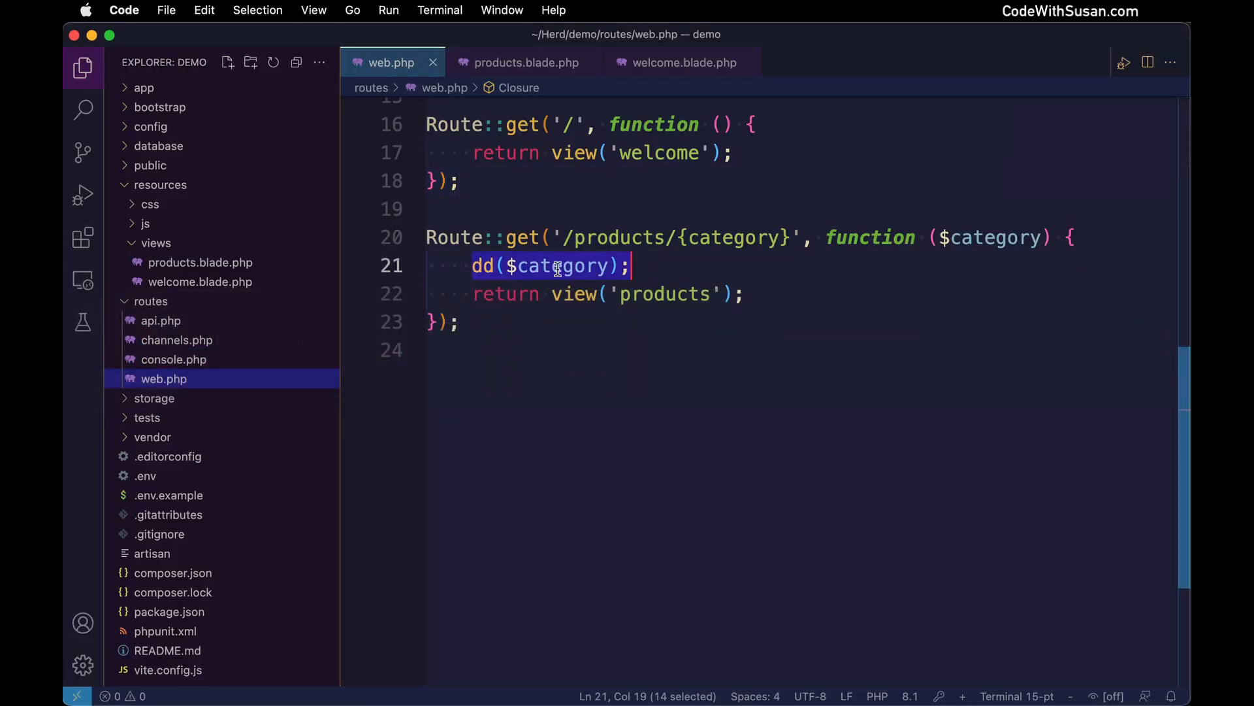
Replace the dd($category) line with a // ... placeholder comment.
key(Delete)
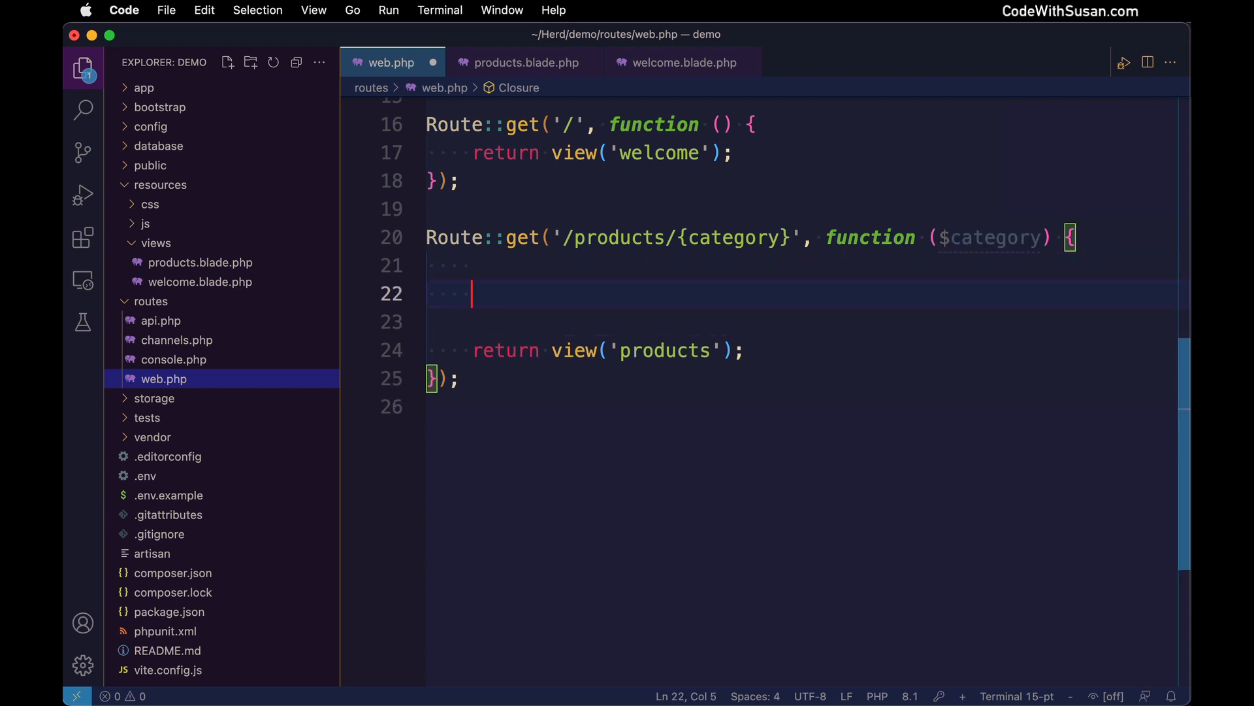
text(//)
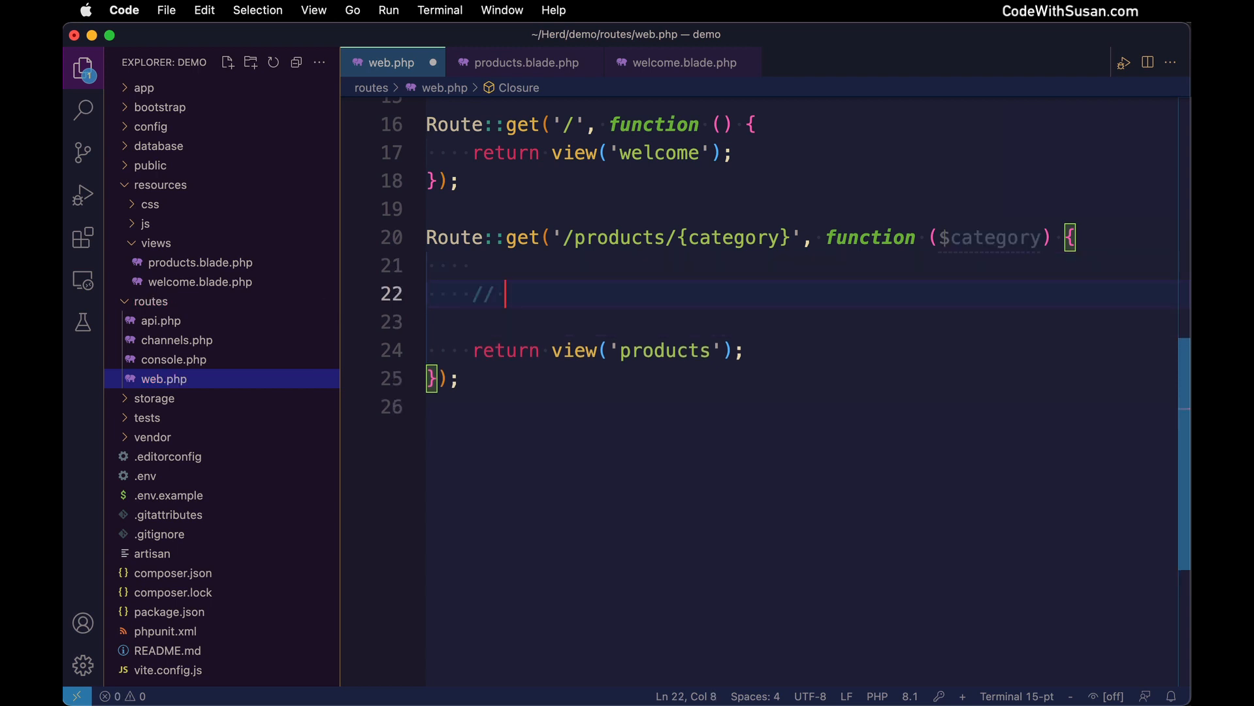
text(...)
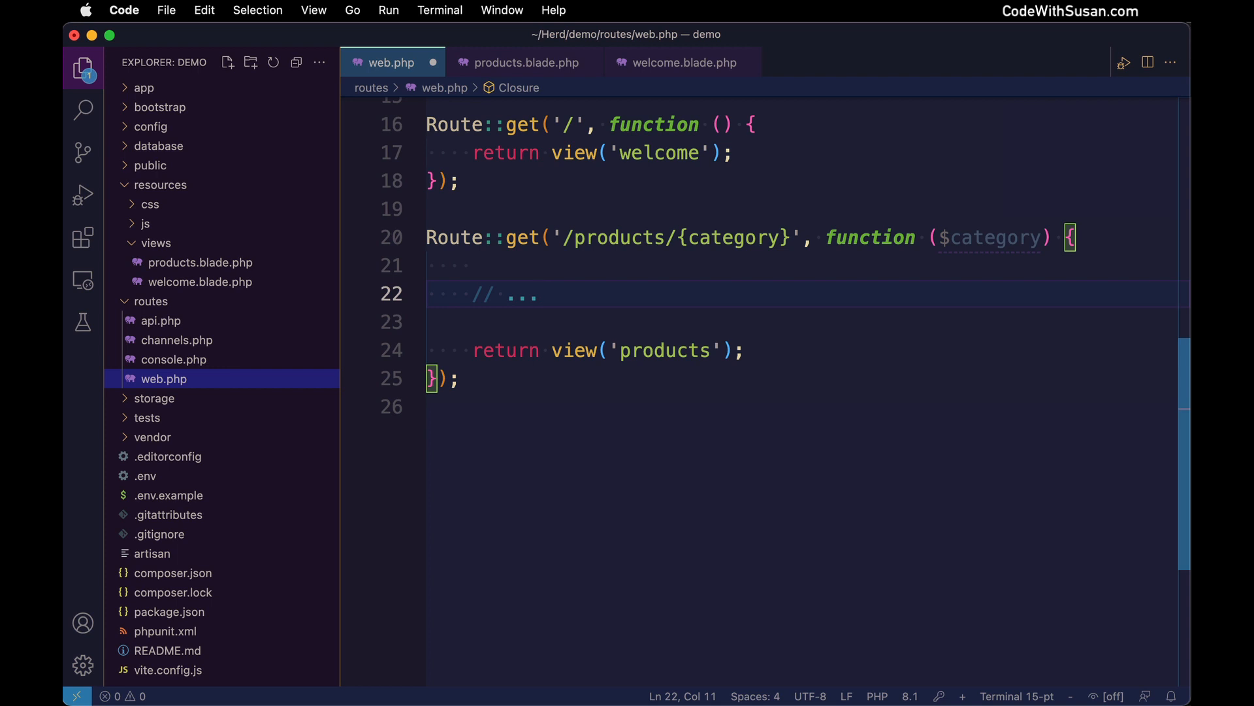
mouse_move(978, 237)
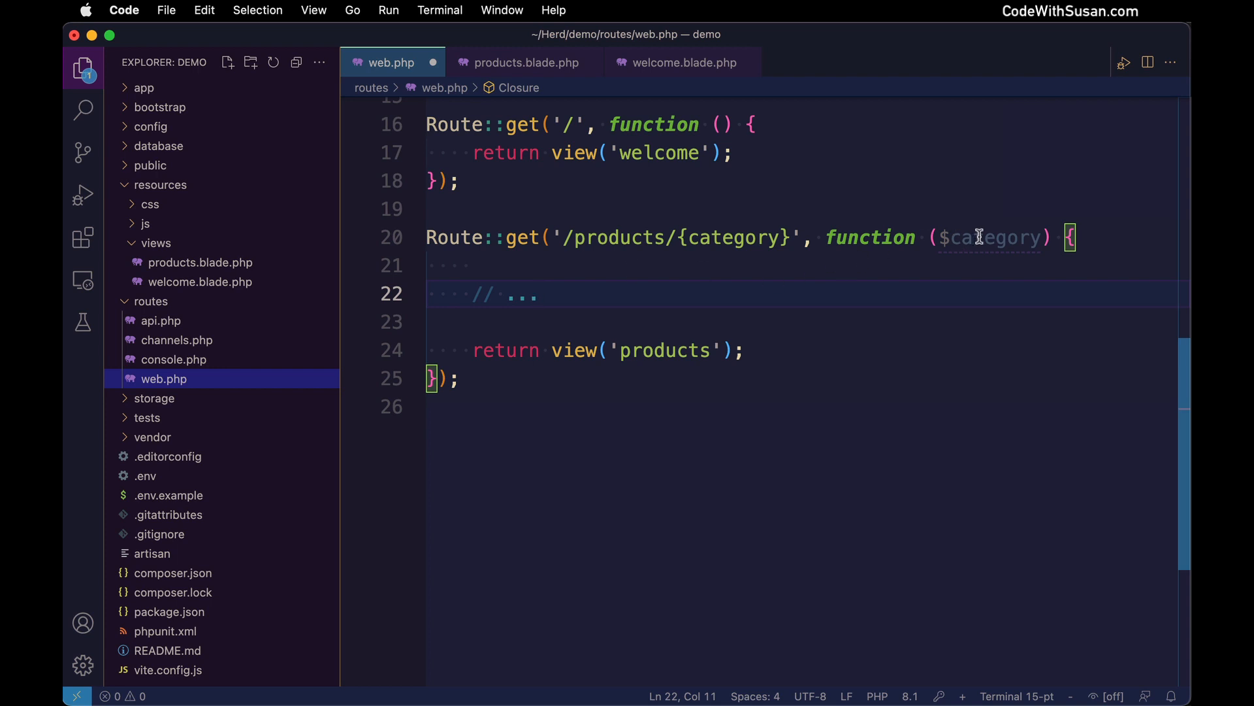
mouse_move(564, 283)
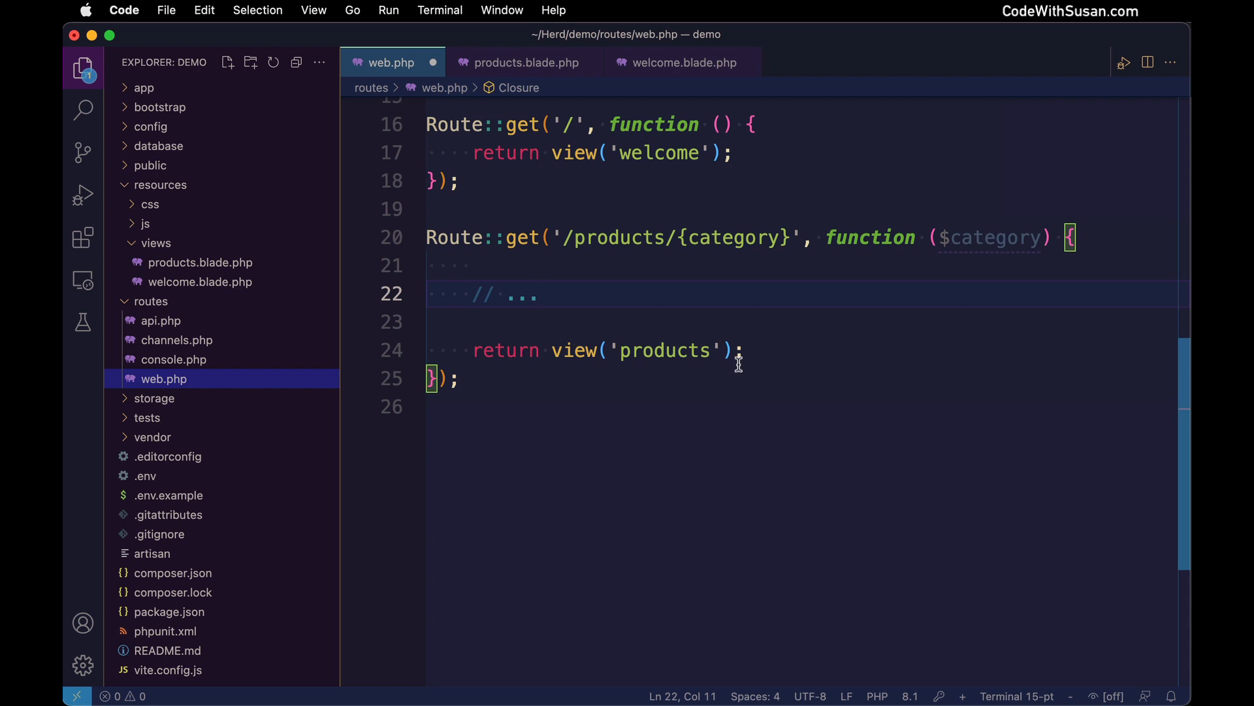
mouse_move(756, 361)
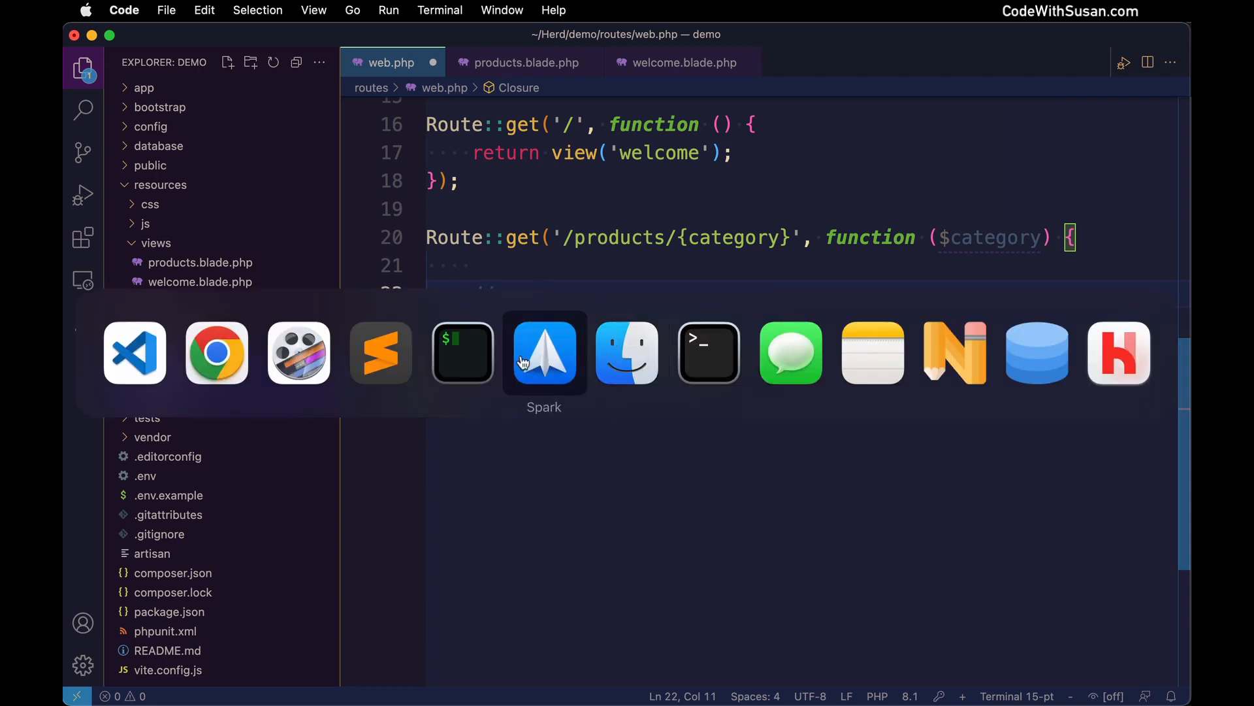
Bring up products.php with the $productsByCategory array in Sublime Text.
click(380, 351)
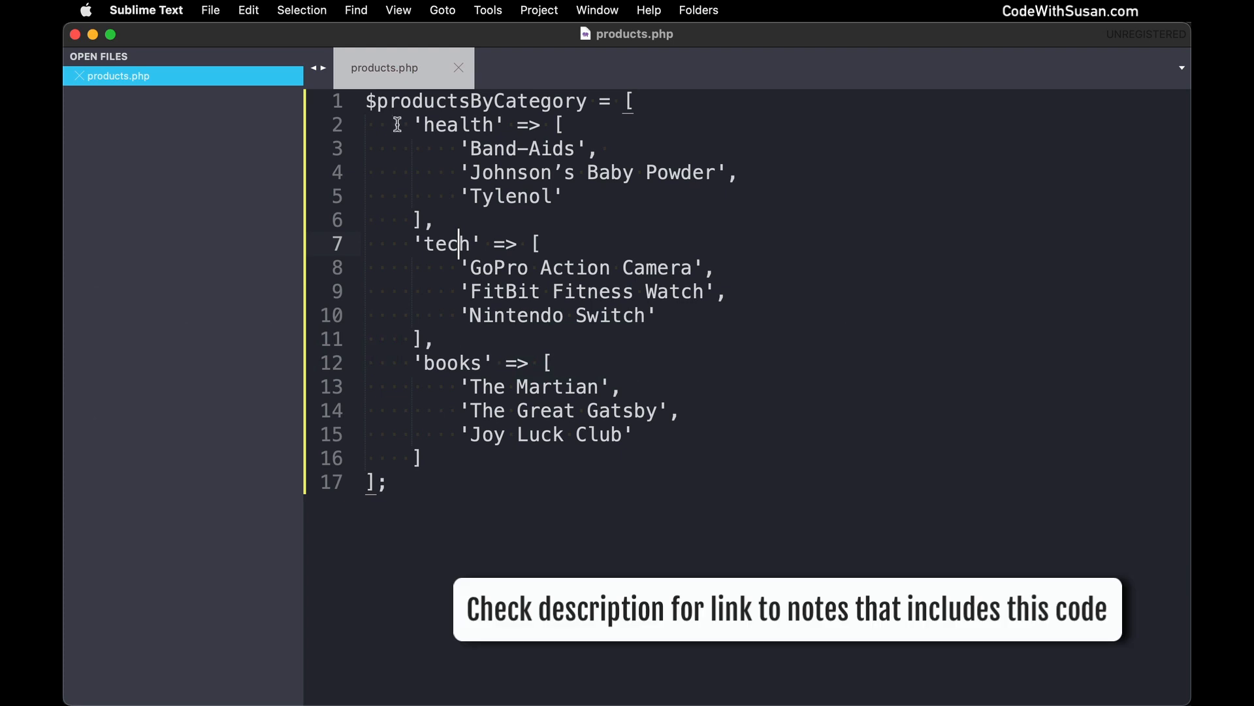
mouse_move(447, 443)
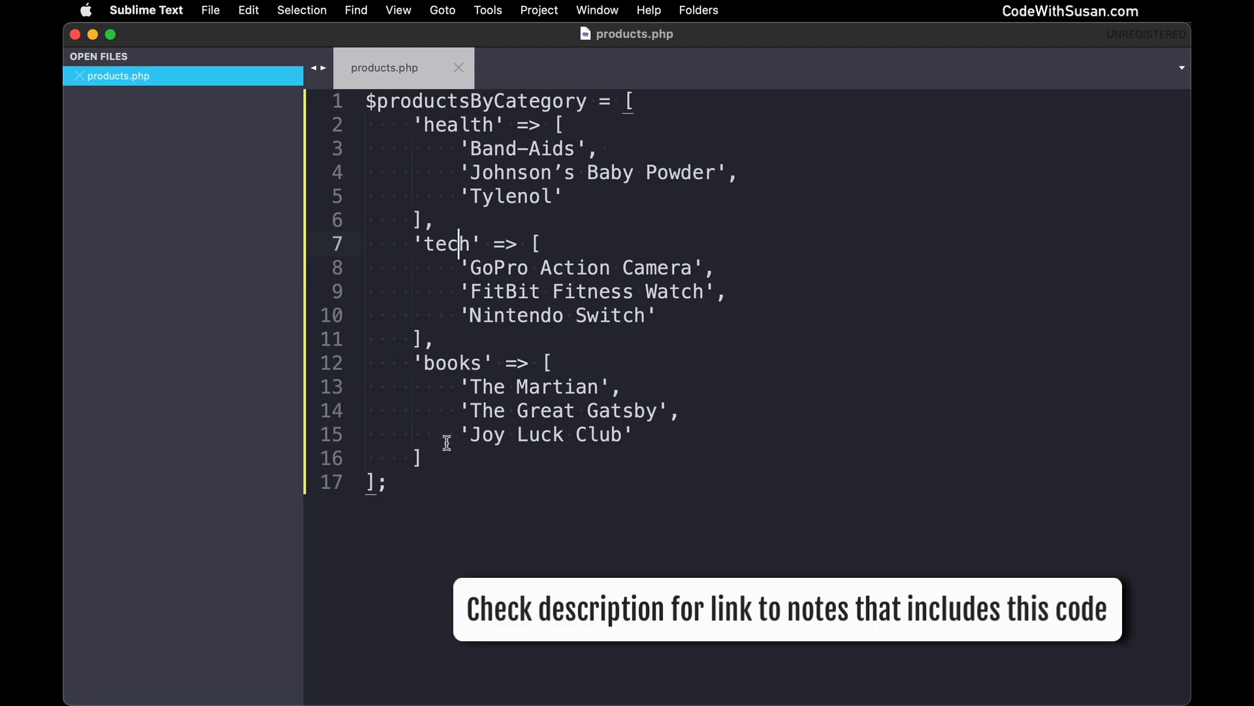
mouse_move(461, 490)
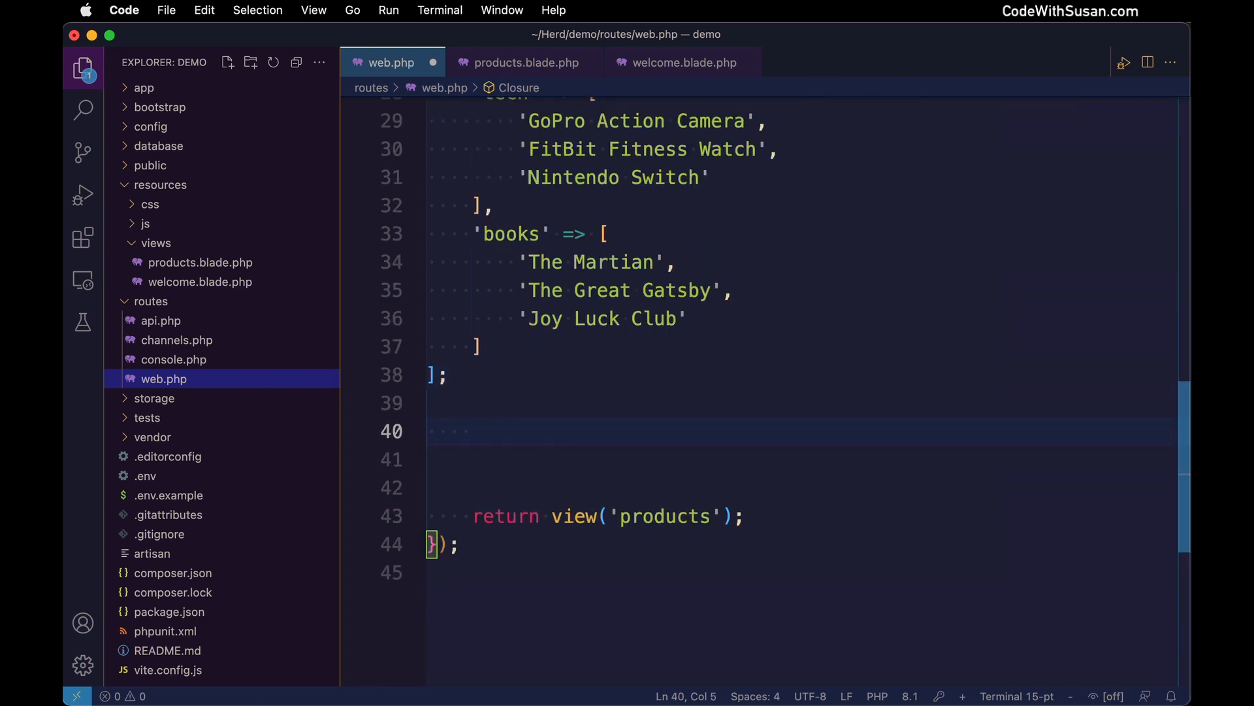
Add $products = $productsByCategory[$category]; to the route closure.
text($products =)
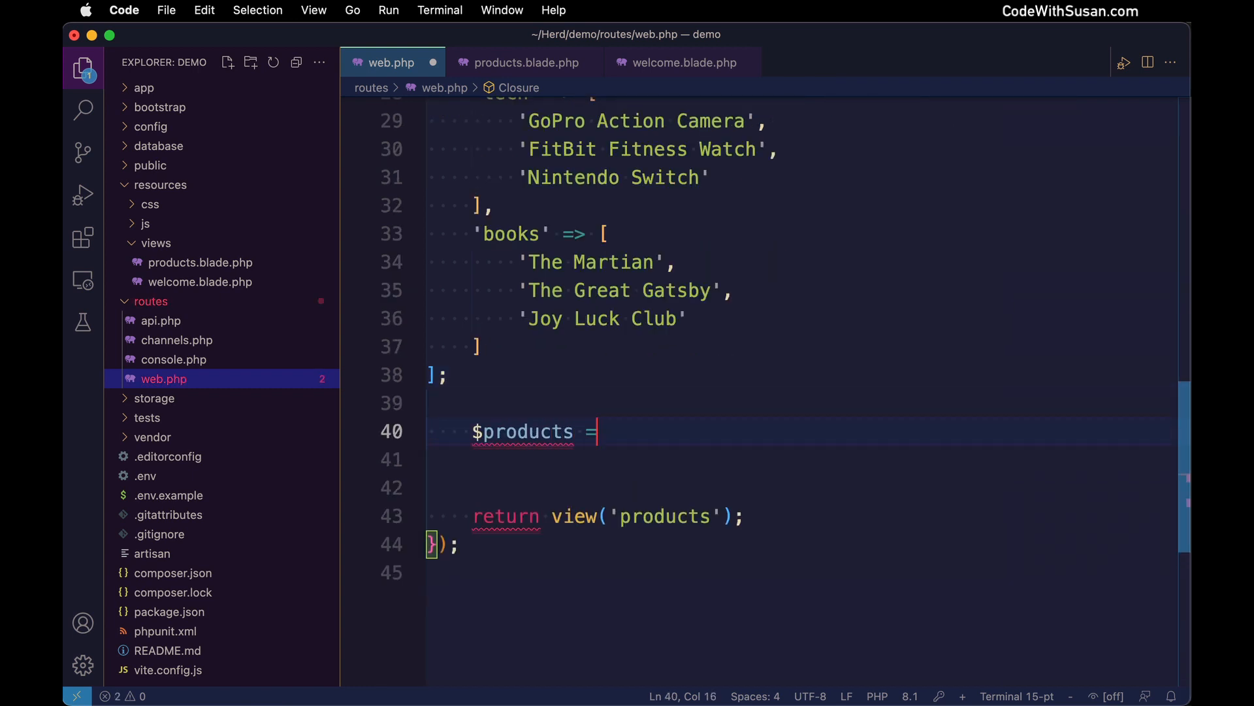
text($pr)
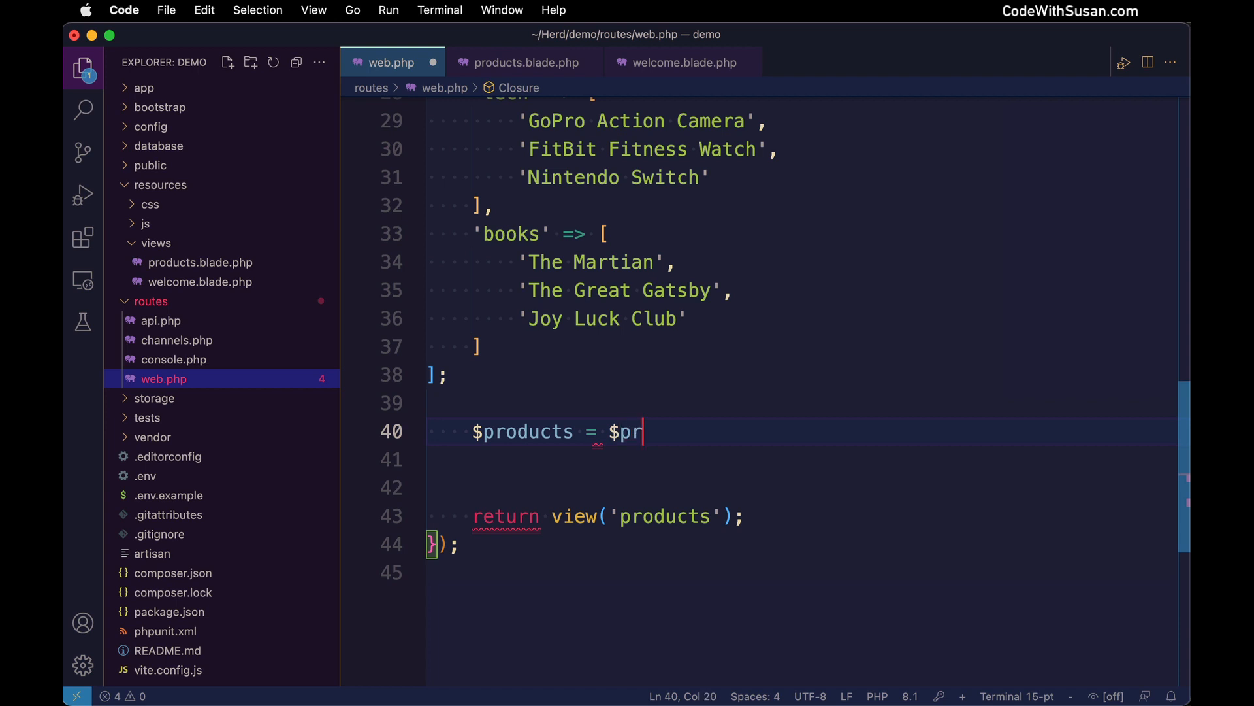
text(oductsBy)
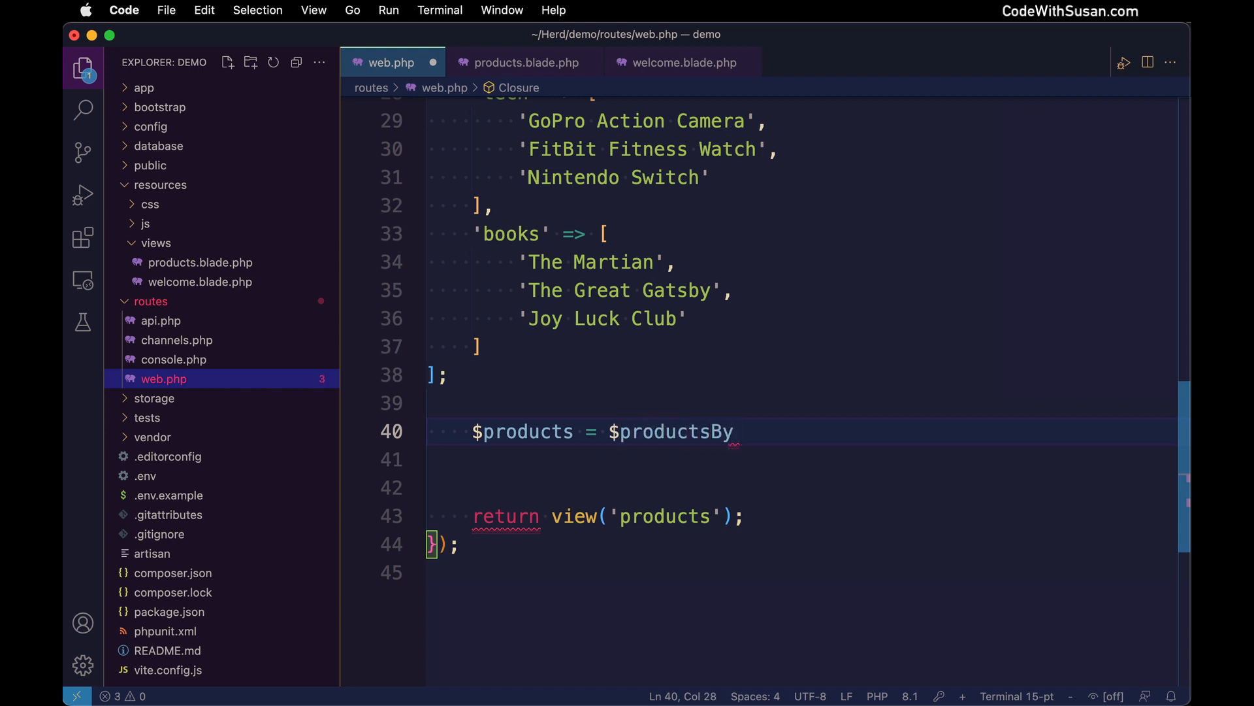
text(Category)
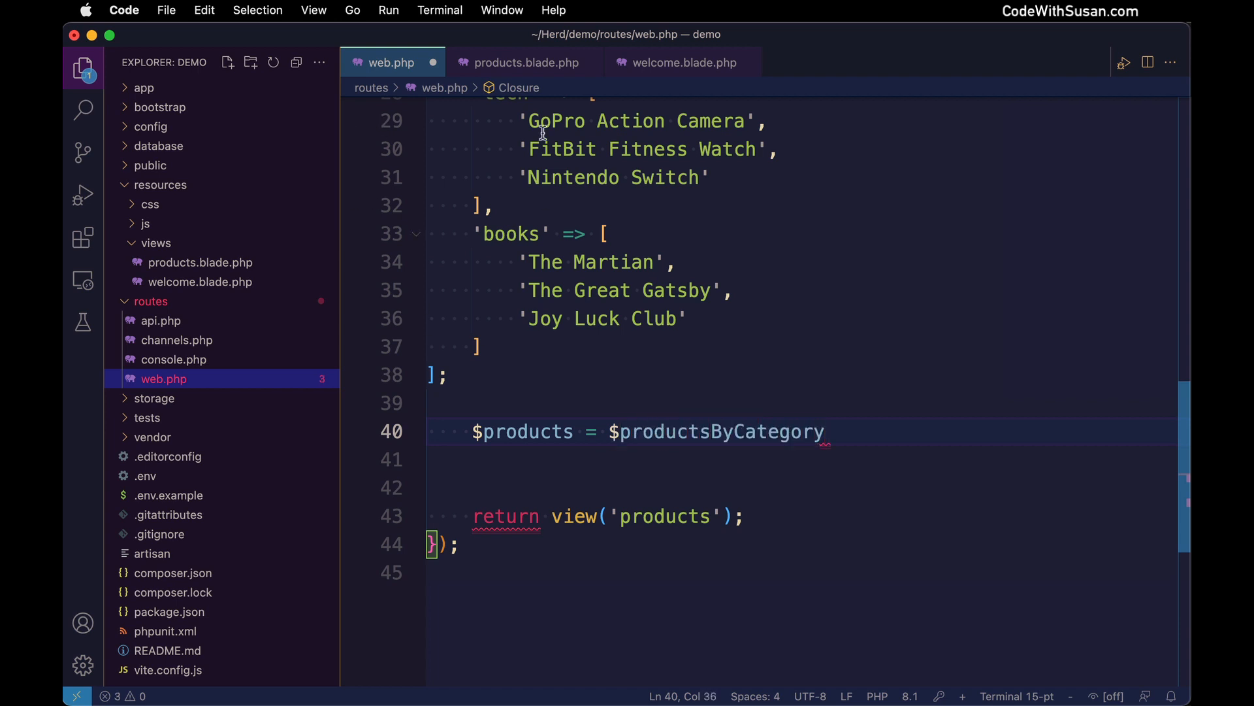
text([])
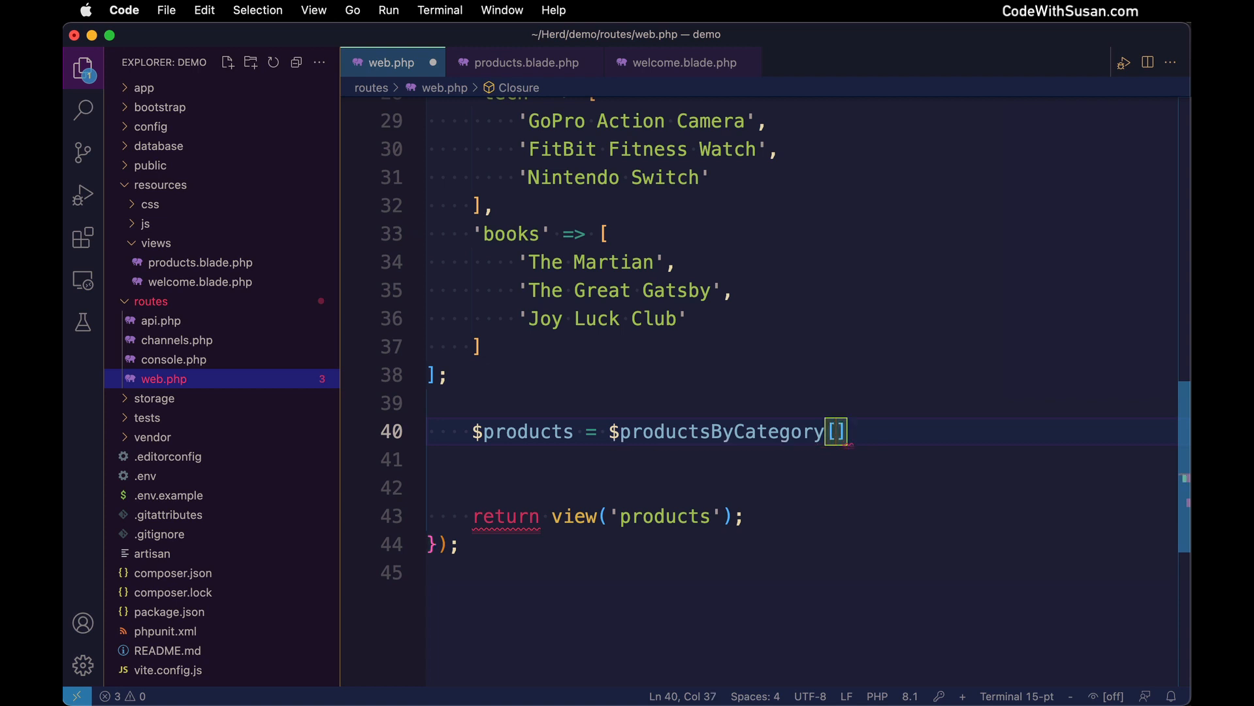
text(;)
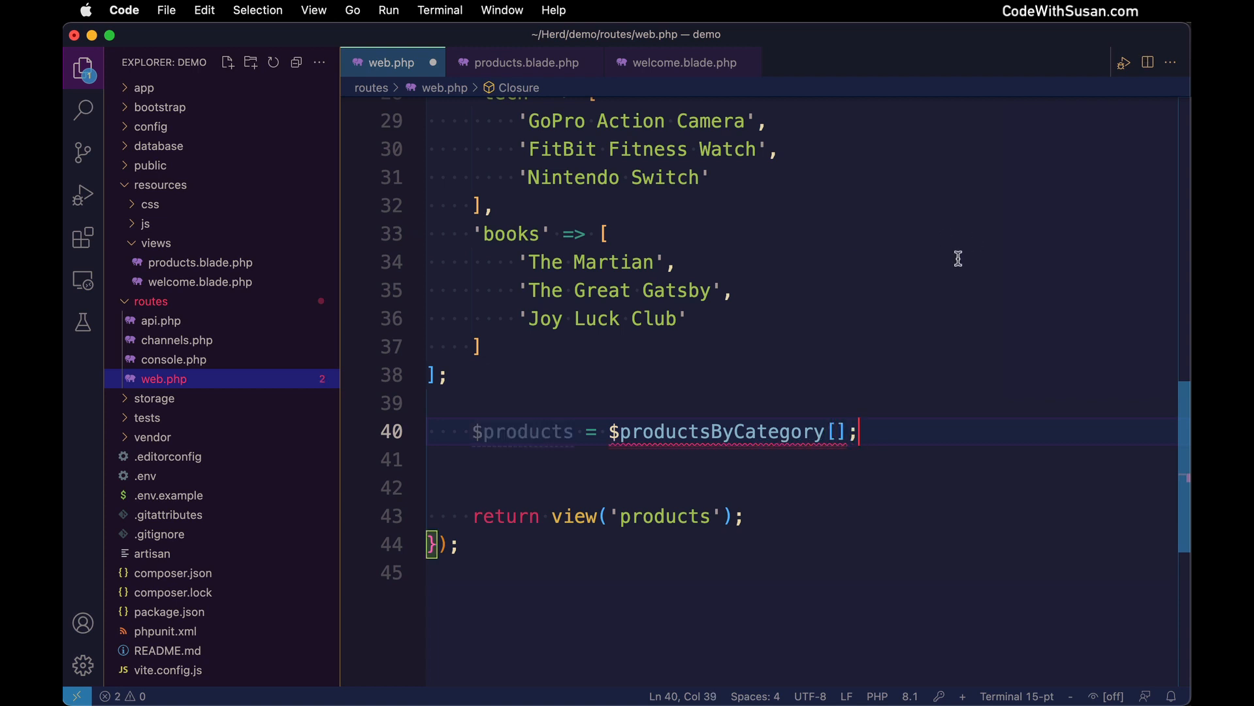
text($category)
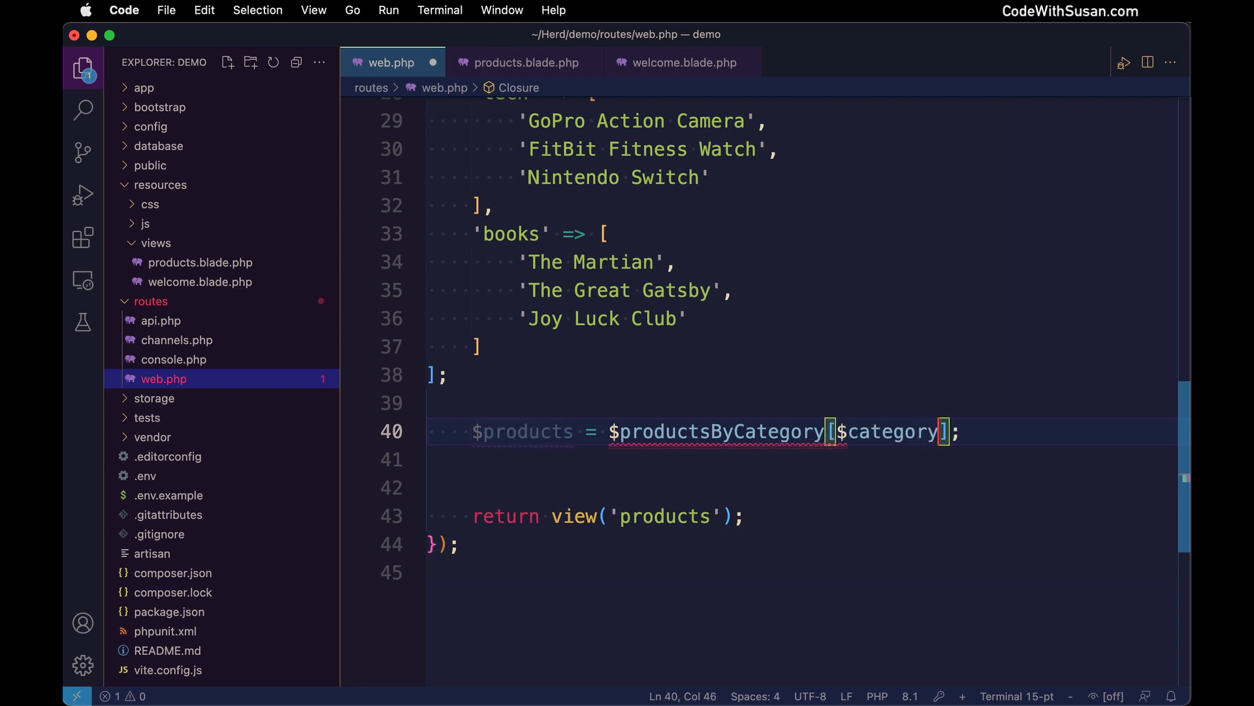
scroll(up, 3)
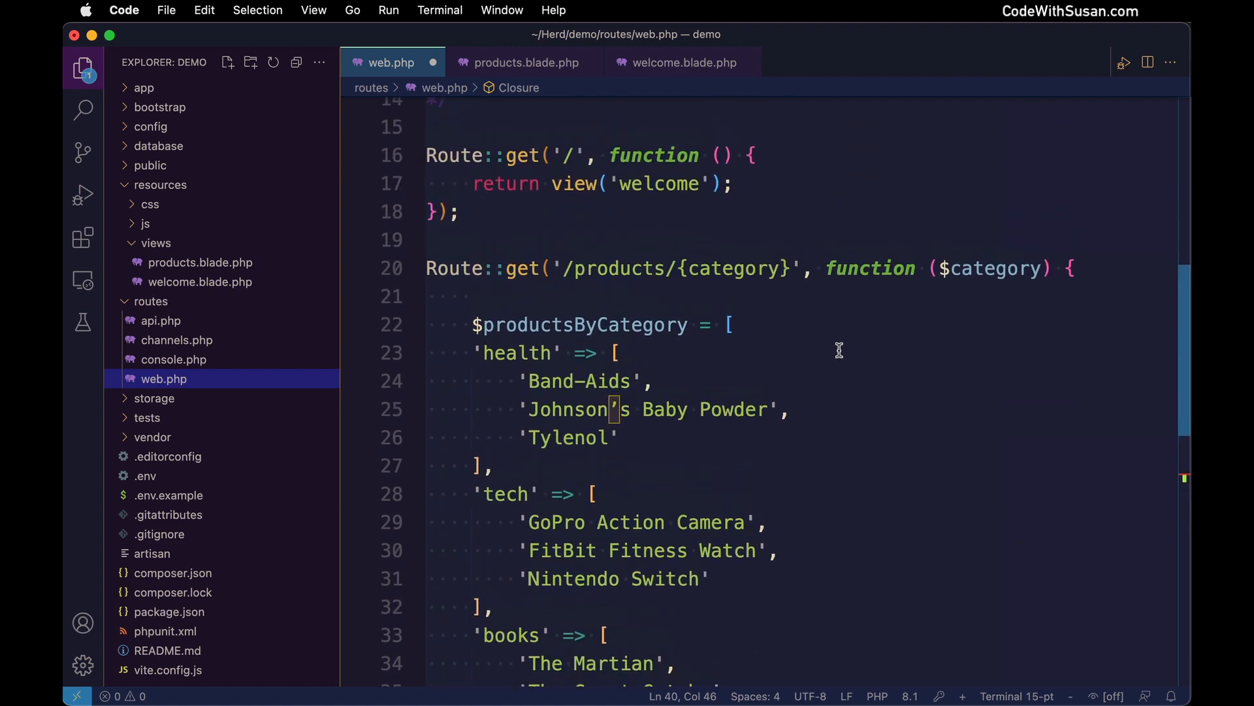
scroll(down, 3)
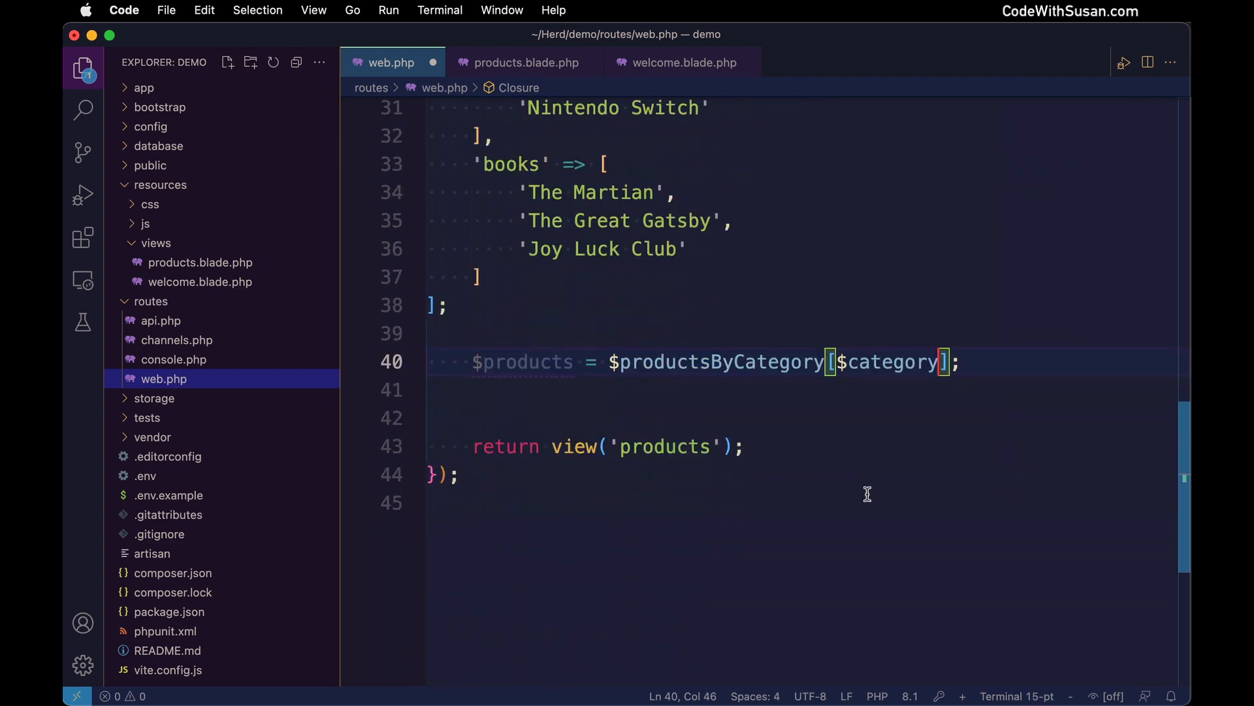
Add dd($products) on a new line below the assignment.
key(Enter)
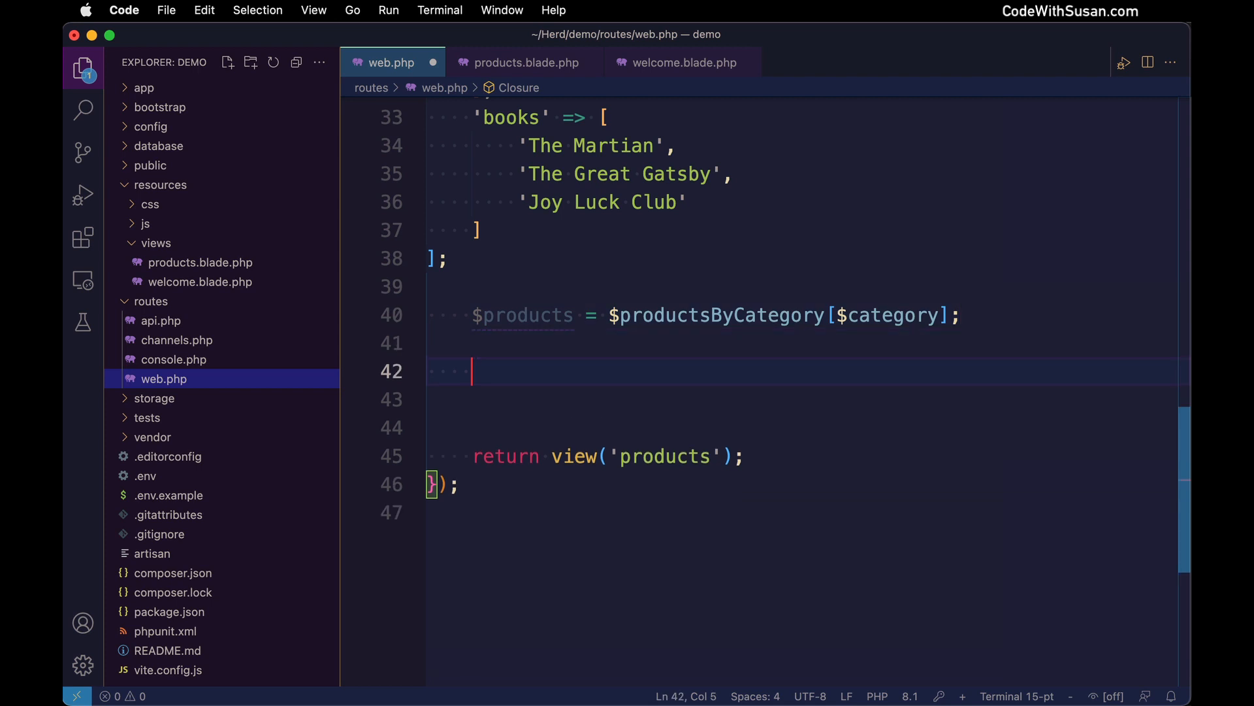
text(dd($)
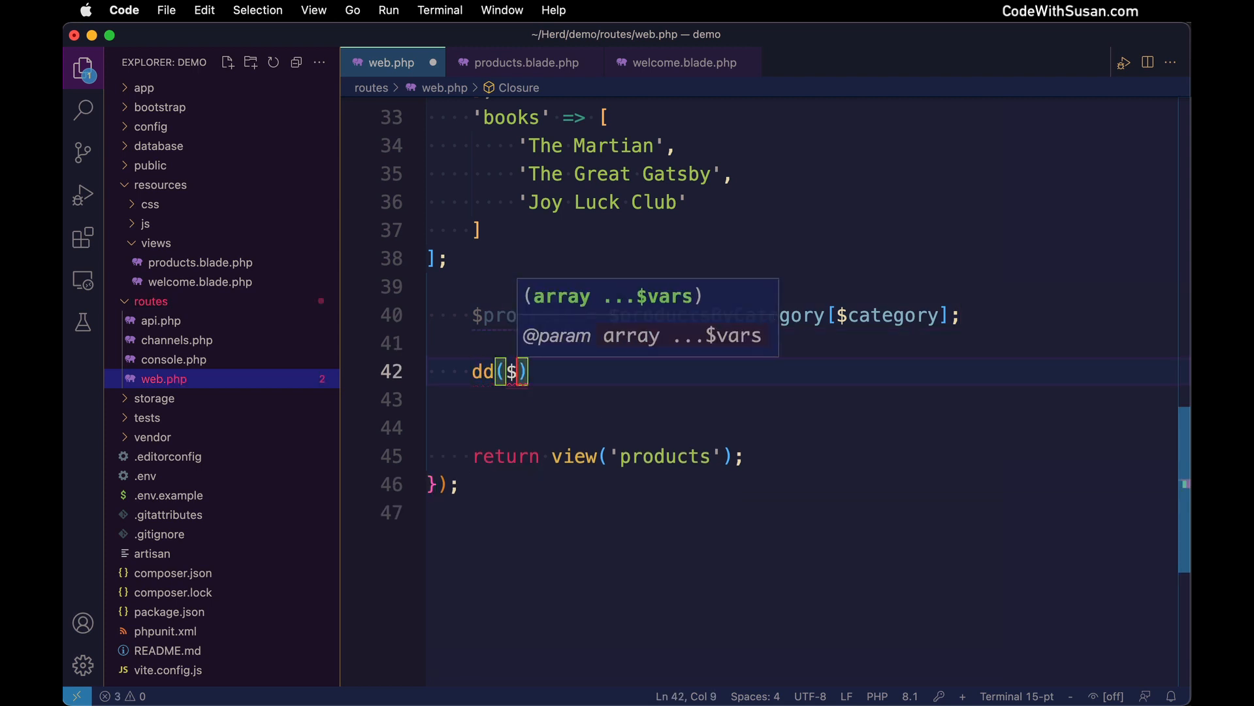
text(products)
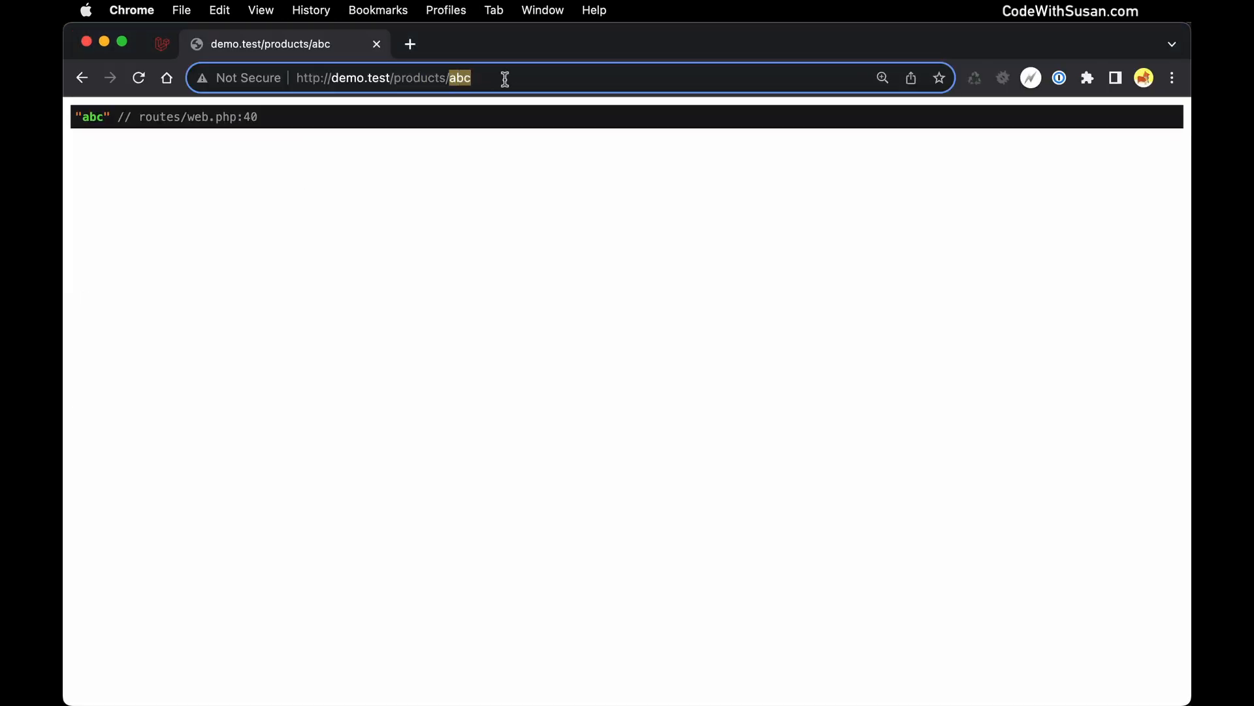
mouse_move(456, 226)
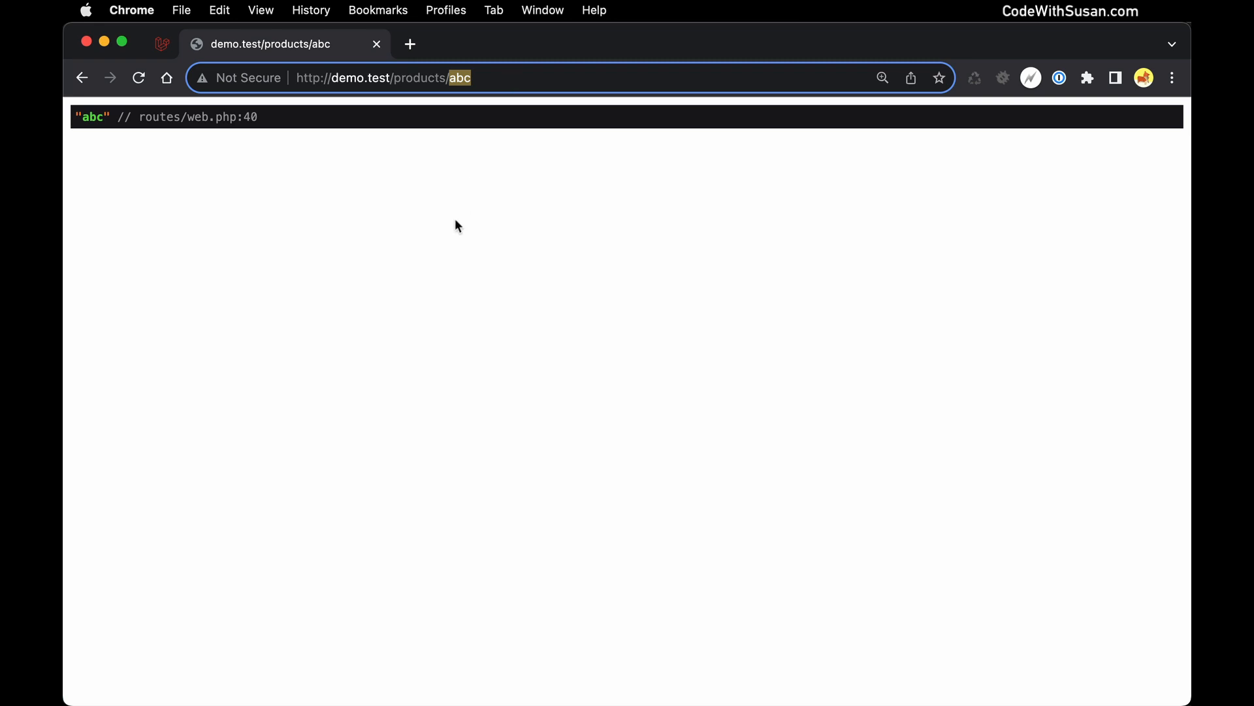
Visit /products/tech and /products/books to dump each category's product array.
text(tech)
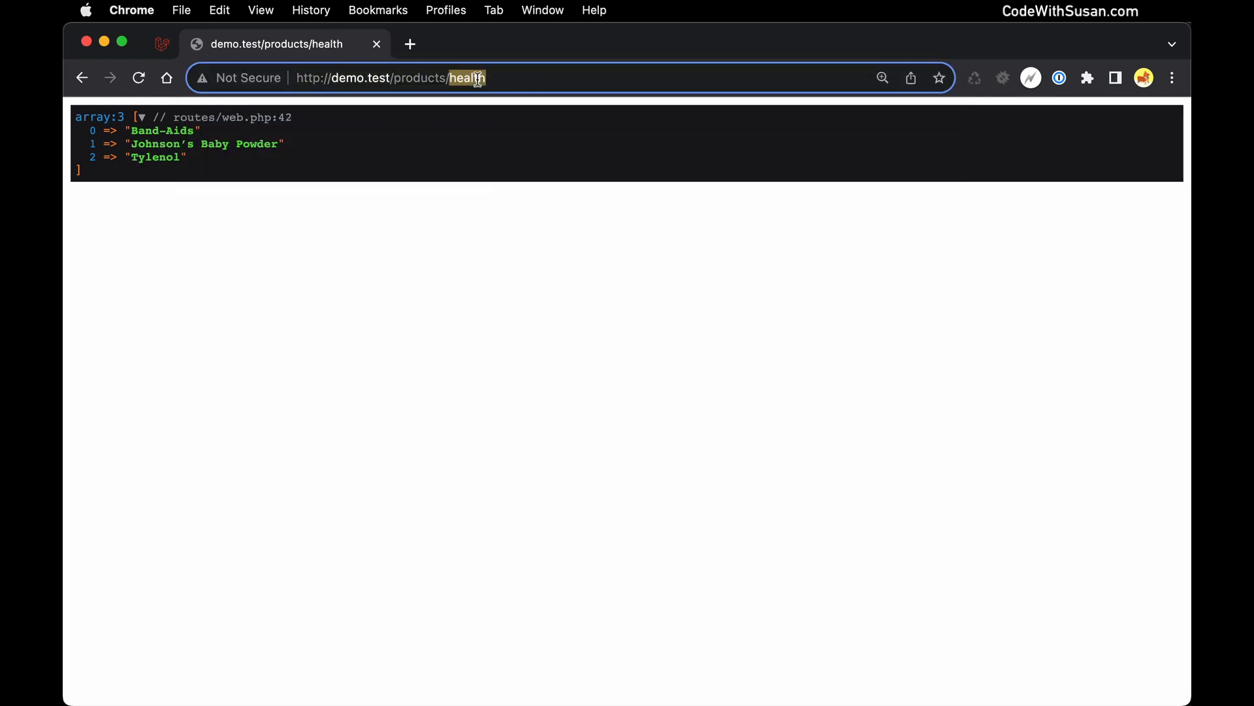
text(books)
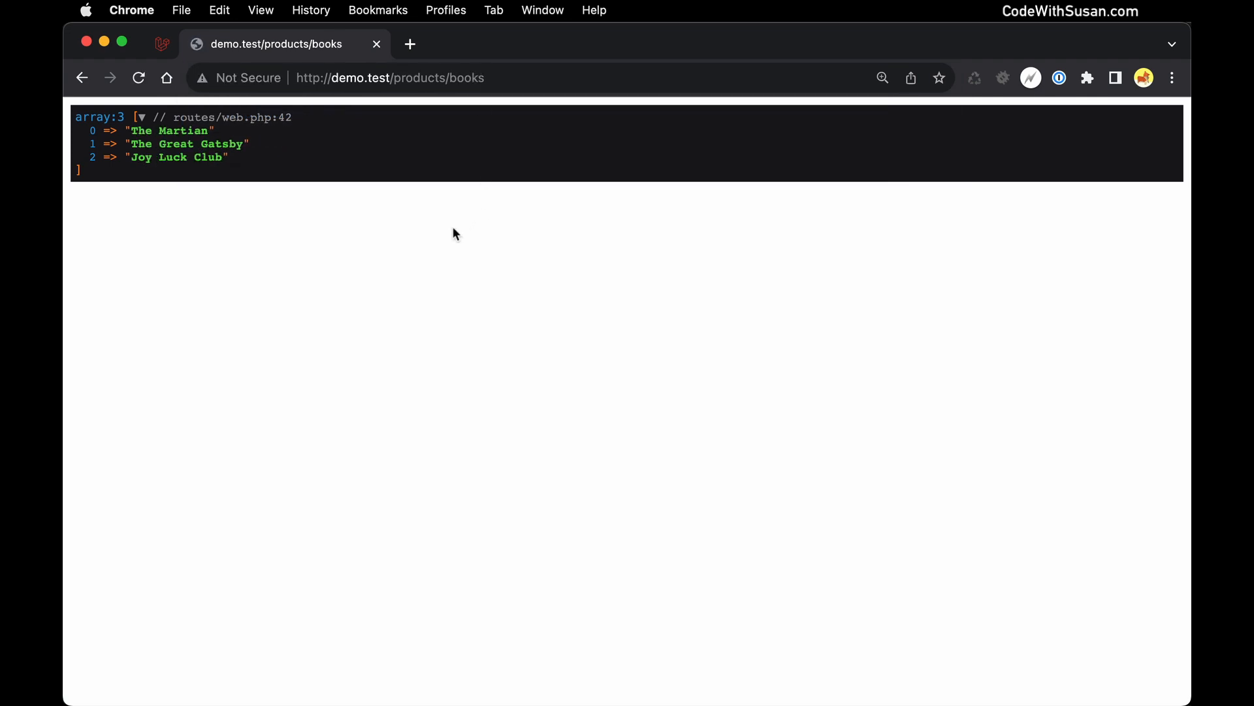
mouse_move(269, 219)
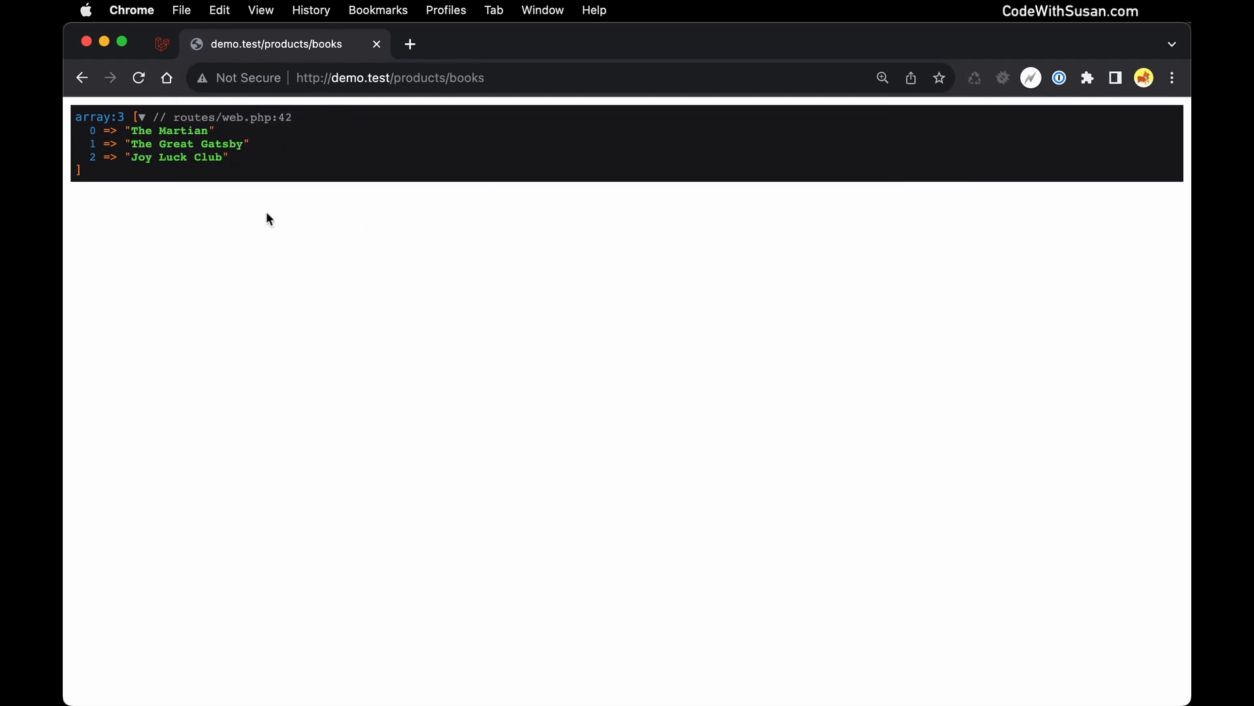
mouse_move(392, 144)
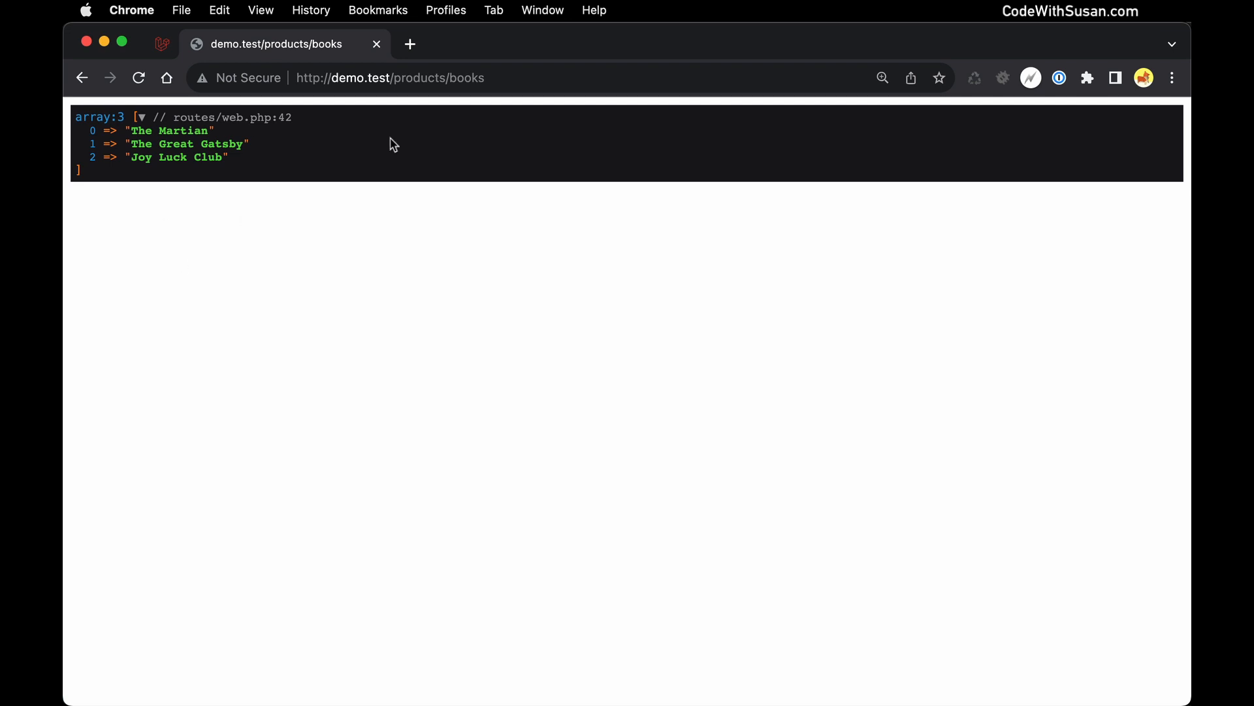
Select the category part of the address after checking the books dump.
double_click(470, 77)
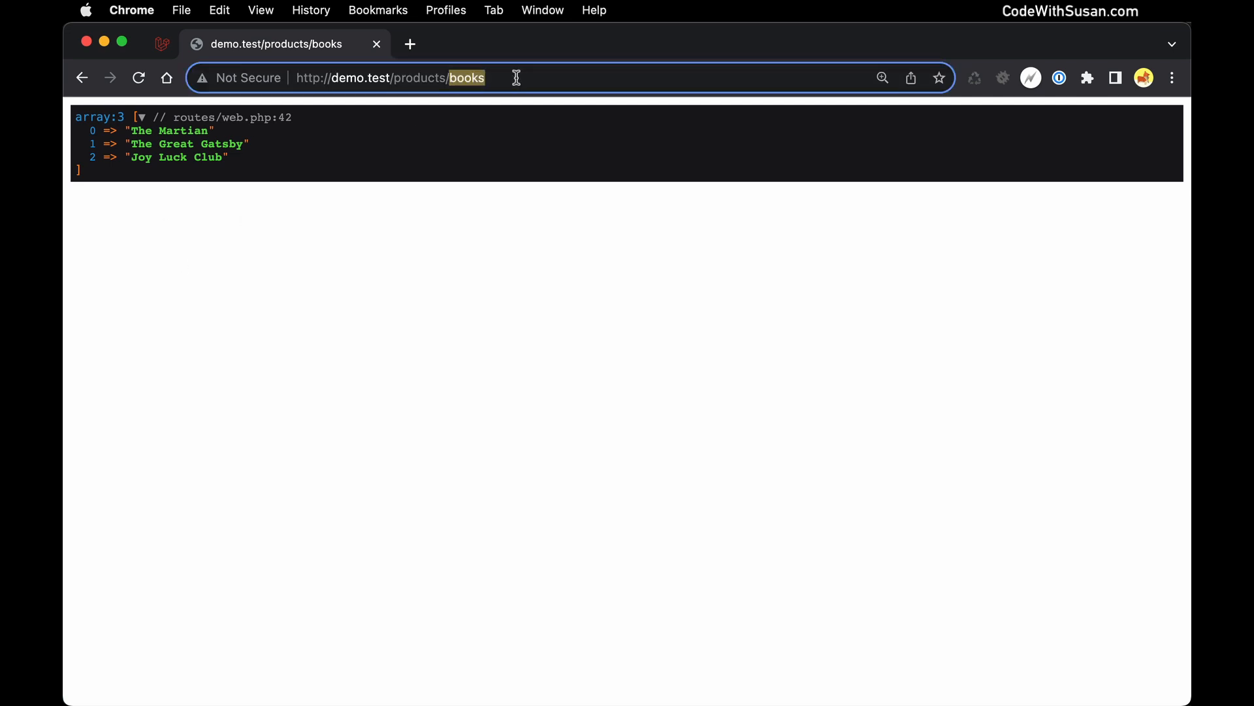
mouse_move(200, 468)
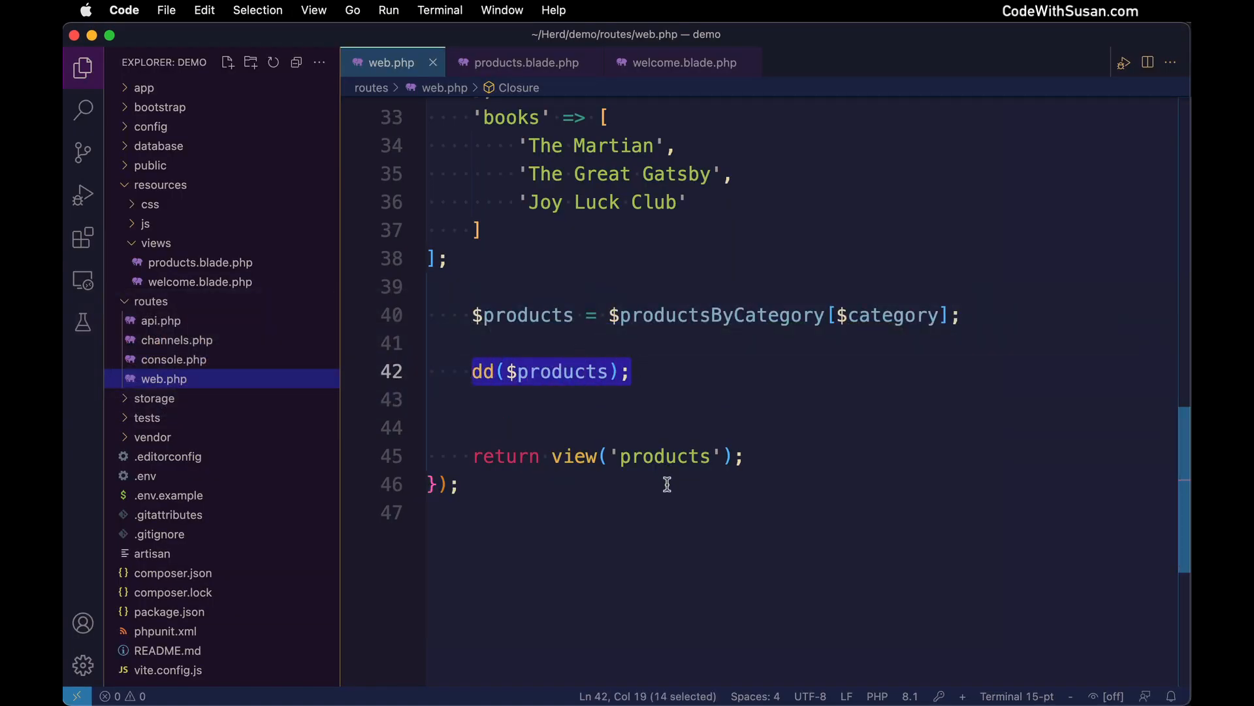
mouse_move(582, 448)
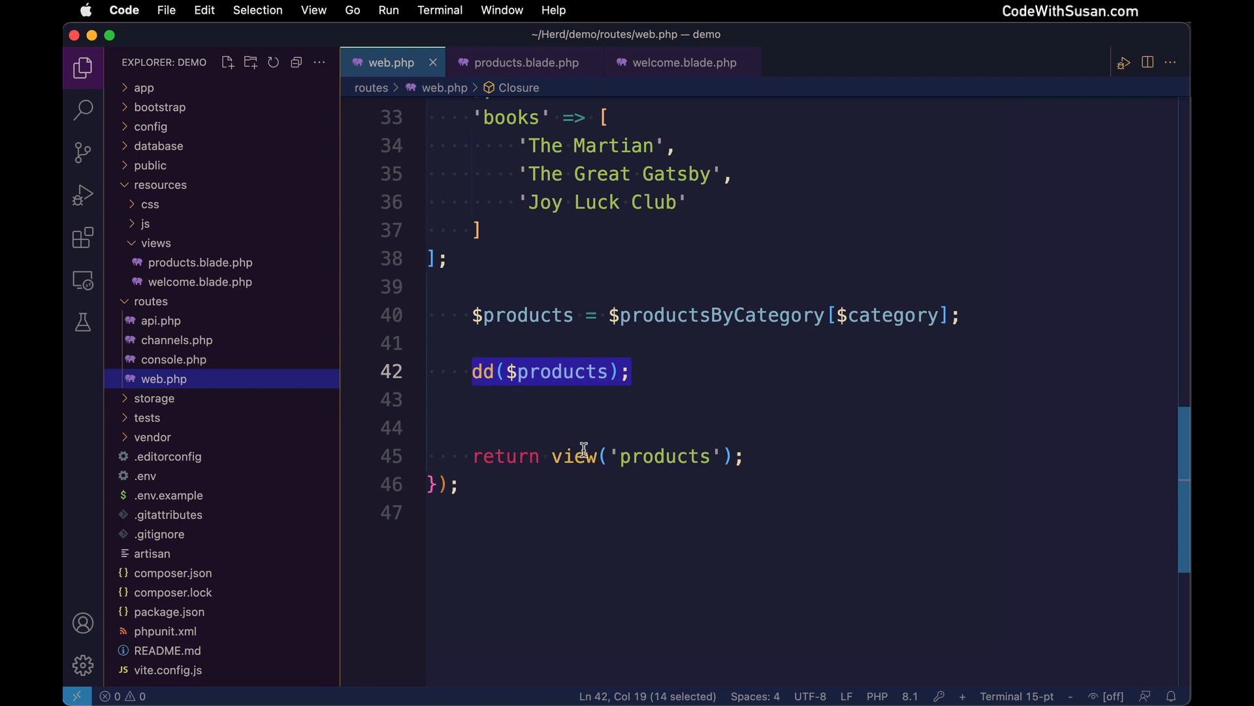
Return view('products')->with('products', $products) and remove the dd($products) line.
text(->)
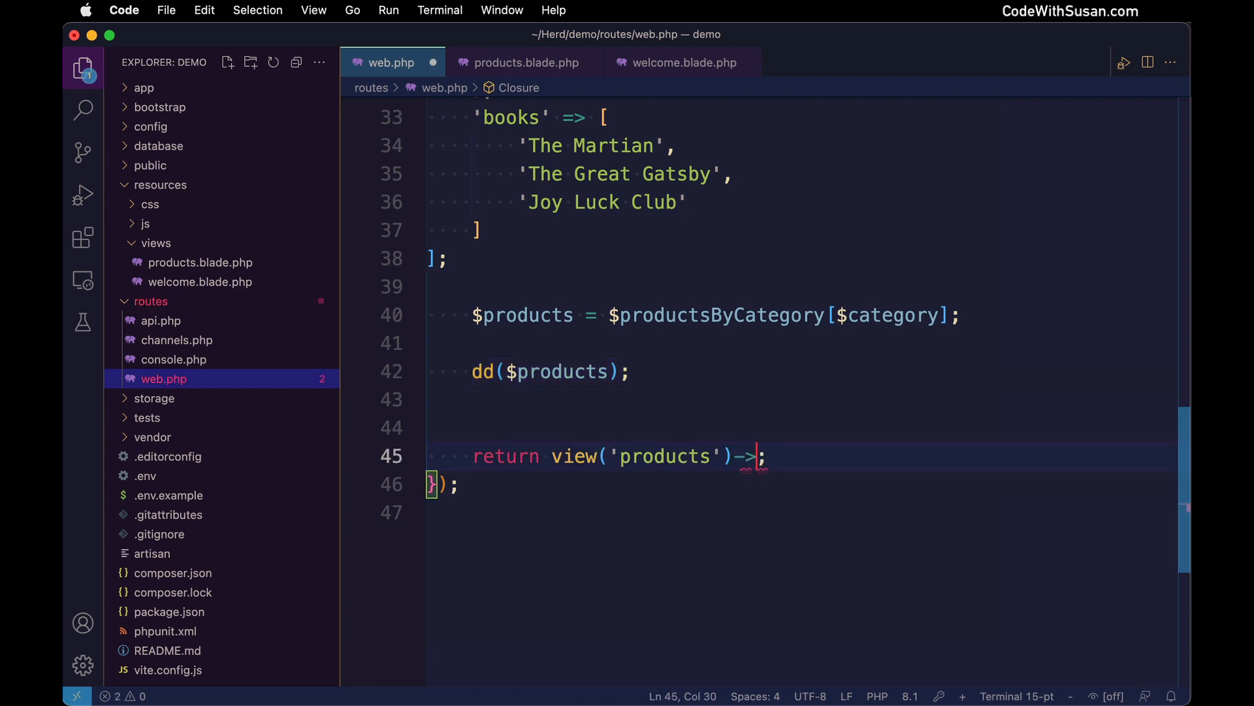
text(with(''))
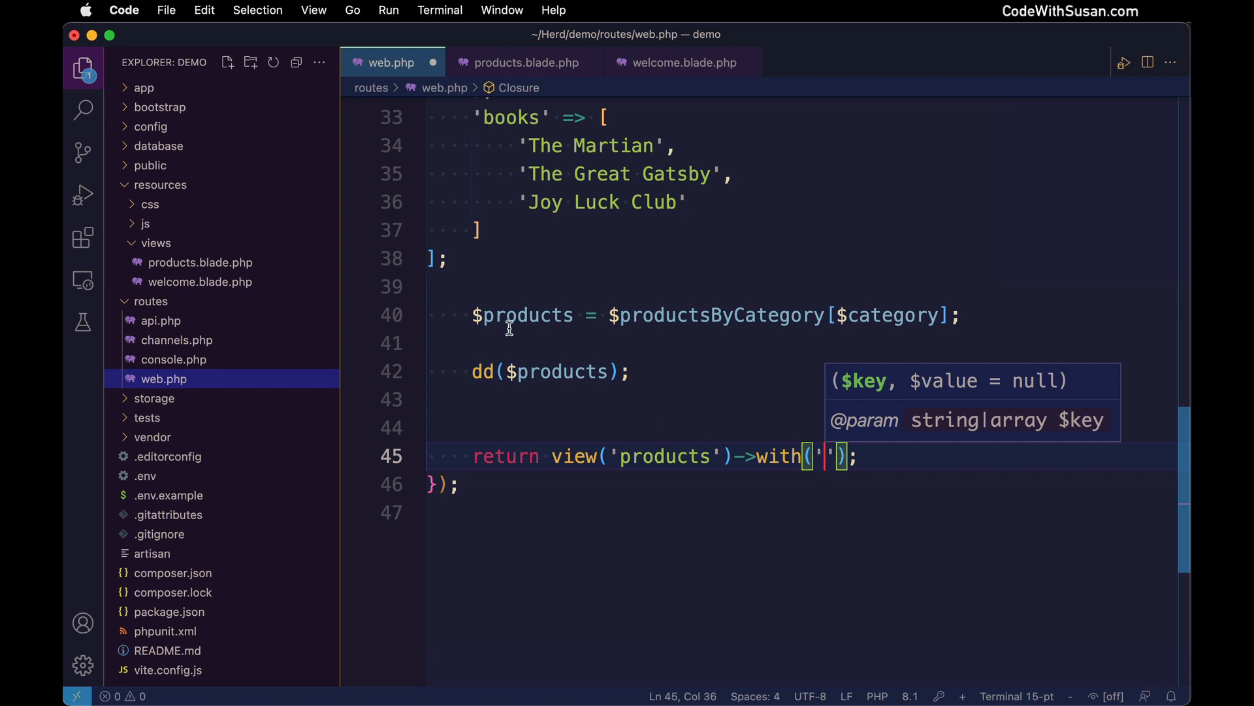
text(products)
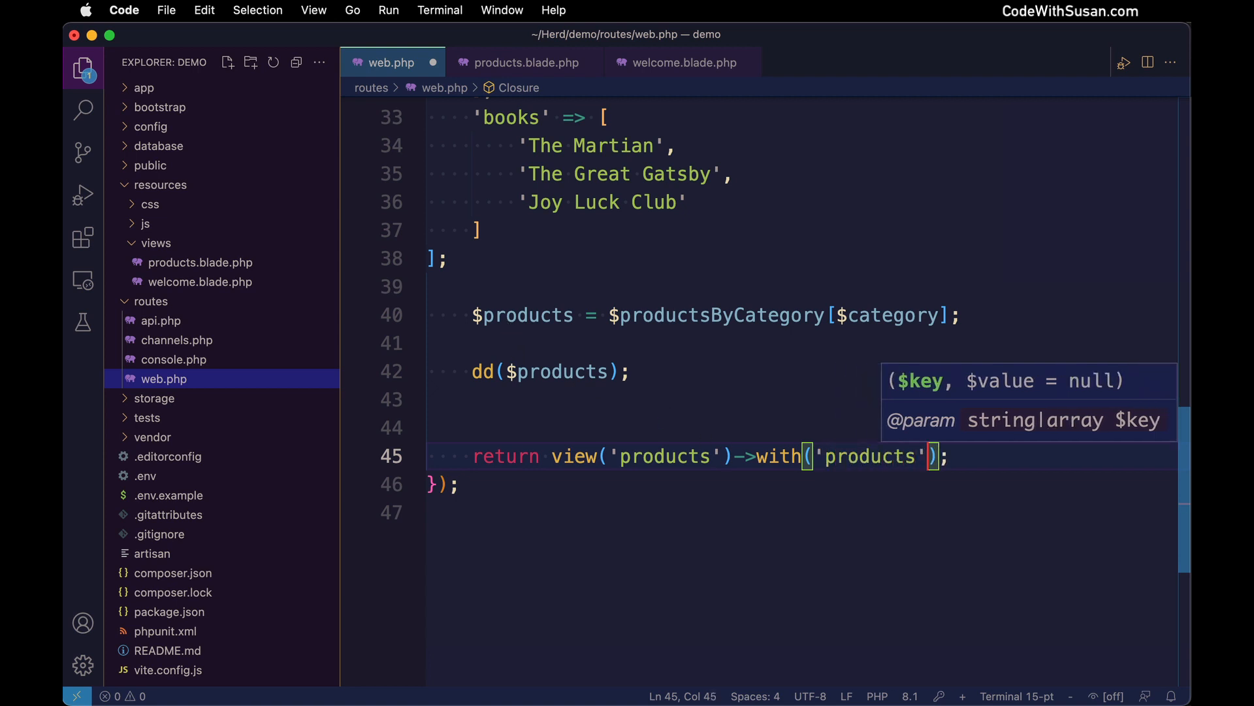
text(,)
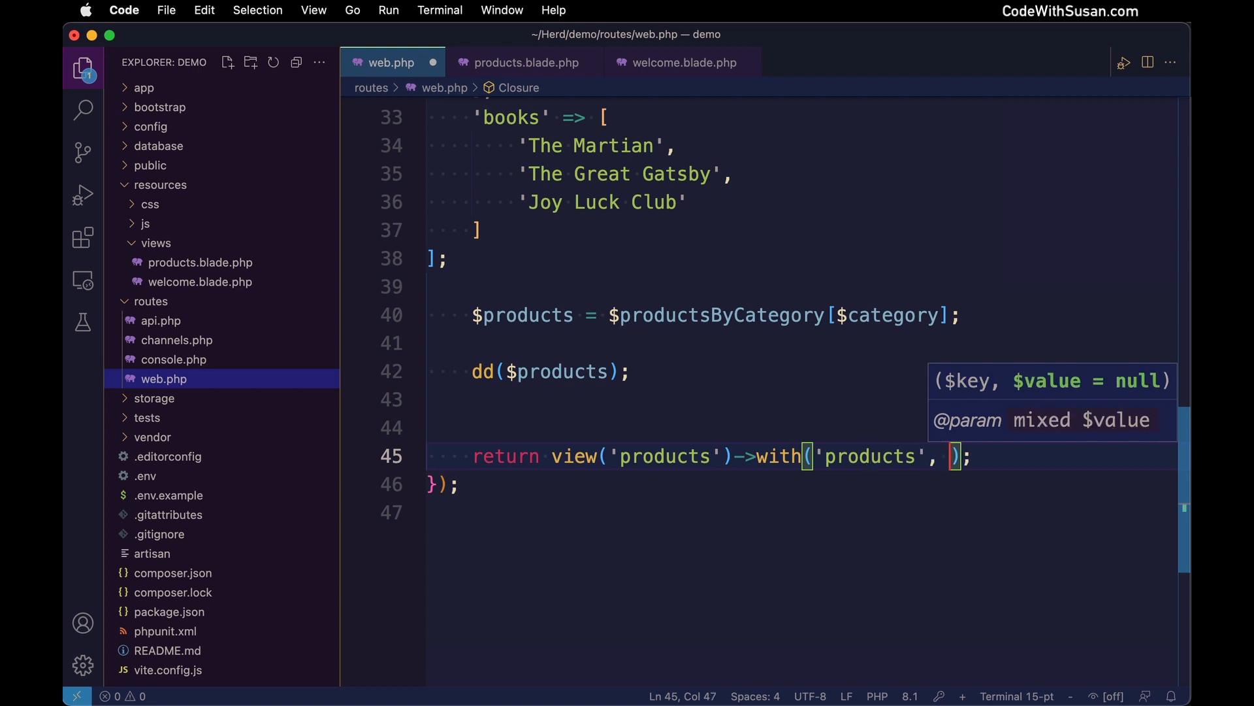
mouse_move(921, 515)
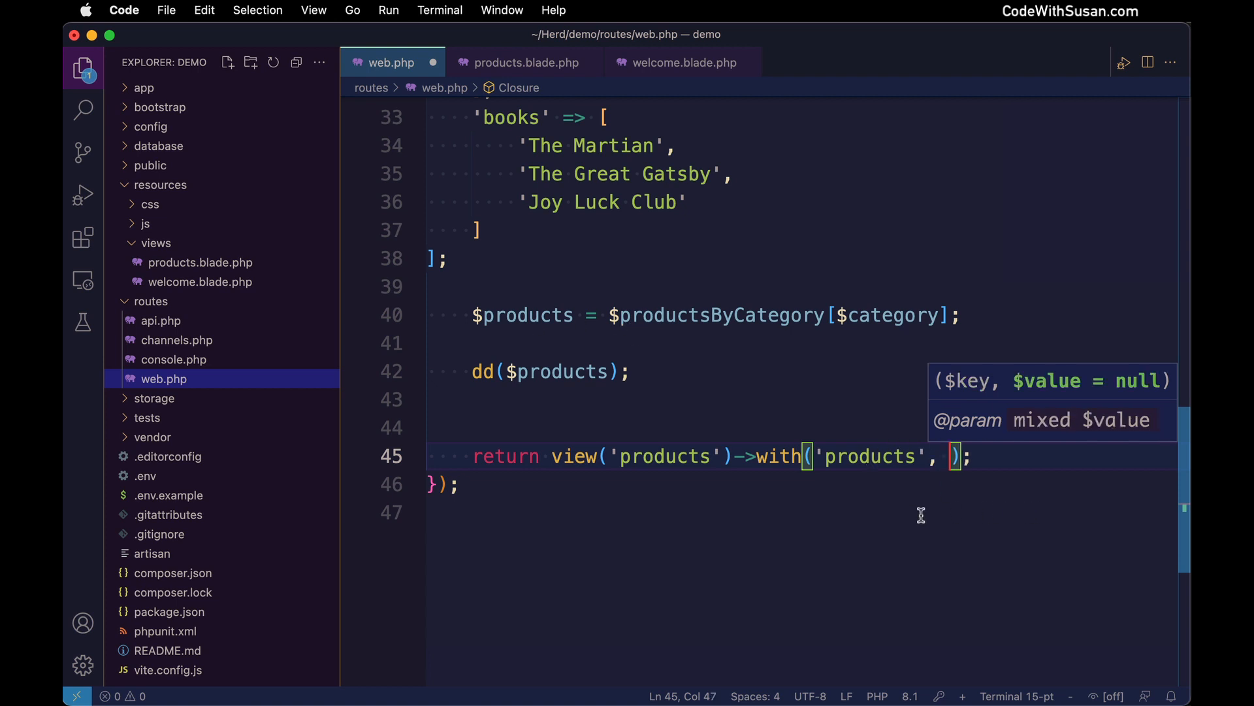
text($products)
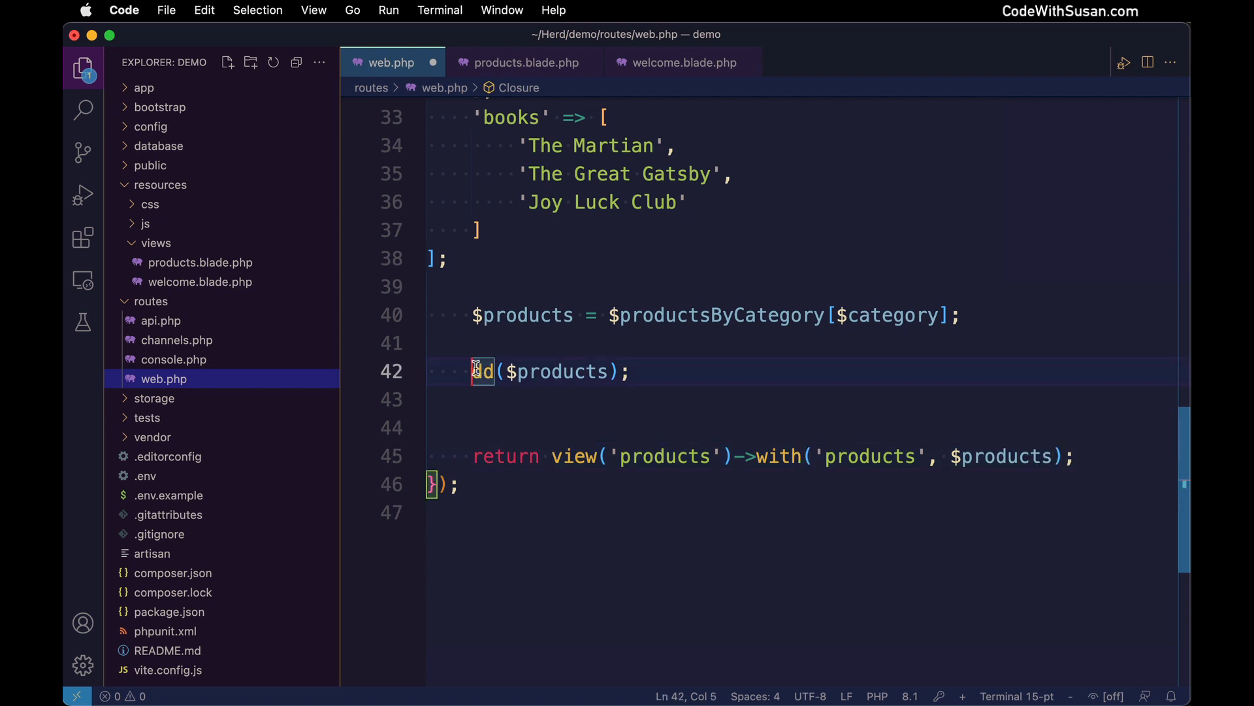
key(Backspace)
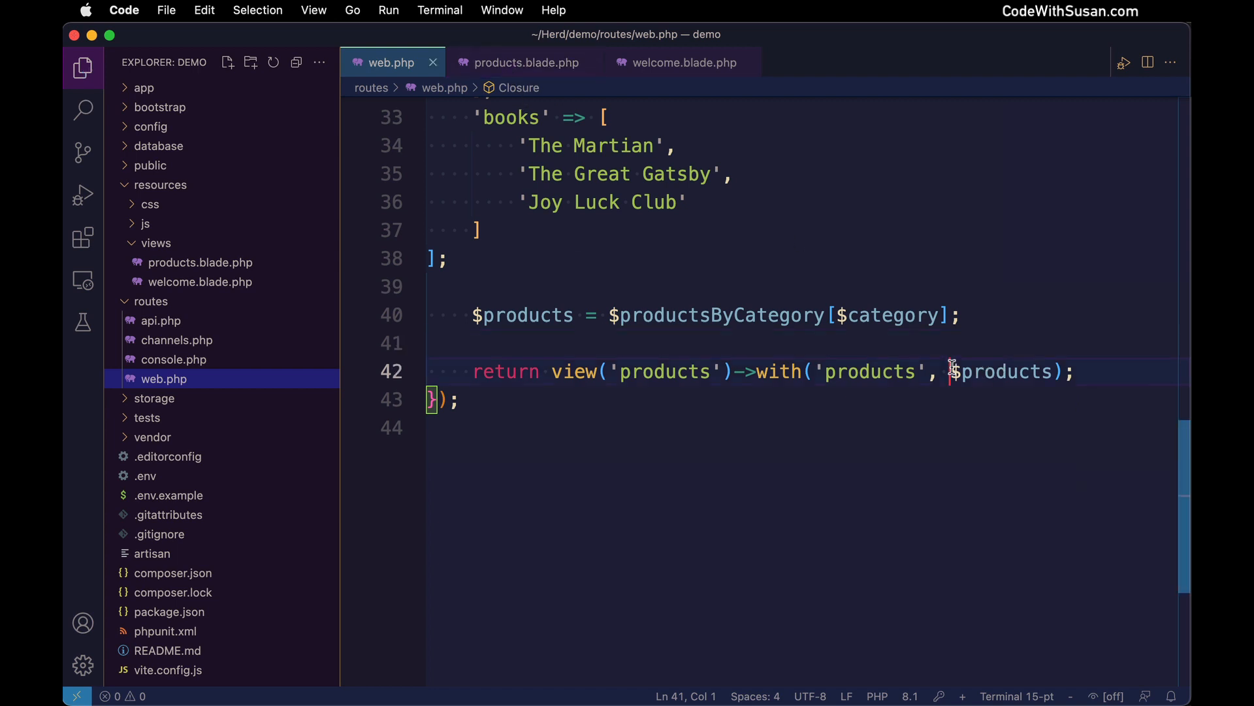
In products.blade.php add a PHP foreach over $products echoing each product as a list item.
click(525, 62)
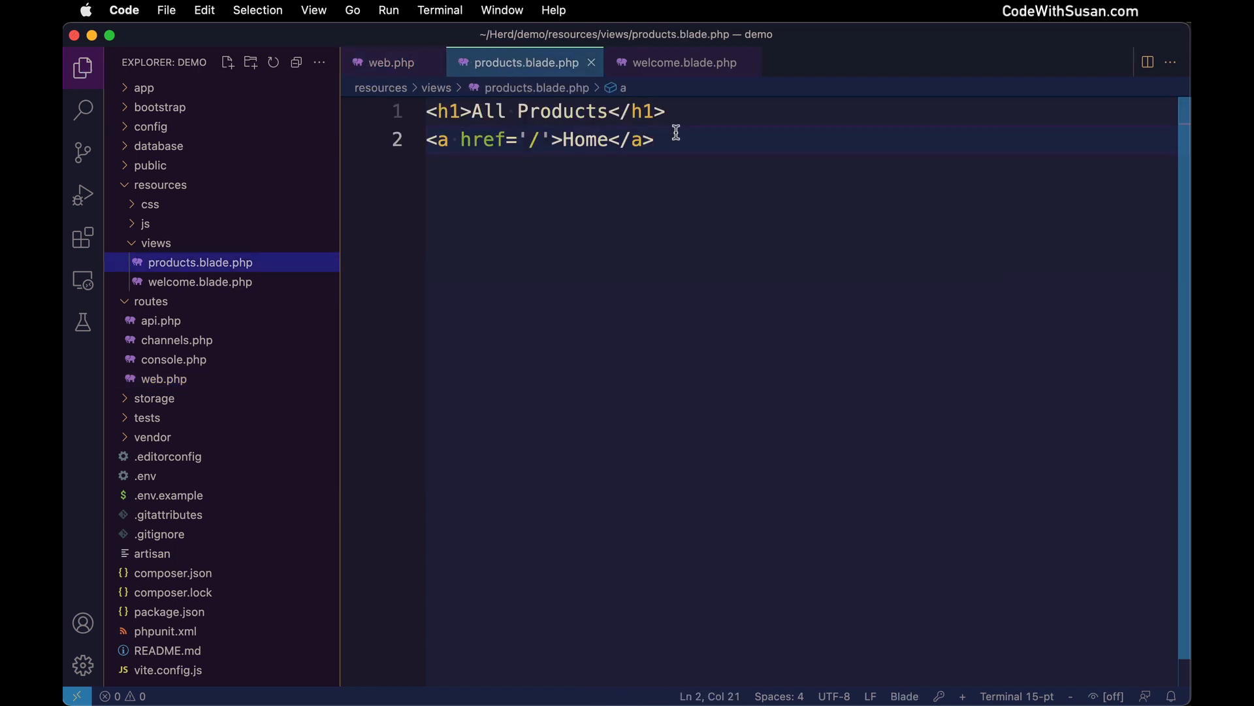
key(Enter)
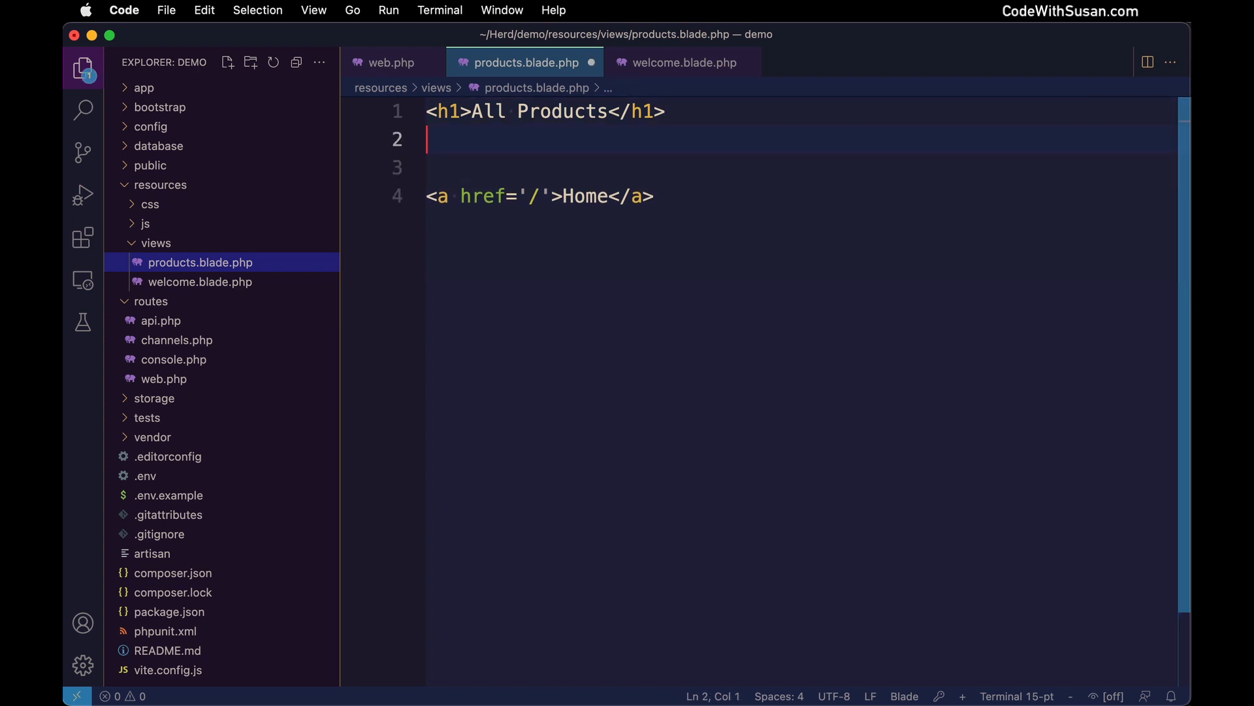
text(<?php)
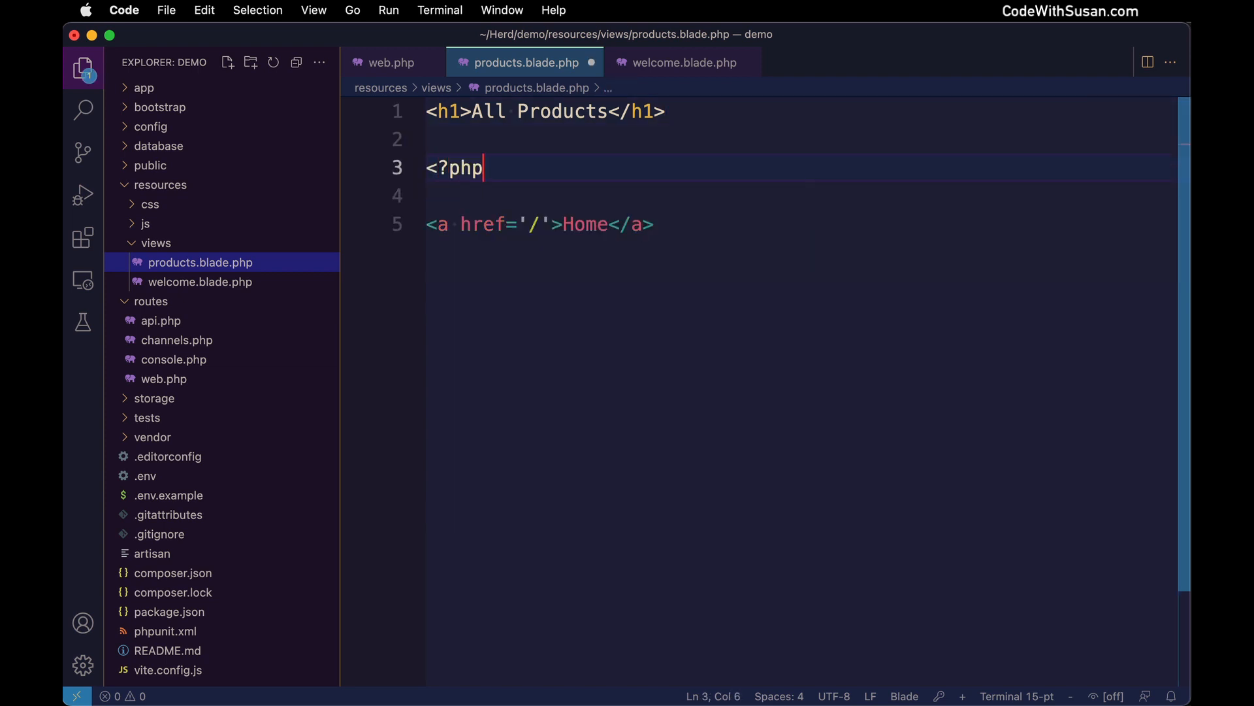
text(foreach($products as $product) { })
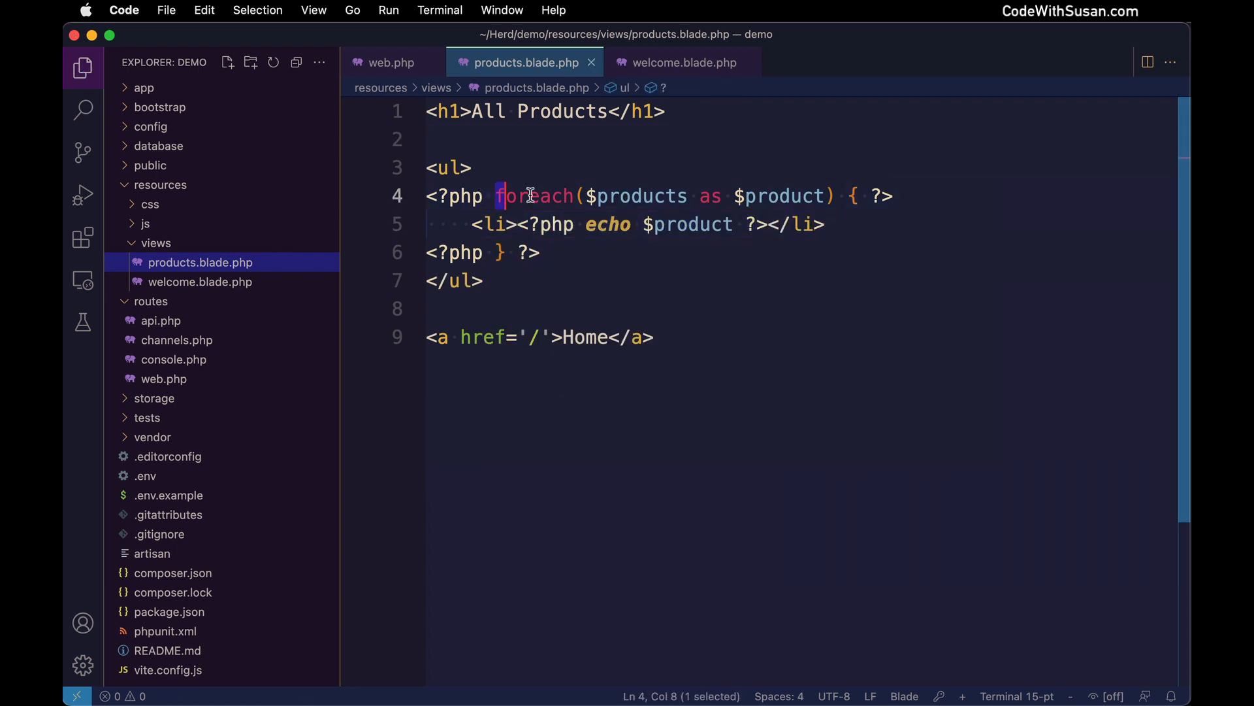
drag(500, 196, 836, 196)
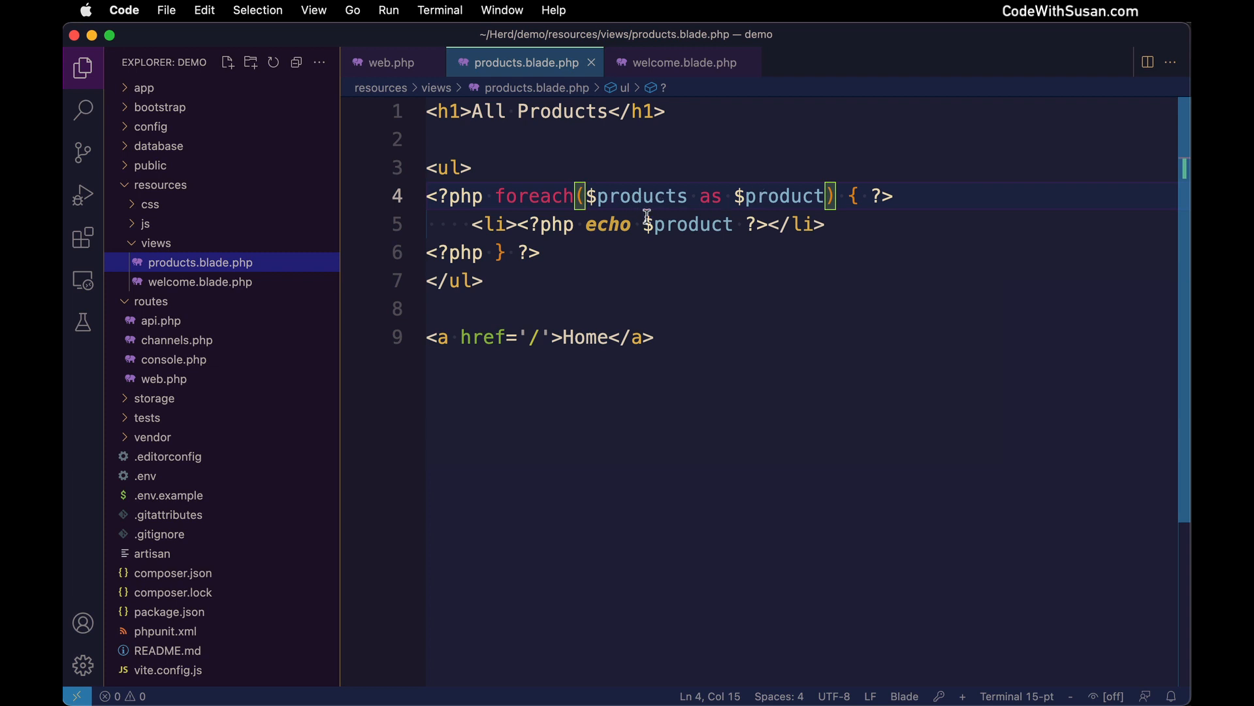
drag(520, 223, 792, 224)
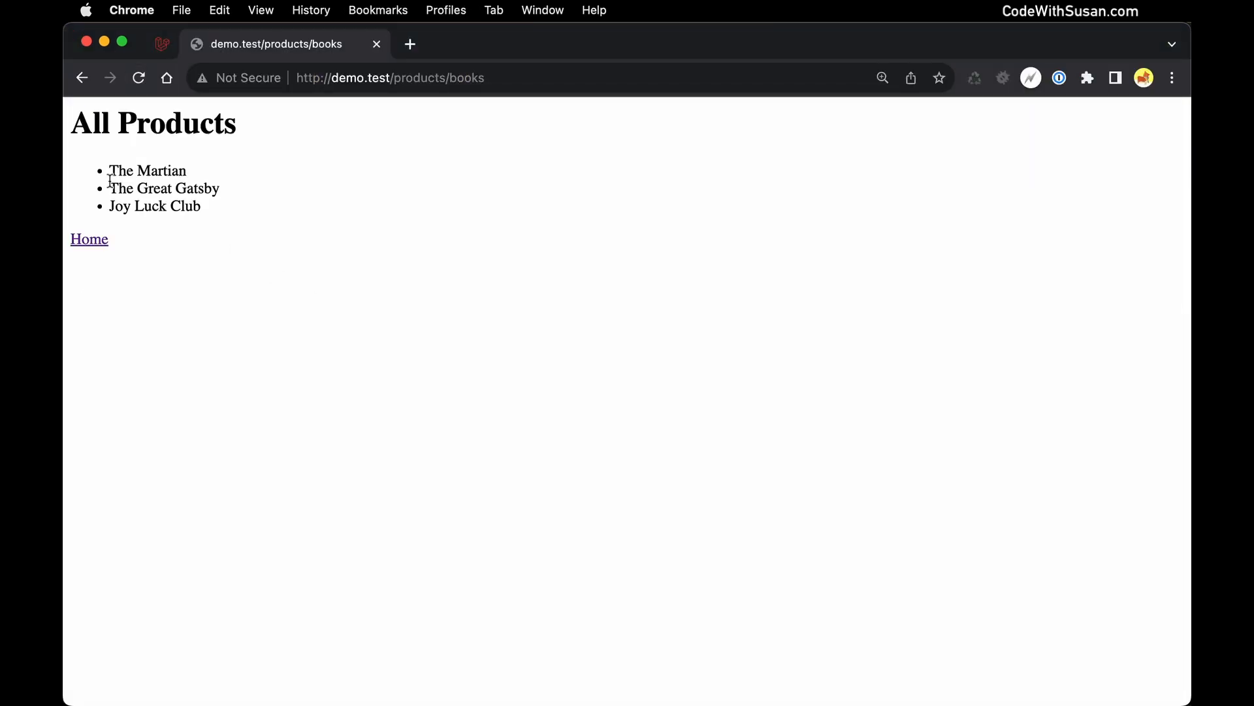
Check the listed book titles, then load /products/tech to list the tech products.
drag(109, 170, 200, 206)
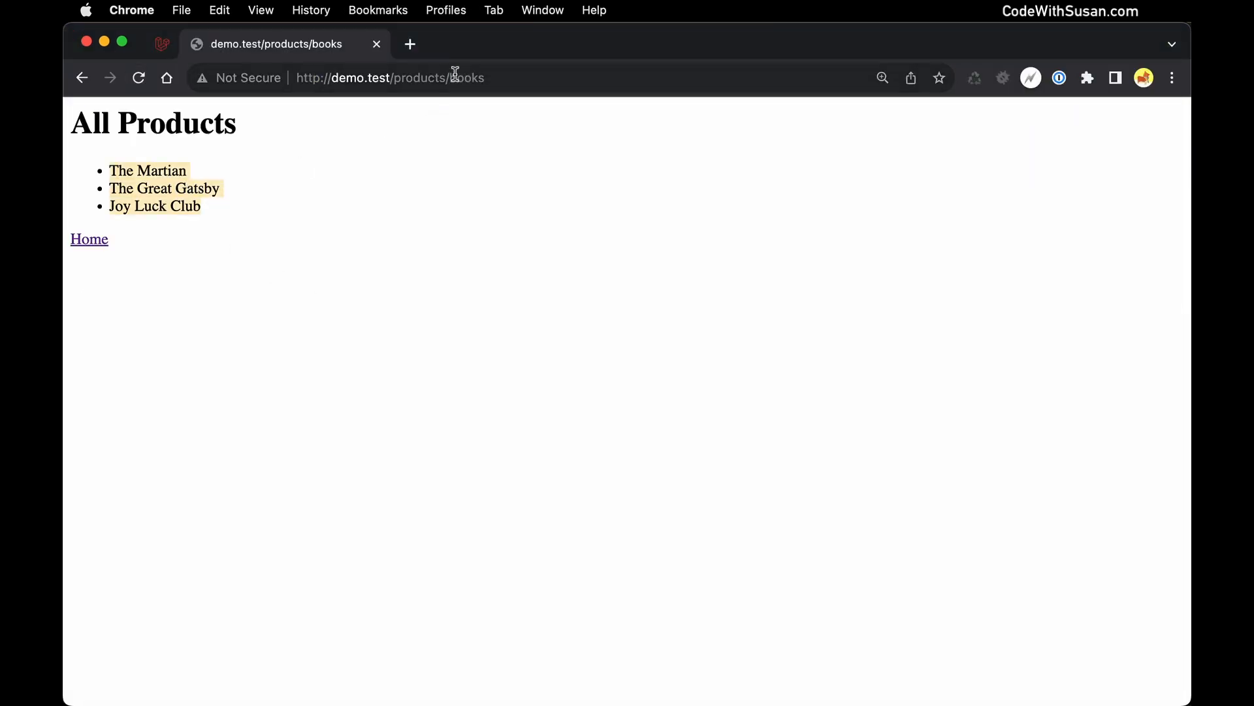
text(tech)
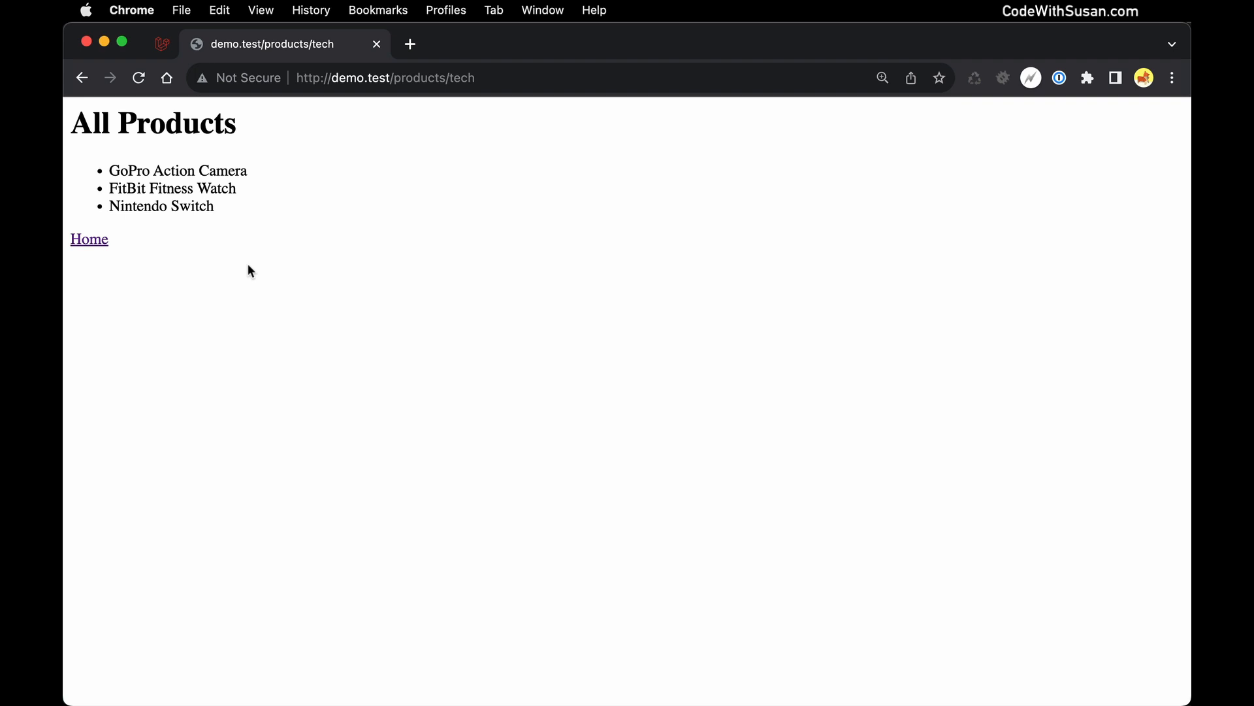
double_click(460, 77)
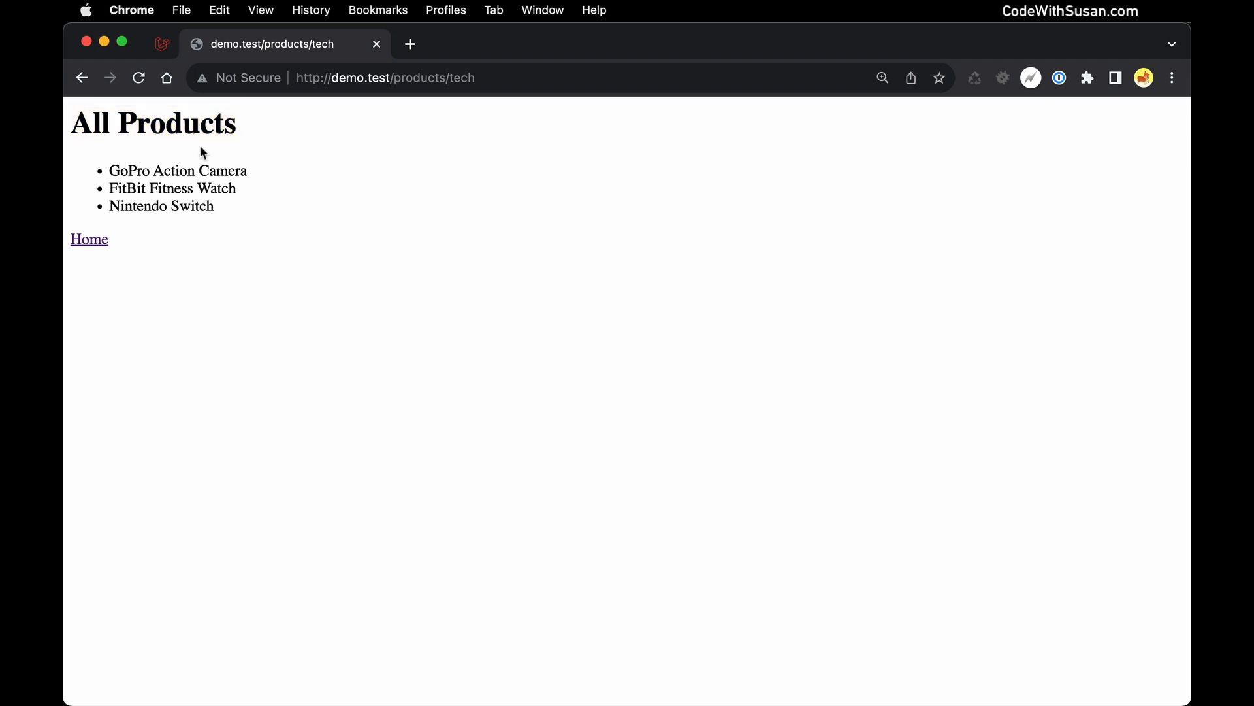
mouse_move(222, 154)
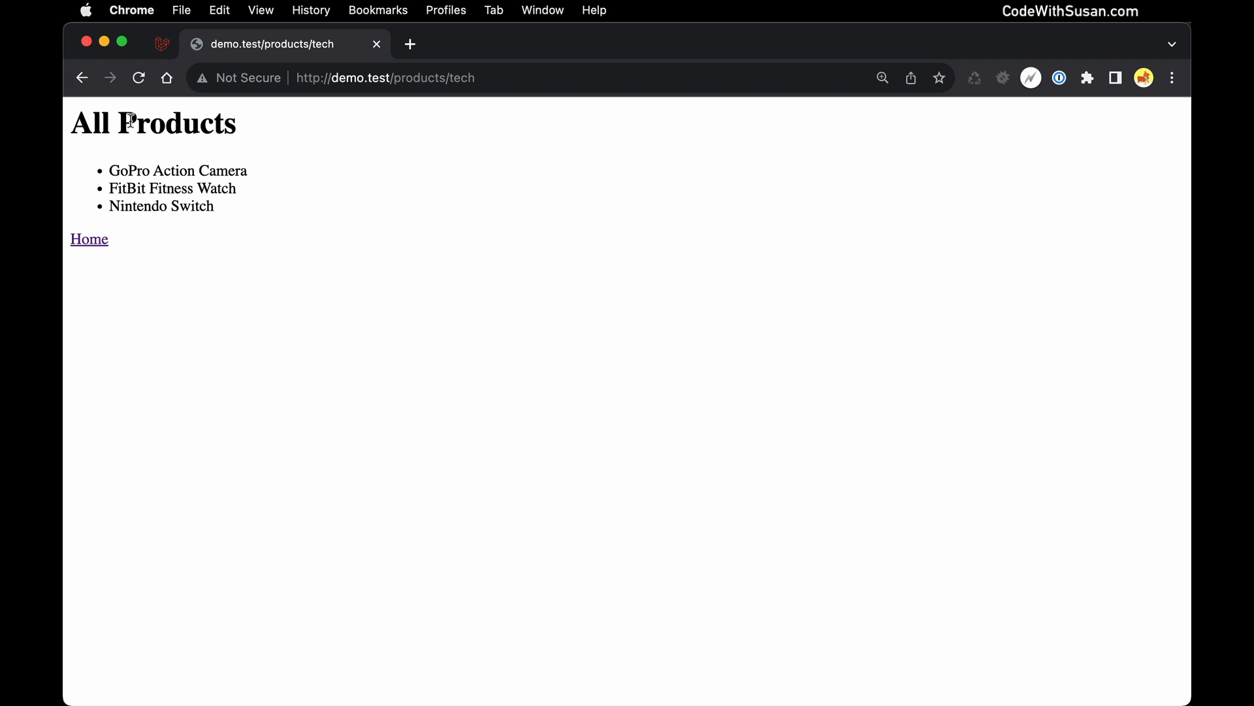
click(298, 351)
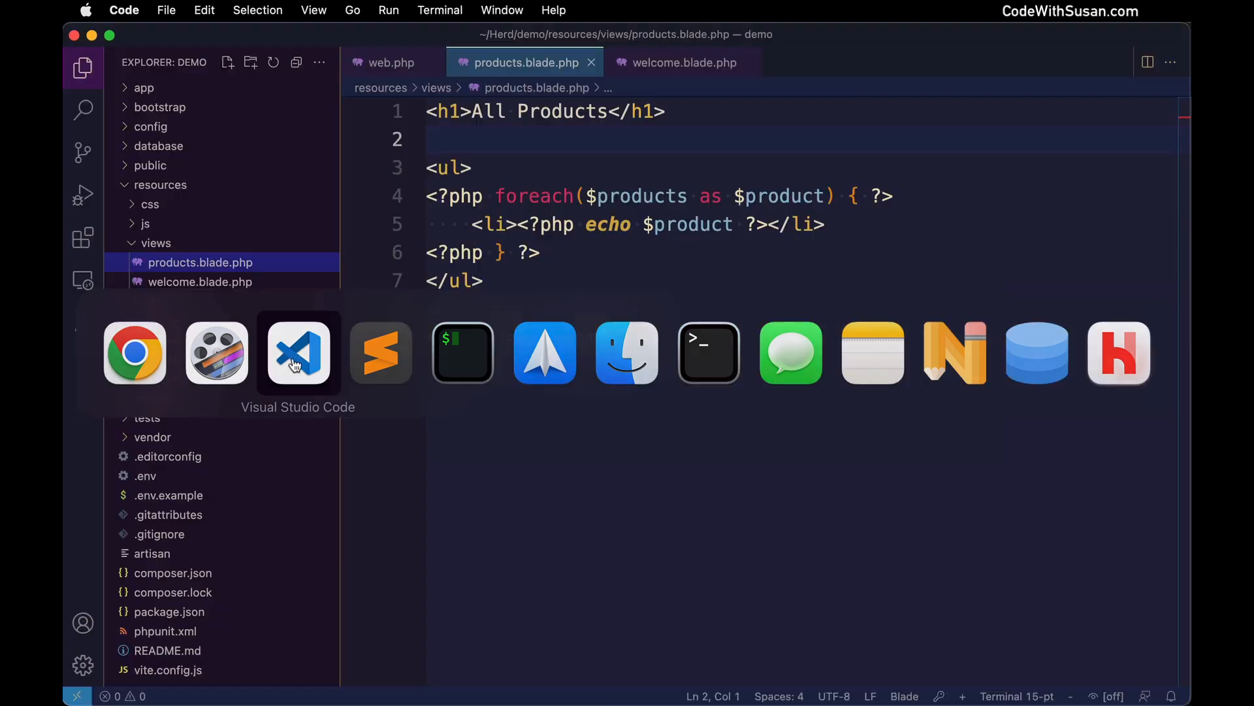
Append ->with('category', $category) to the products route's return view line in web.php.
click(390, 63)
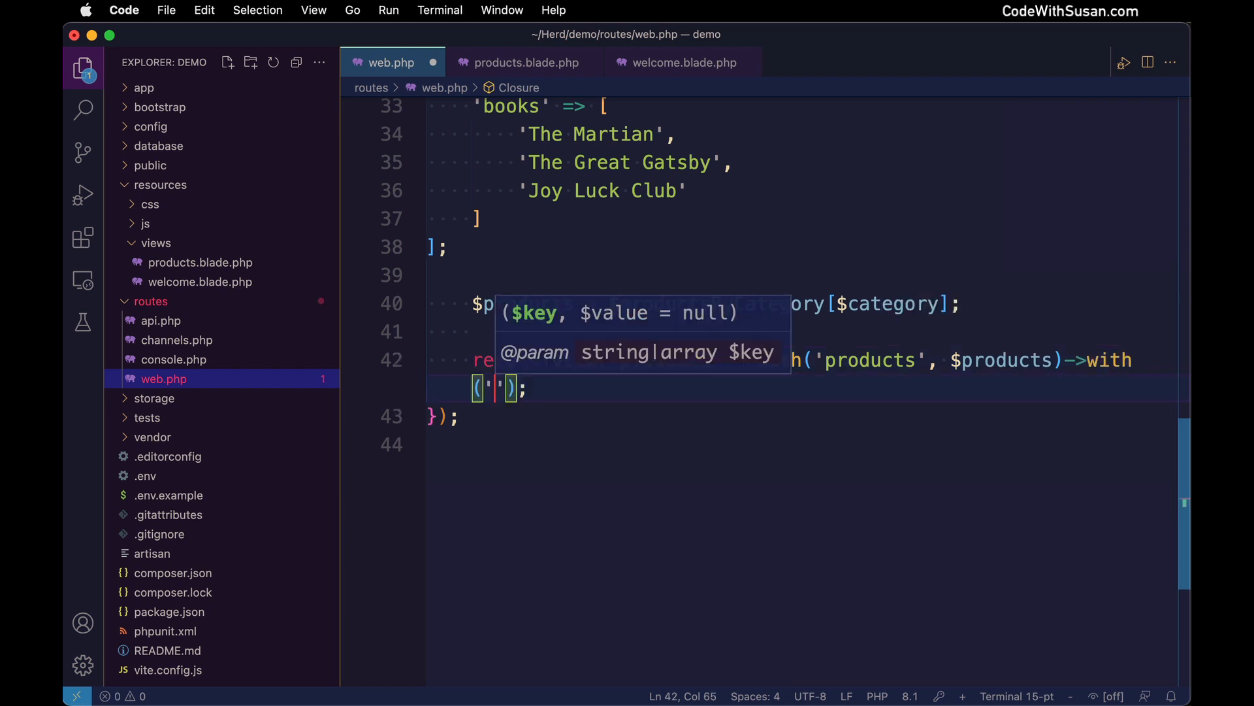
text('category', $category)
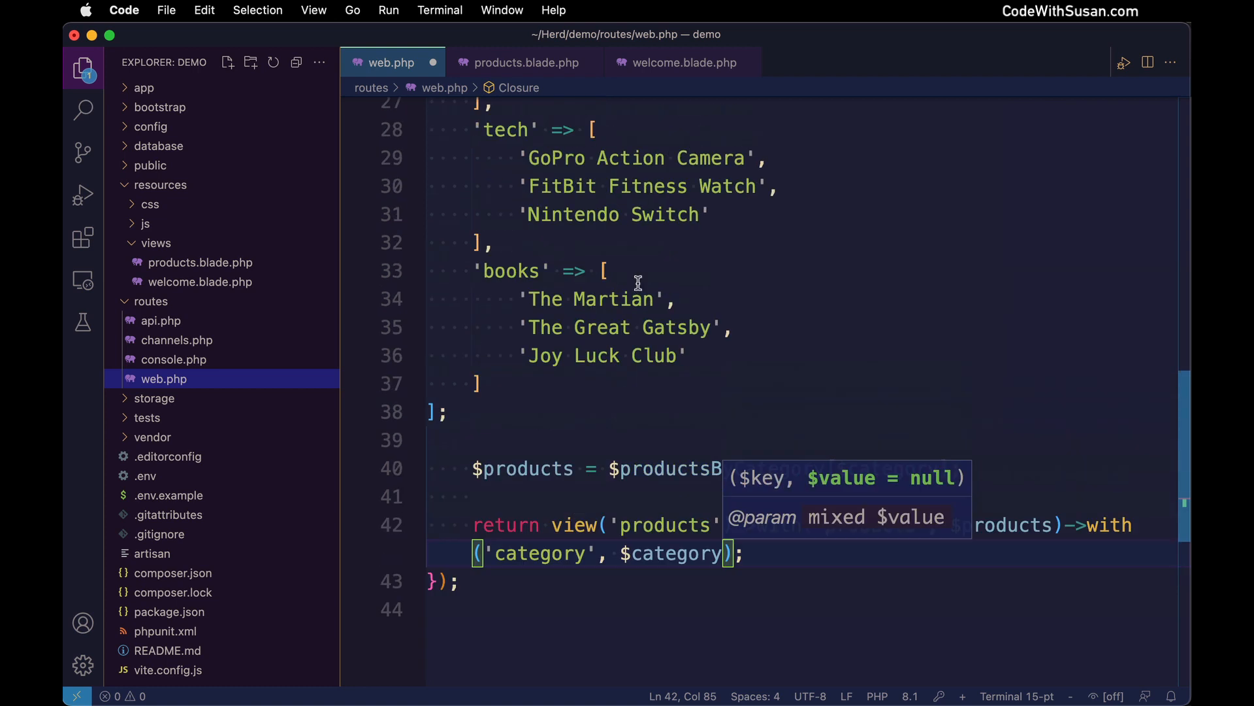
scroll(up, 3)
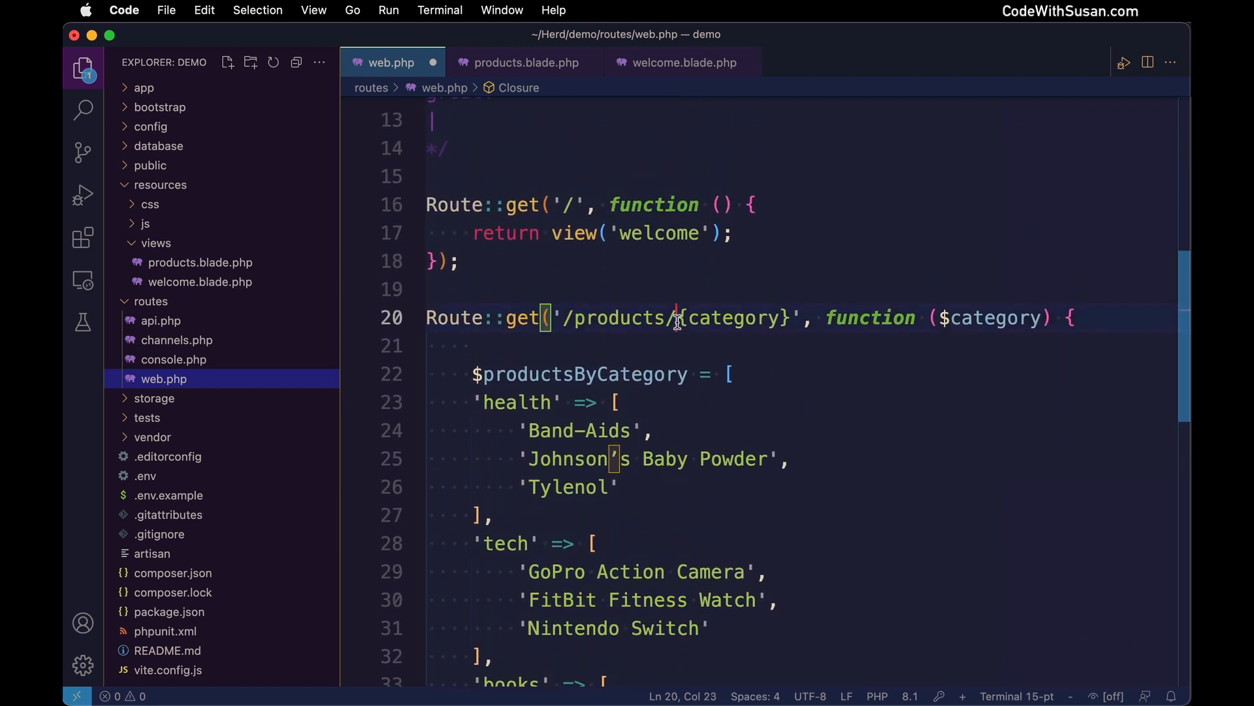
double_click(991, 317)
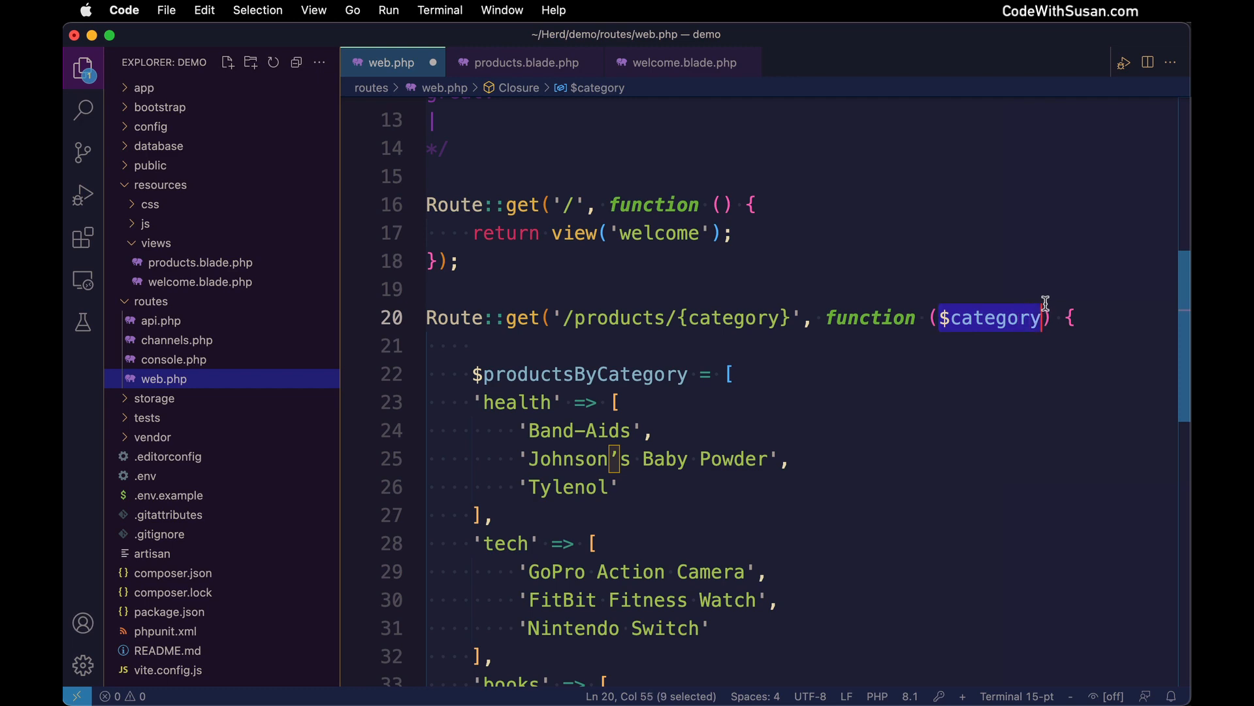
scroll(down, 3)
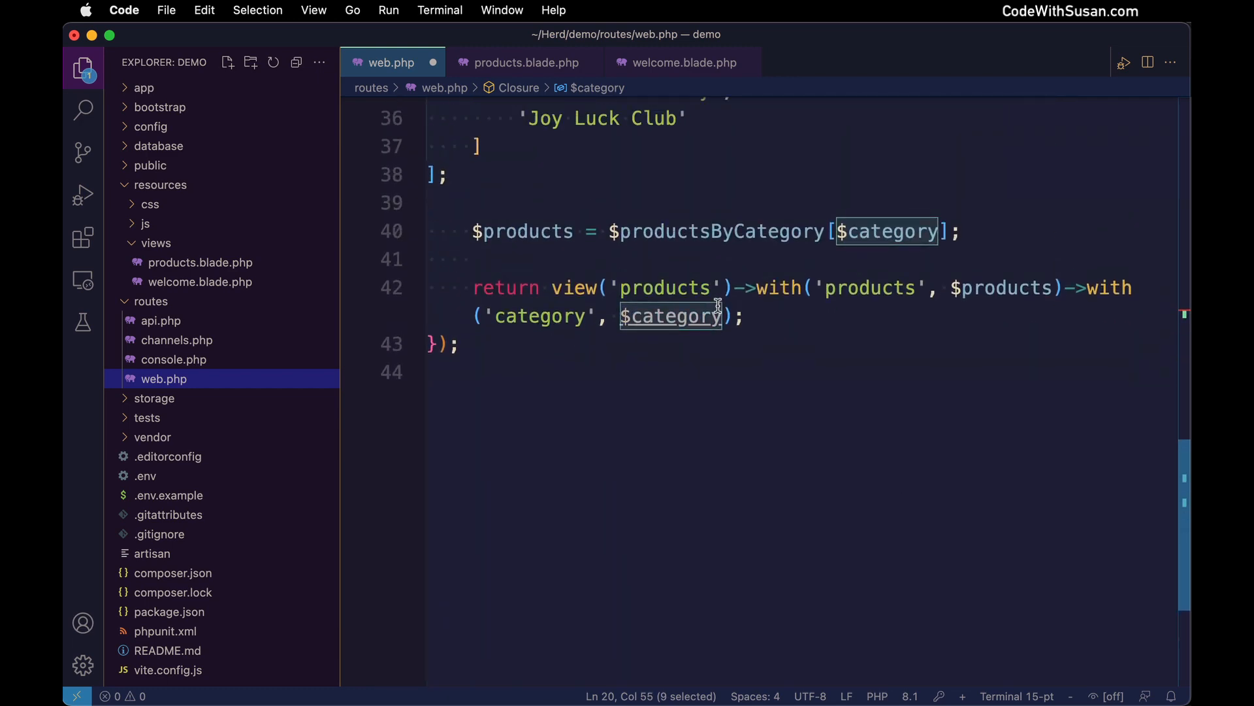
click(526, 63)
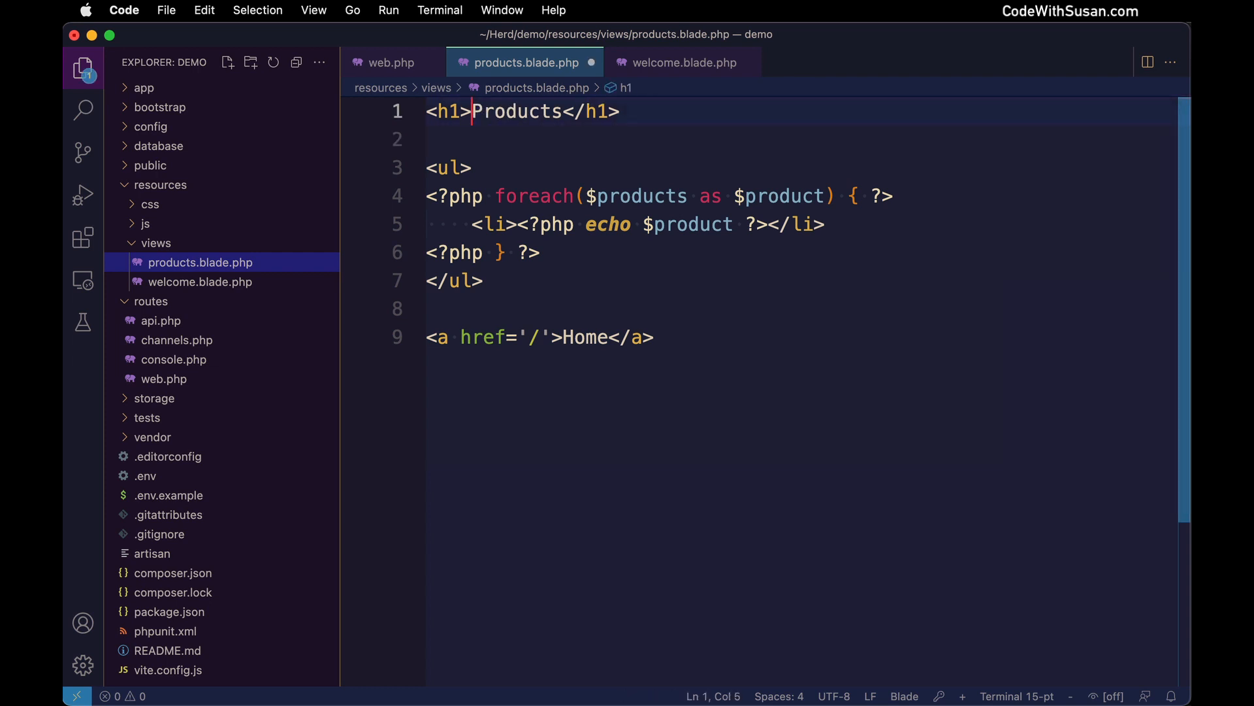
Change the h1 to read Products: <?php echo $category?> in products.blade.php and save.
text(:)
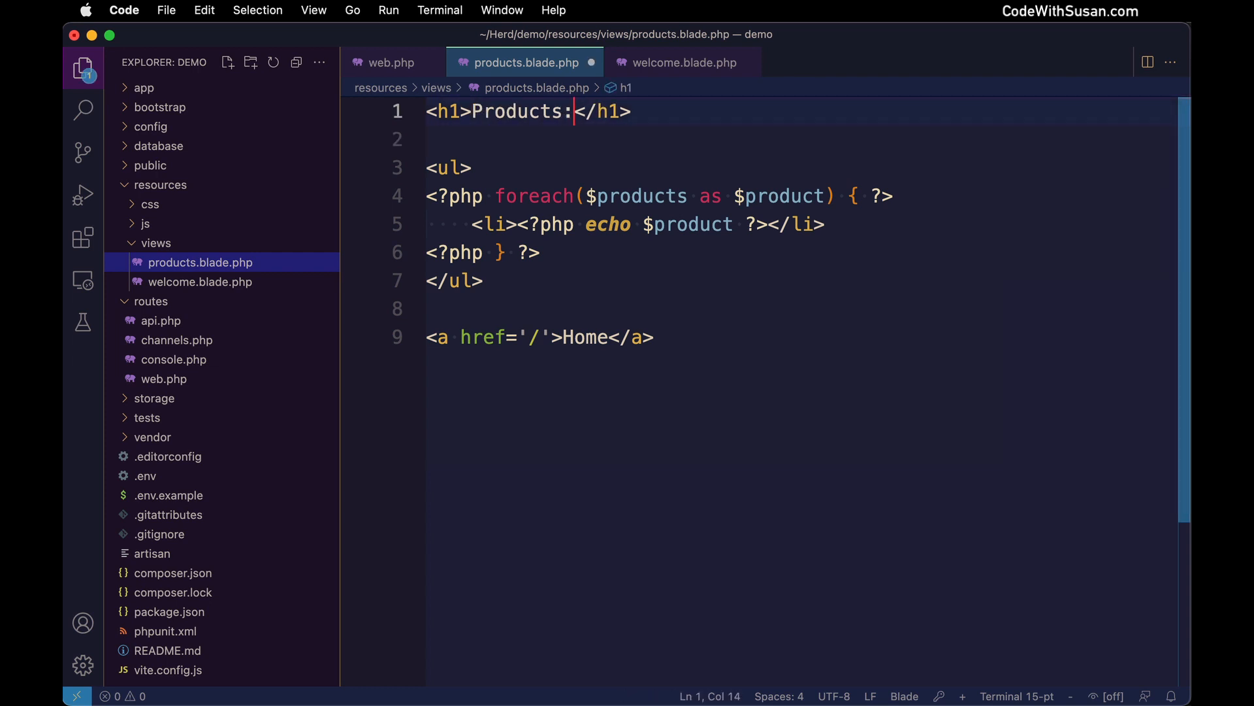
text(<?php echo $category?>)
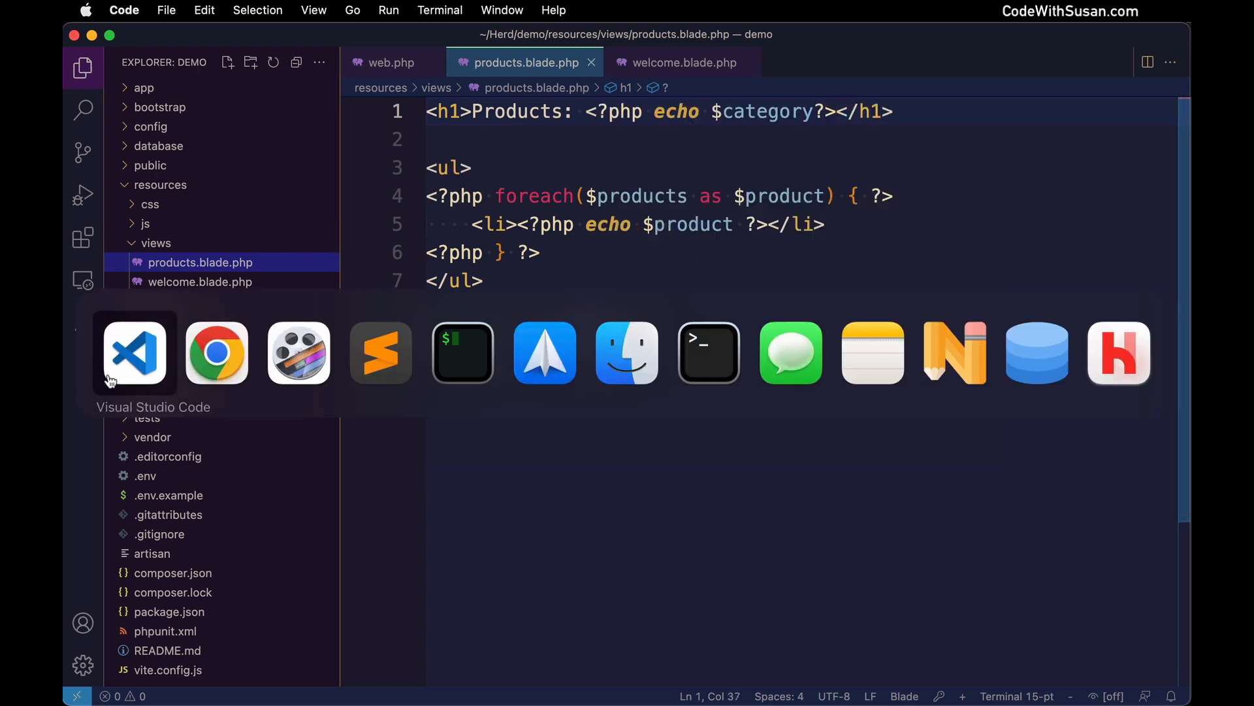
Refresh demo.test/products/tech to see the Products: tech heading above the three items.
click(216, 352)
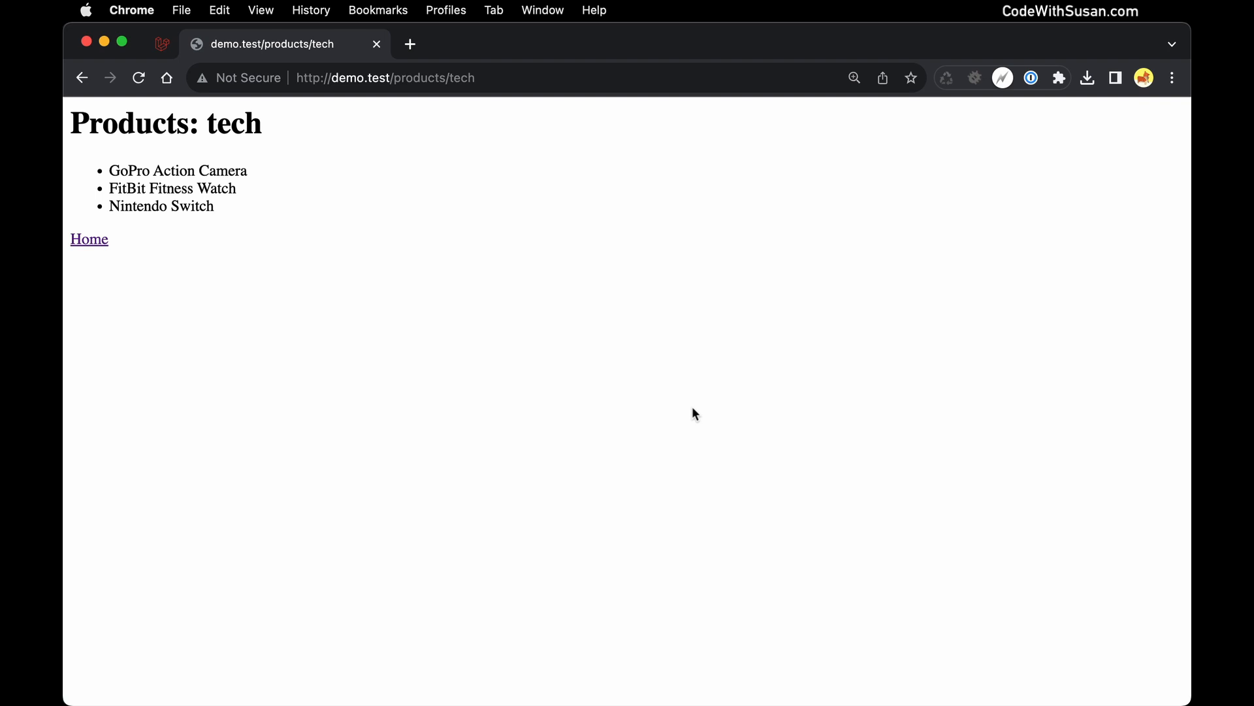
mouse_move(290, 119)
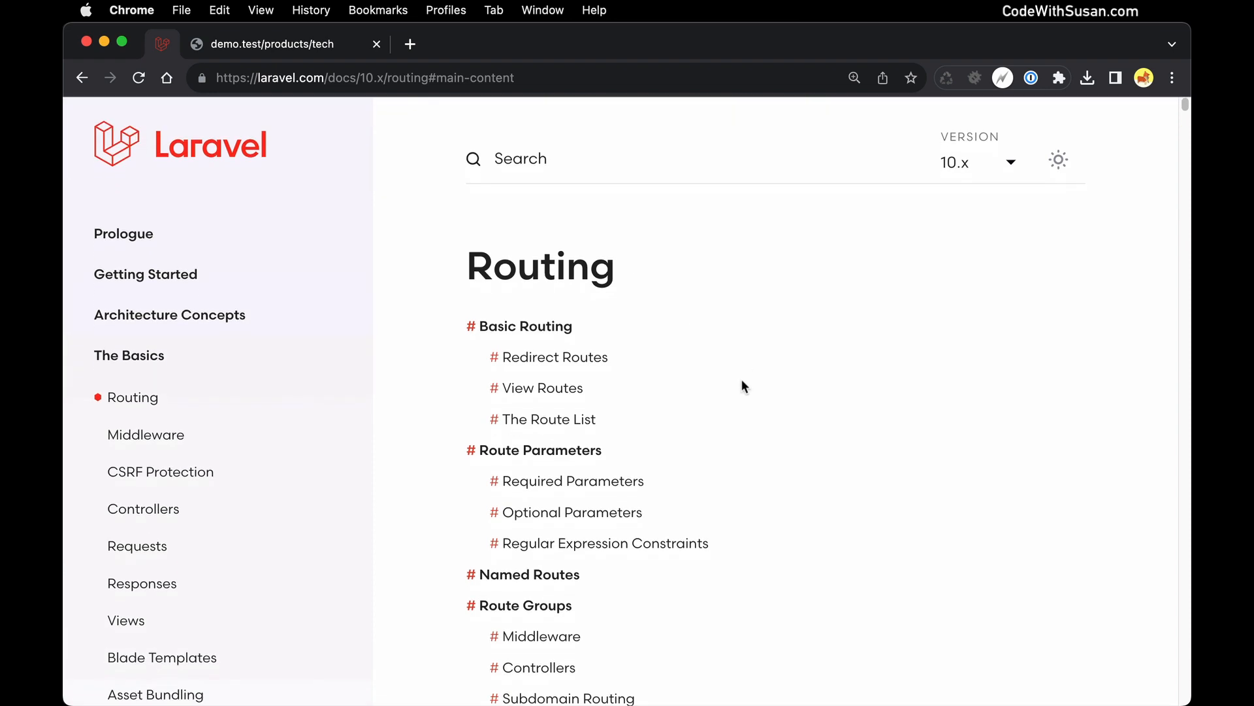
scroll(down, 3)
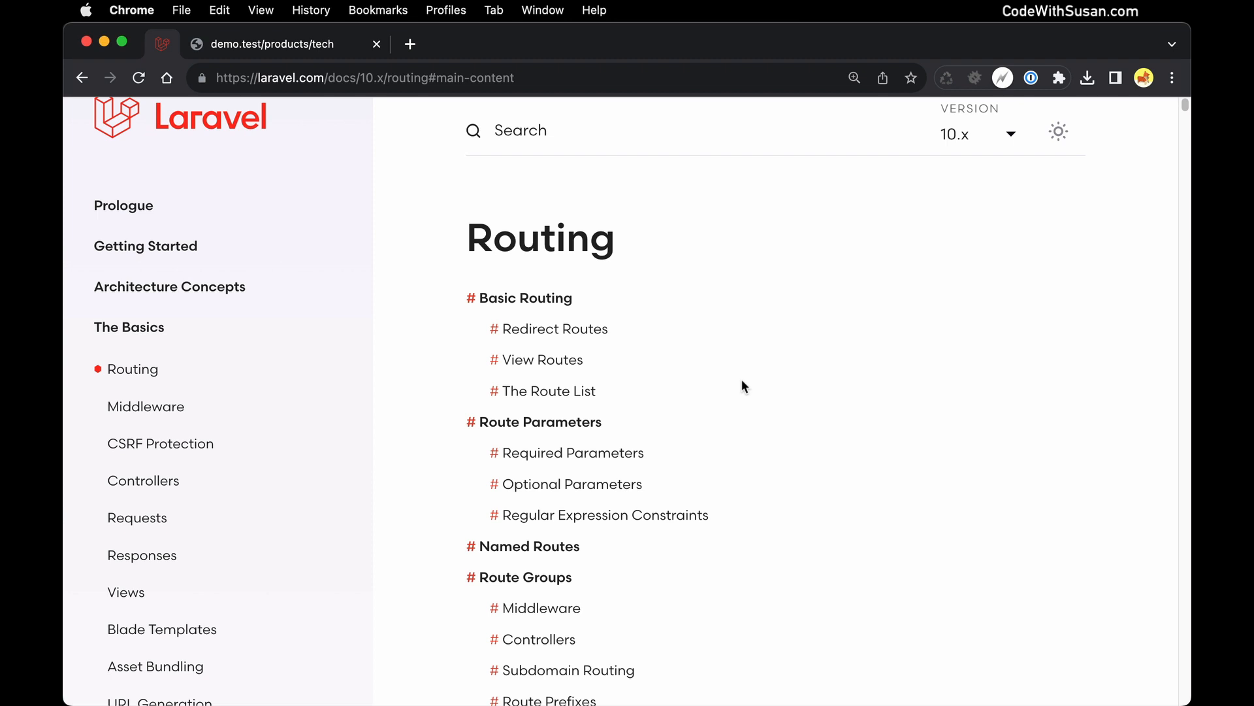
scroll(down, 3)
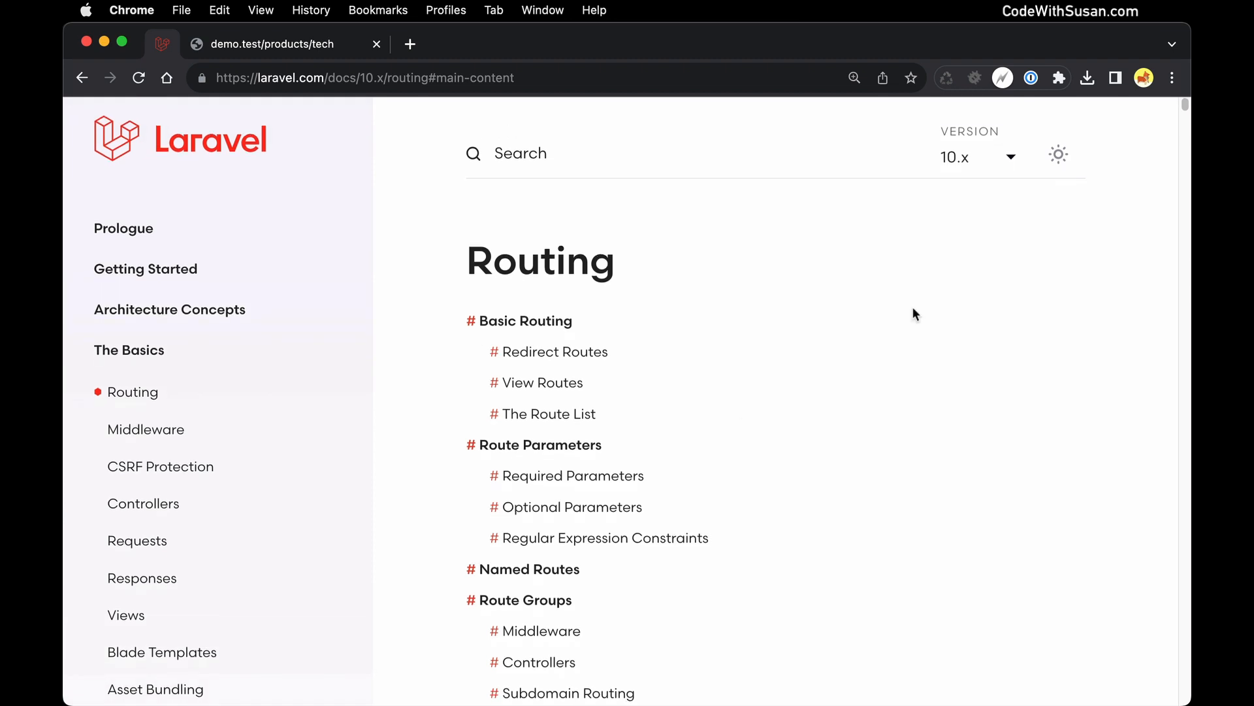
scroll(down, 3)
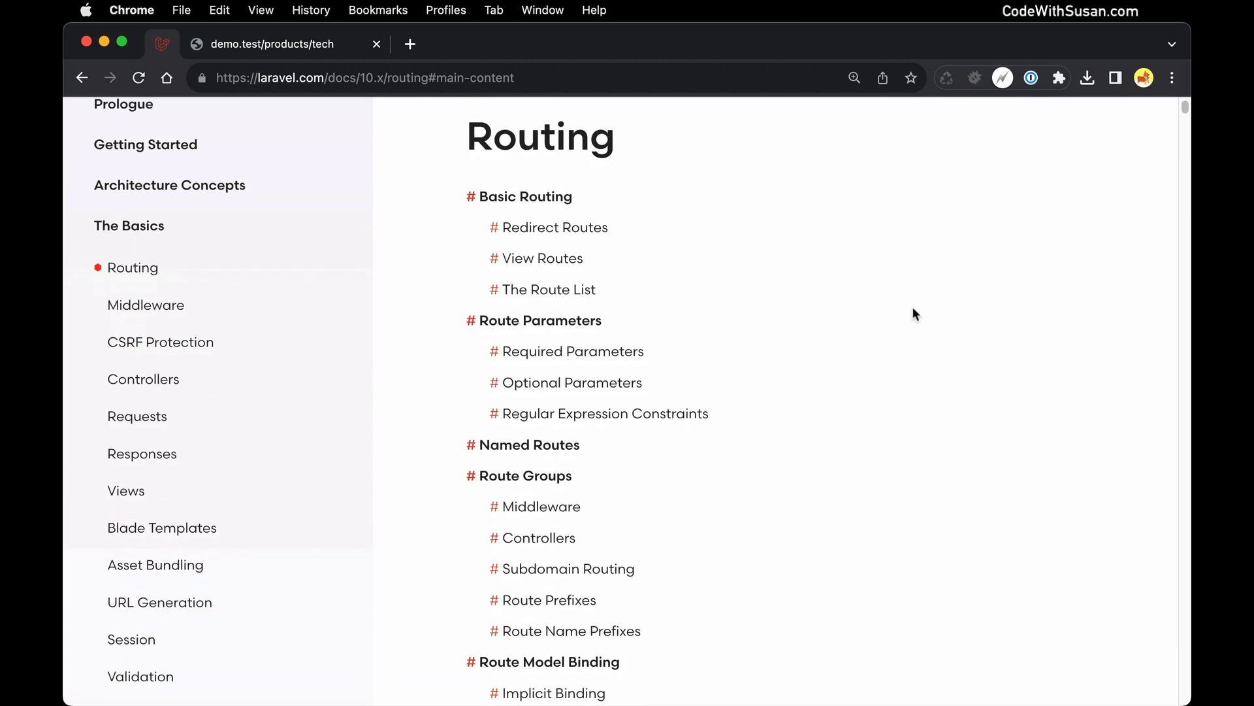